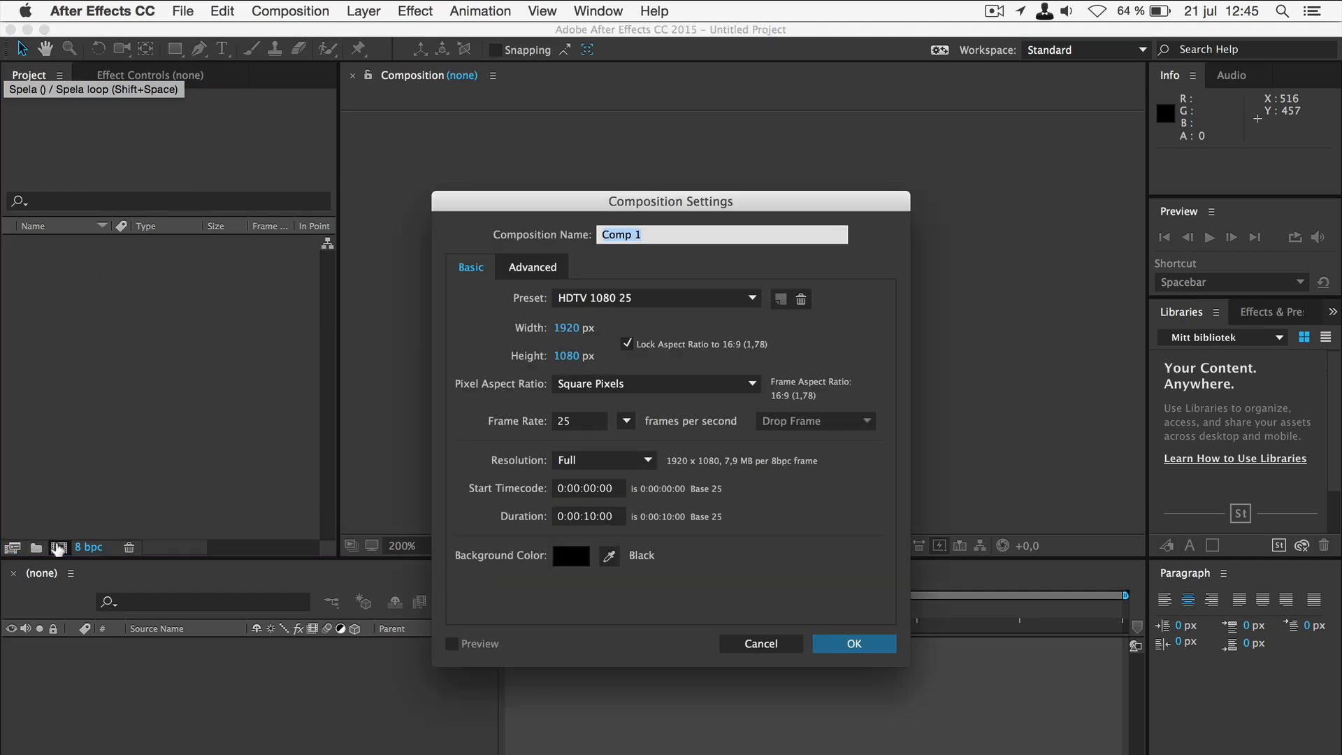
Step: Name the composition Main at 1920×1080, 25 fps, 10 s and confirm the settings
{"action": "type", "text": "M"}
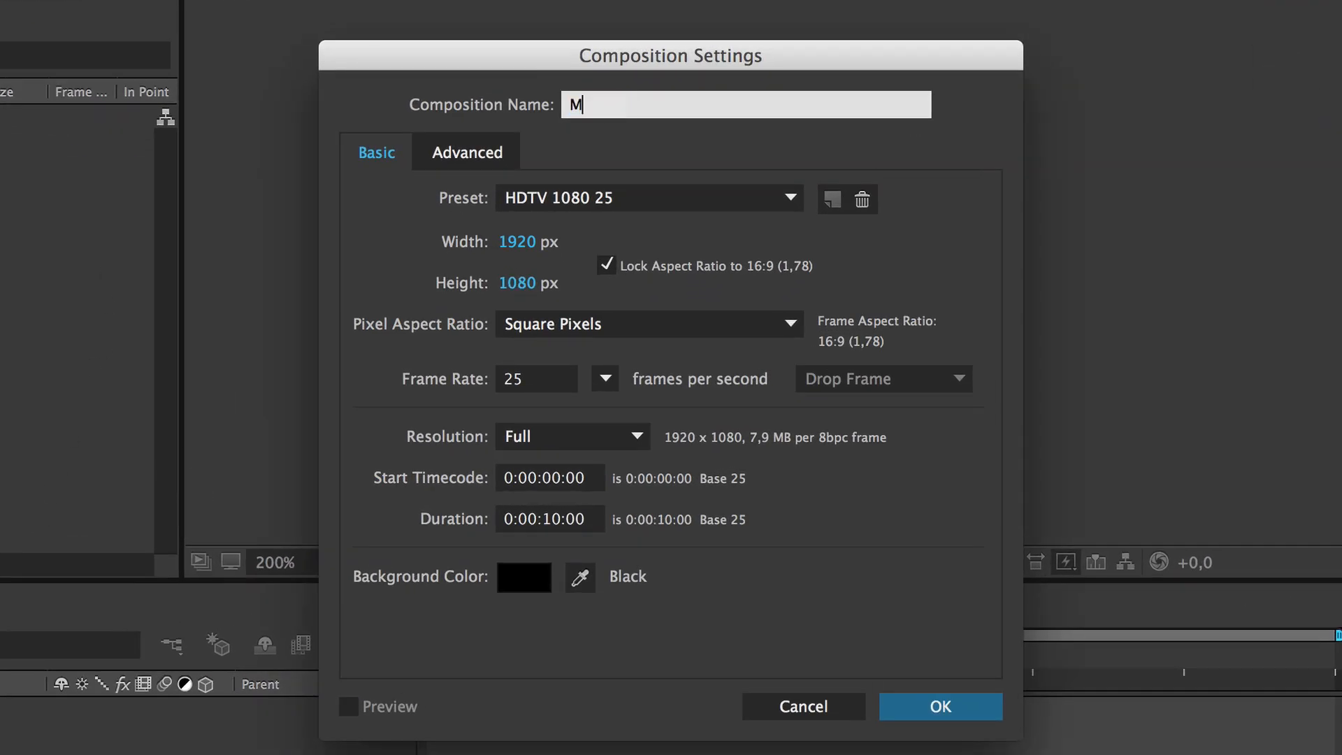
{"action": "left_click", "coordinate": [528, 242]}
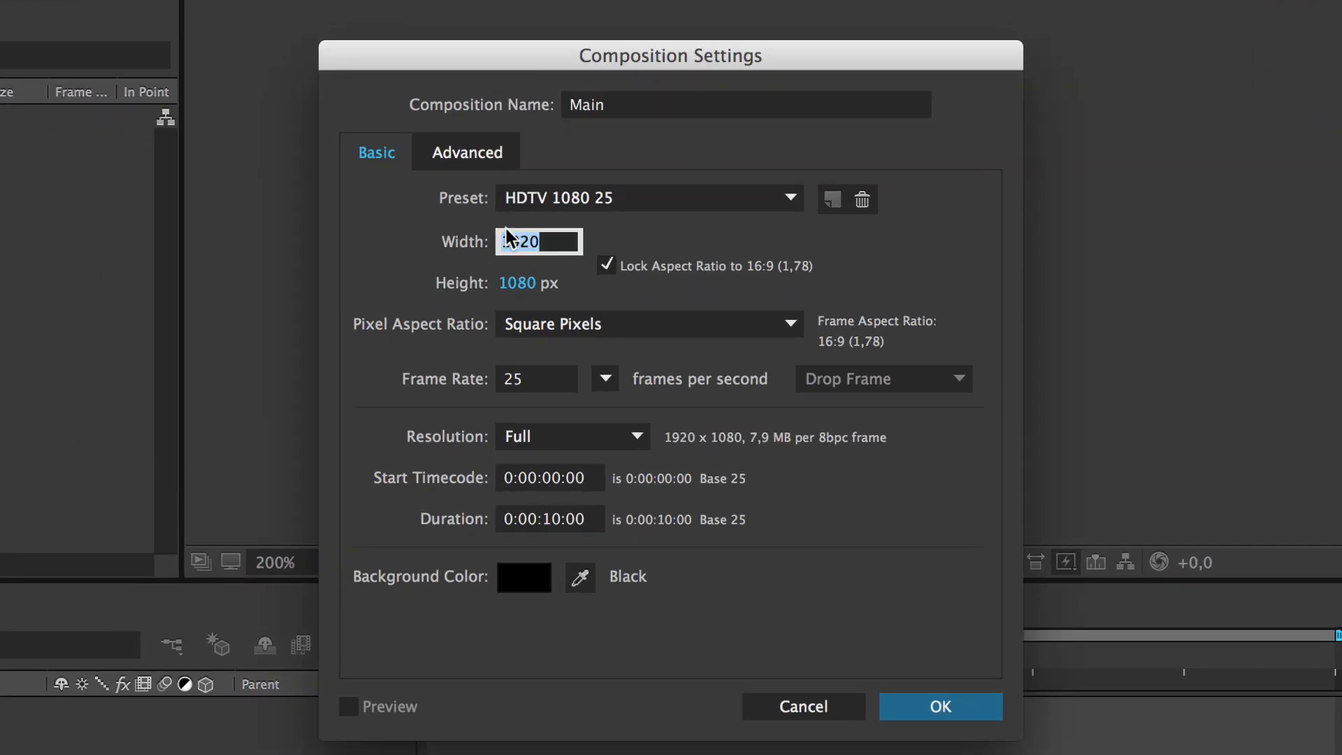
{"action": "key", "text": "tab"}
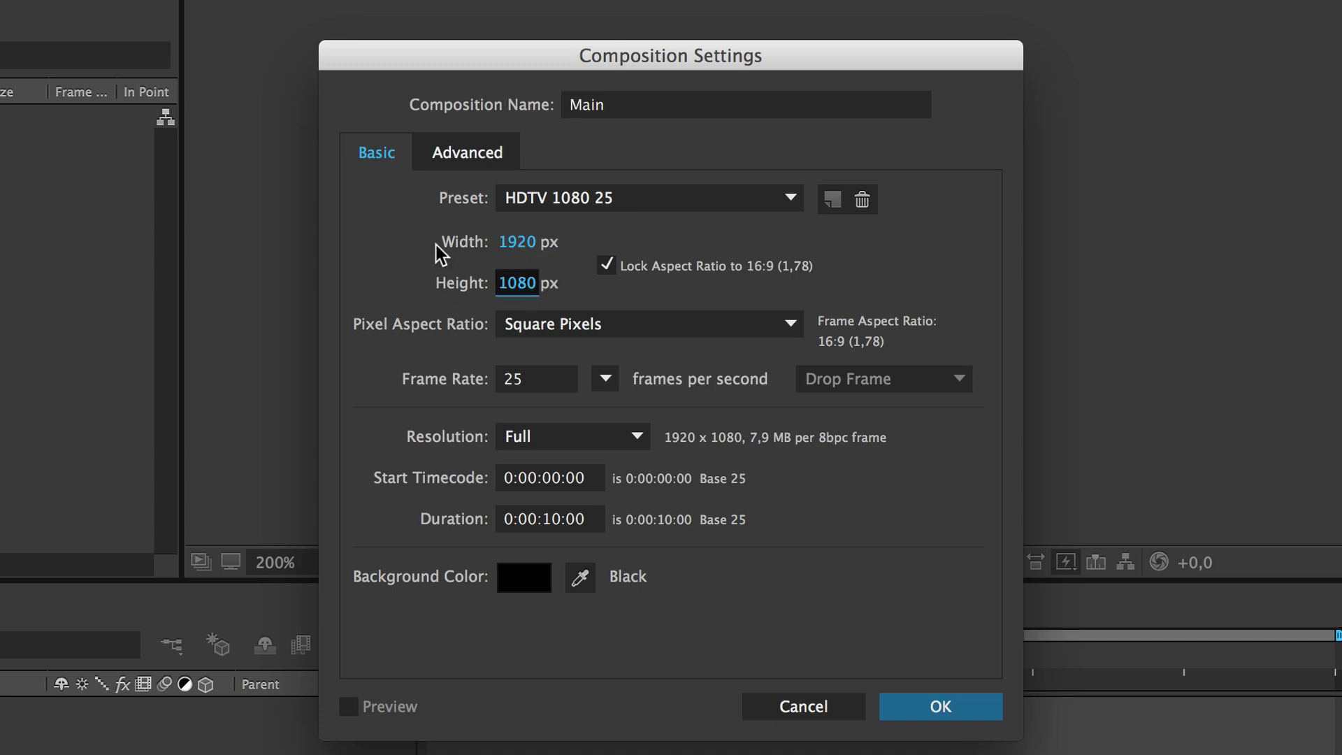
{"action": "mouse_move", "coordinate": [633, 323]}
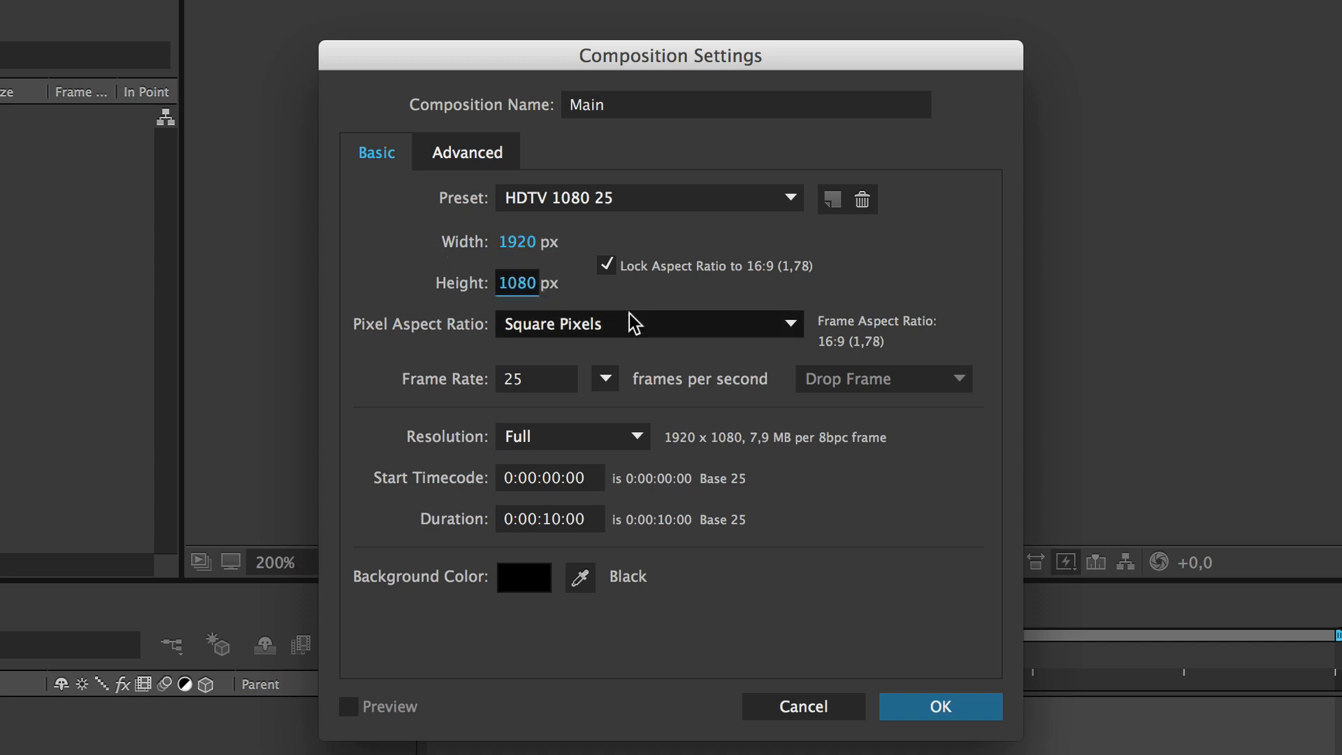
{"action": "mouse_move", "coordinate": [642, 398]}
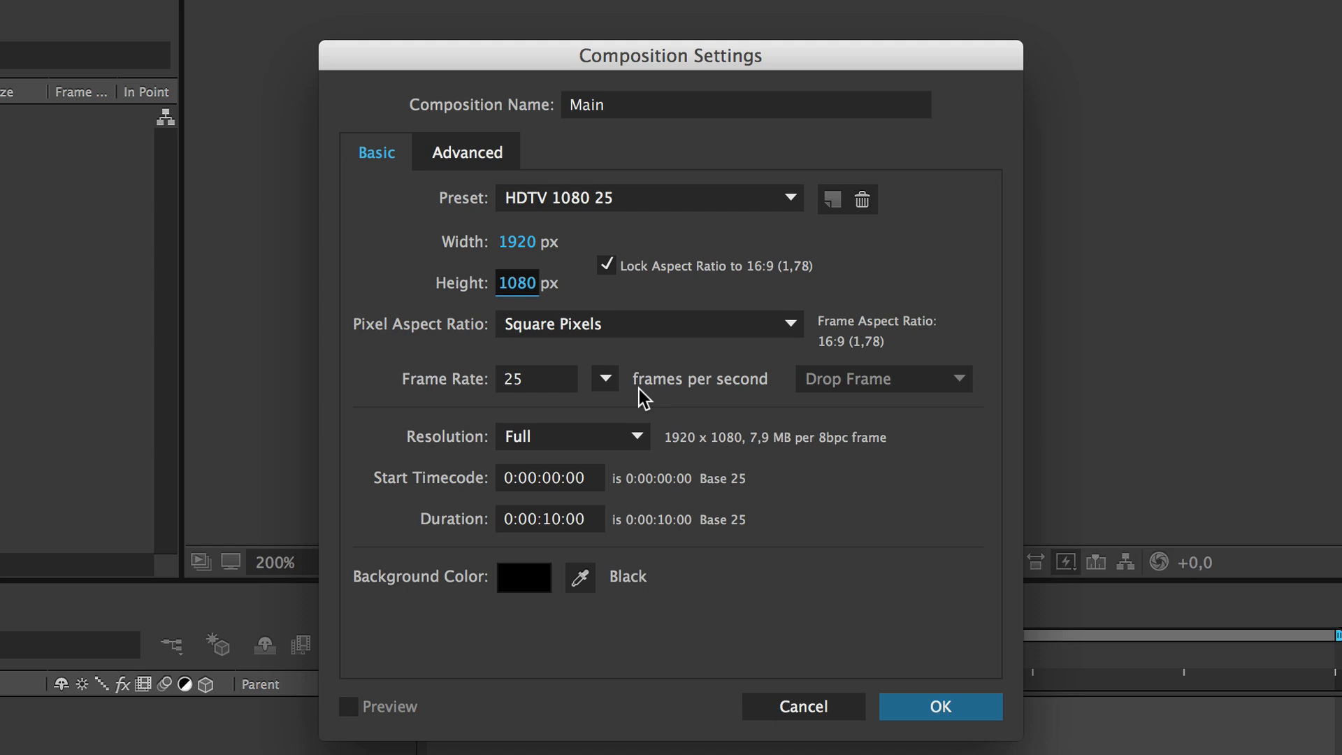
{"action": "mouse_move", "coordinate": [555, 386]}
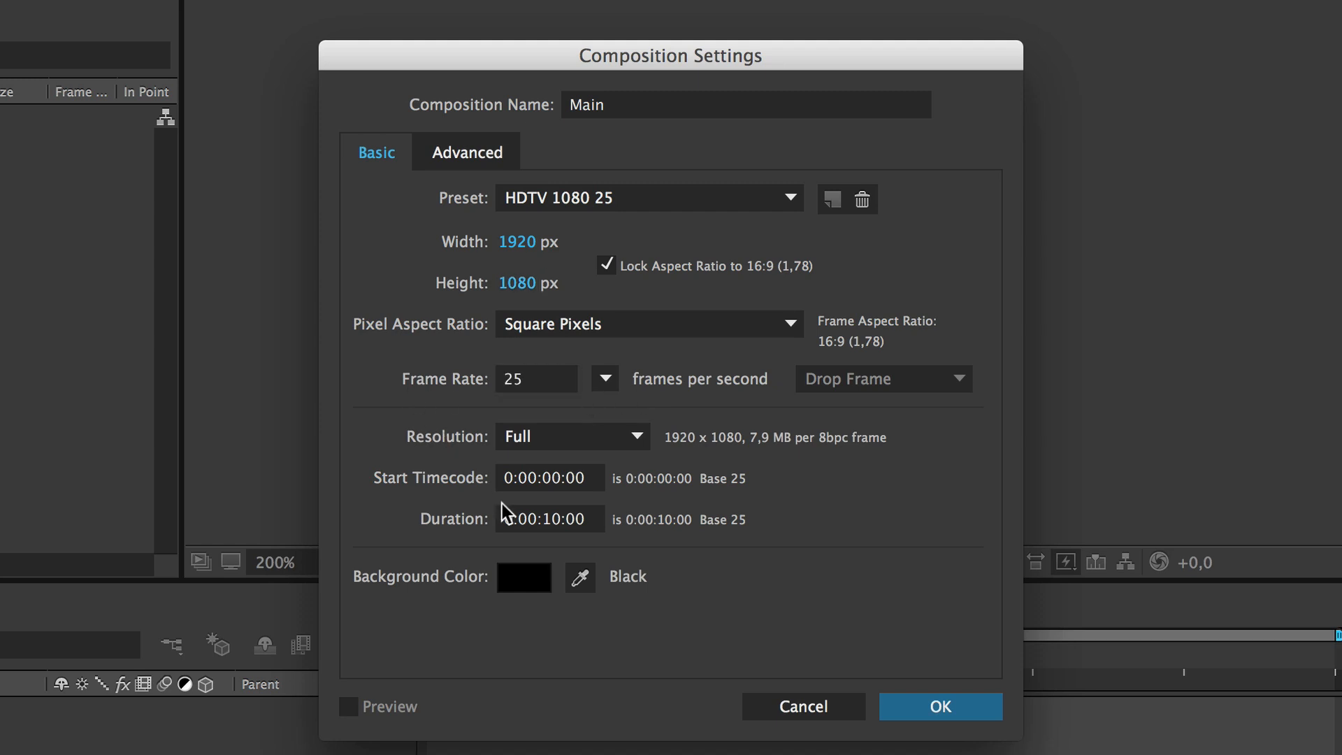
{"action": "mouse_move", "coordinate": [655, 539]}
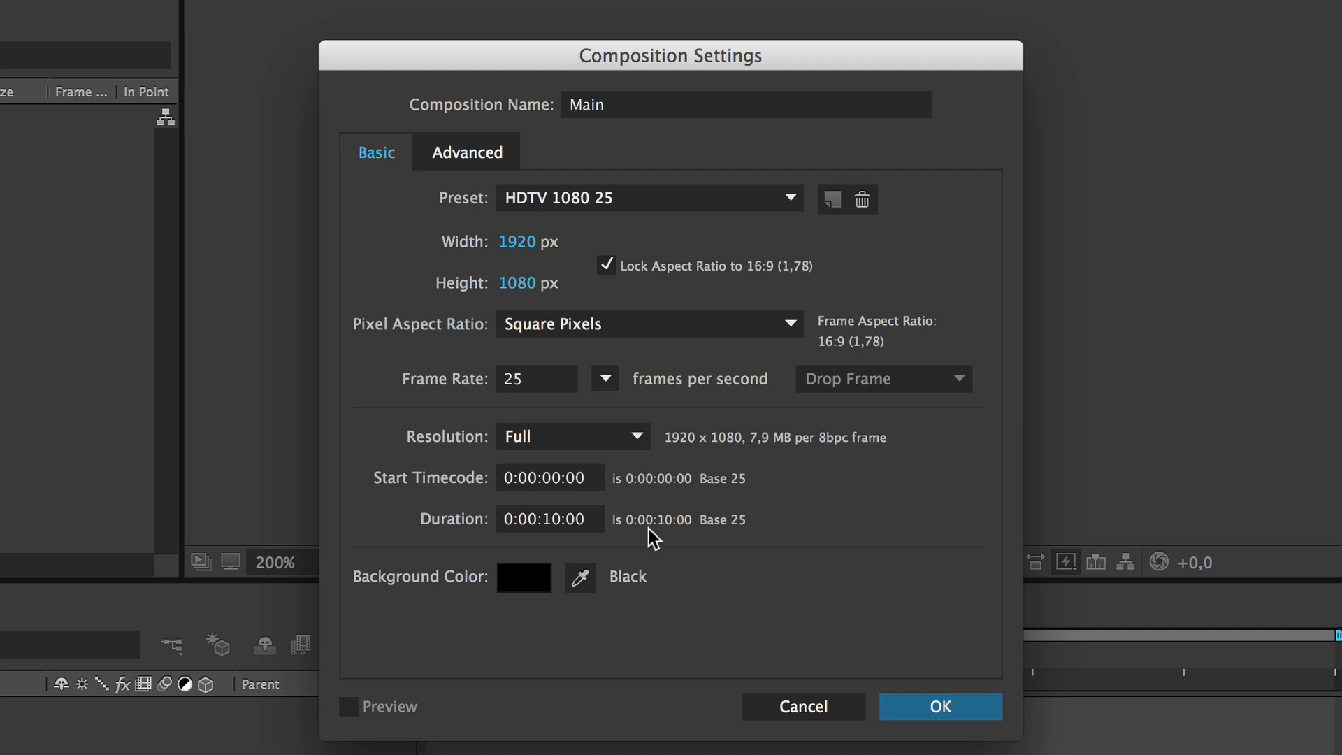
{"action": "left_click", "coordinate": [939, 706]}
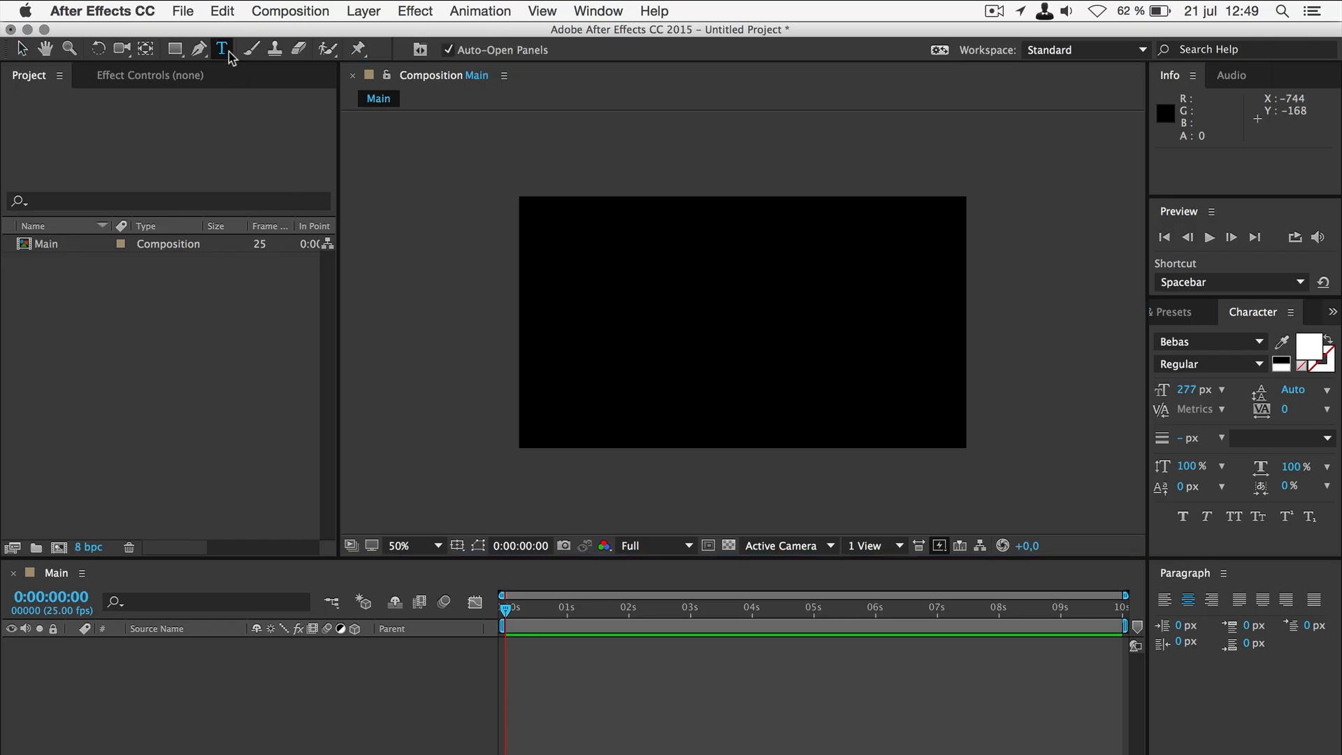
Step: Add a centred TUTORIAL text layer in Bebas and show the title-safe guides
{"action": "type", "text": "TUT"}
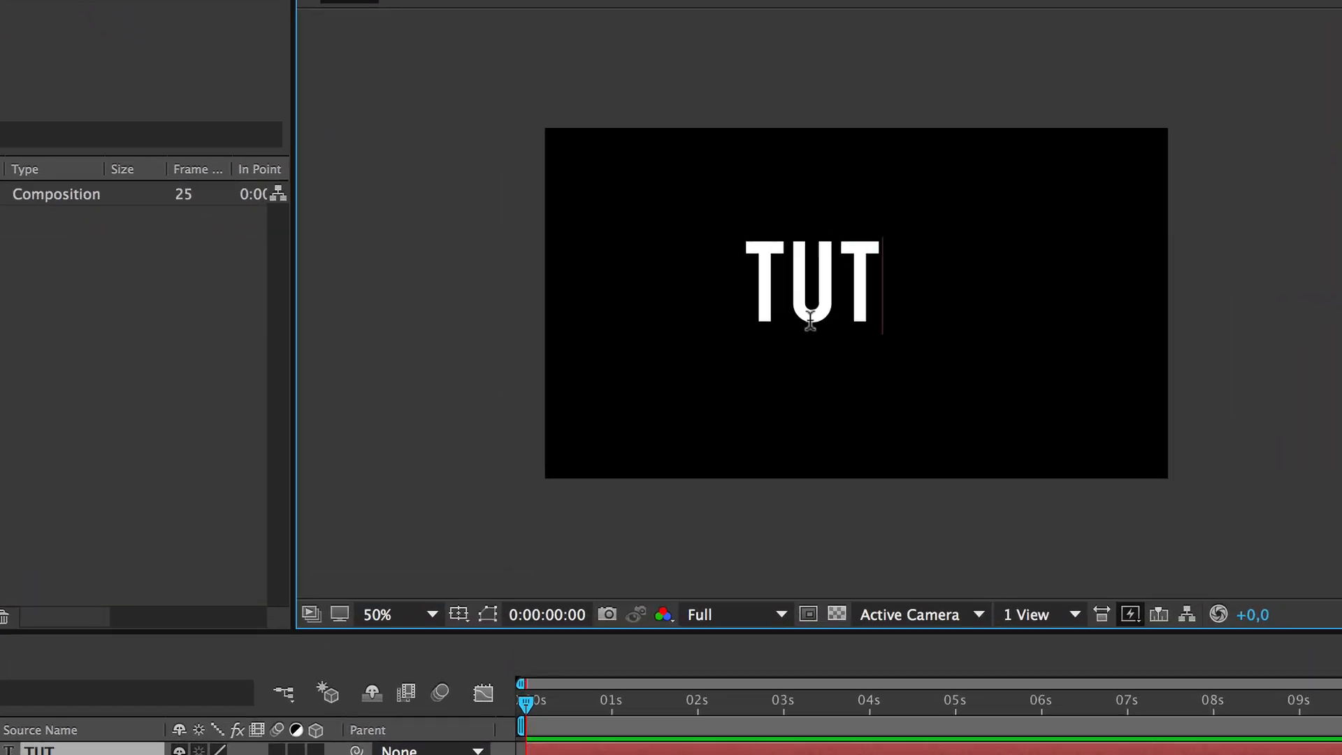
{"action": "type", "text": "ORIAL"}
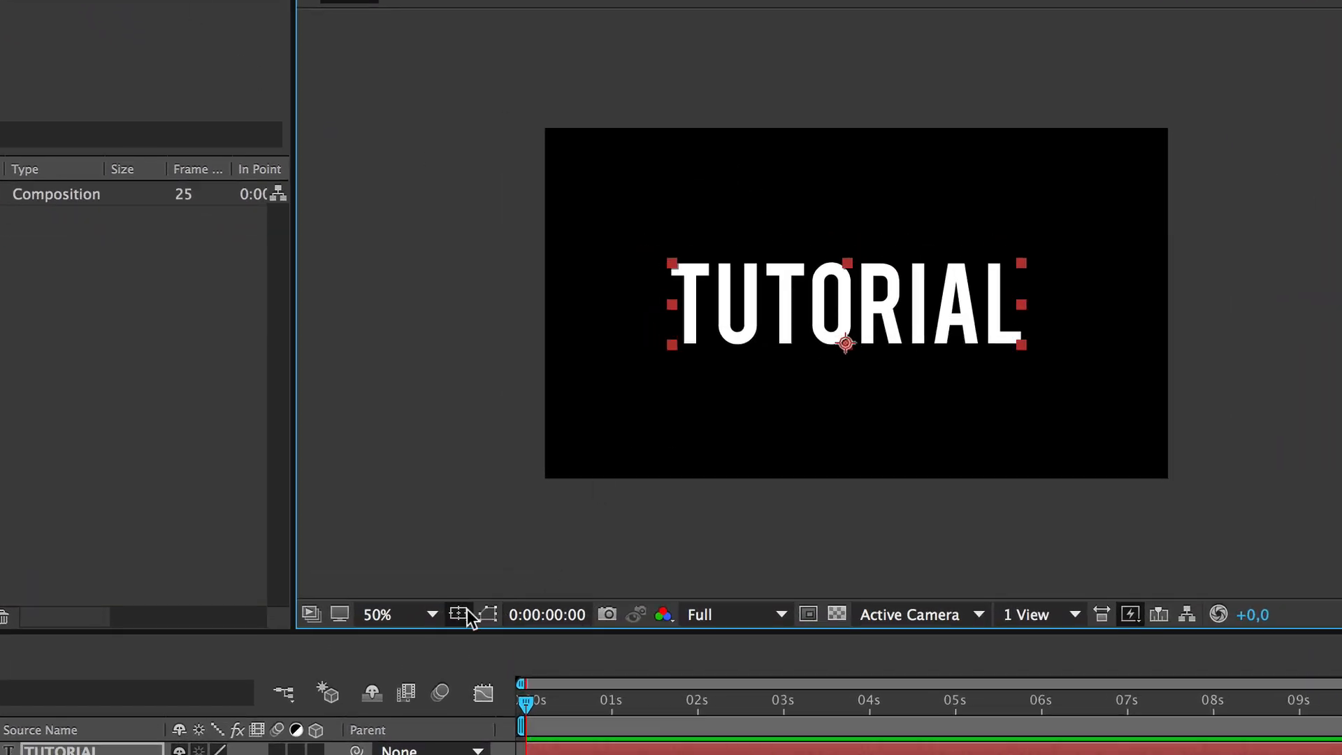
{"action": "left_click", "coordinate": [460, 615]}
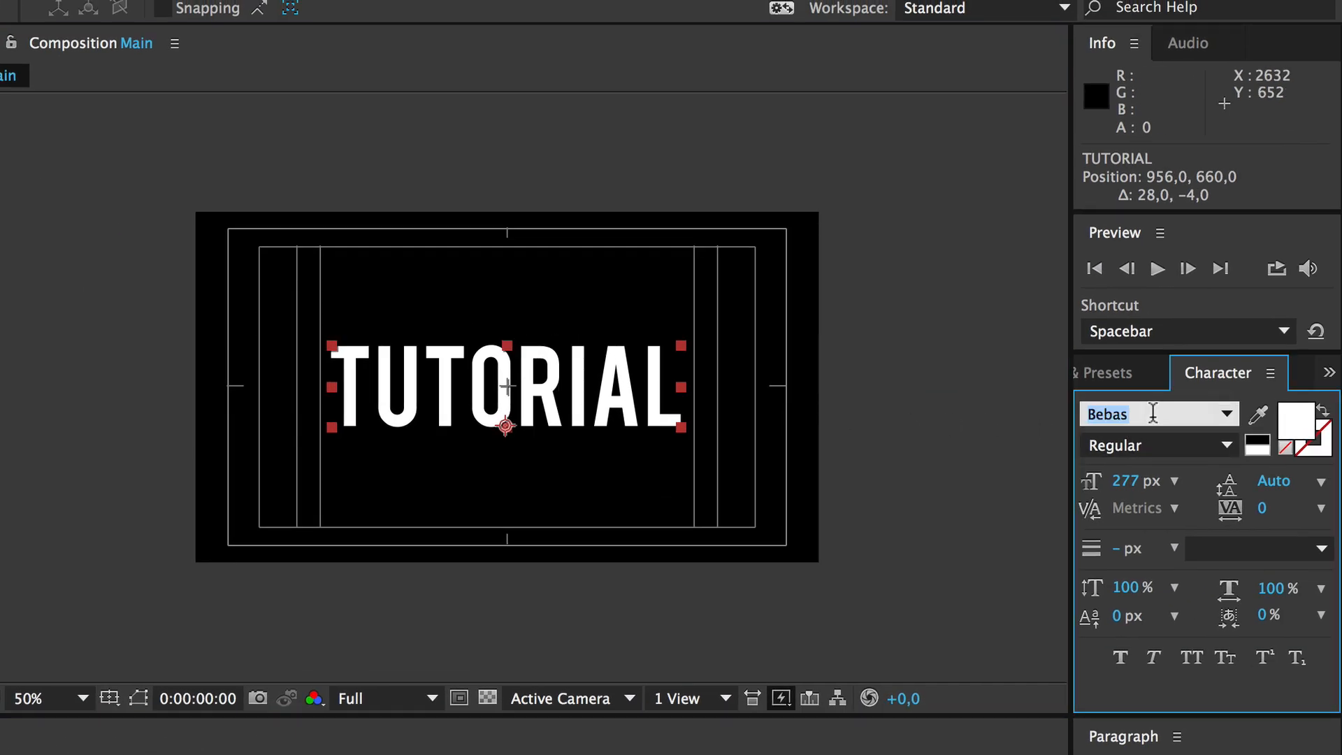
{"action": "mouse_move", "coordinate": [1305, 434]}
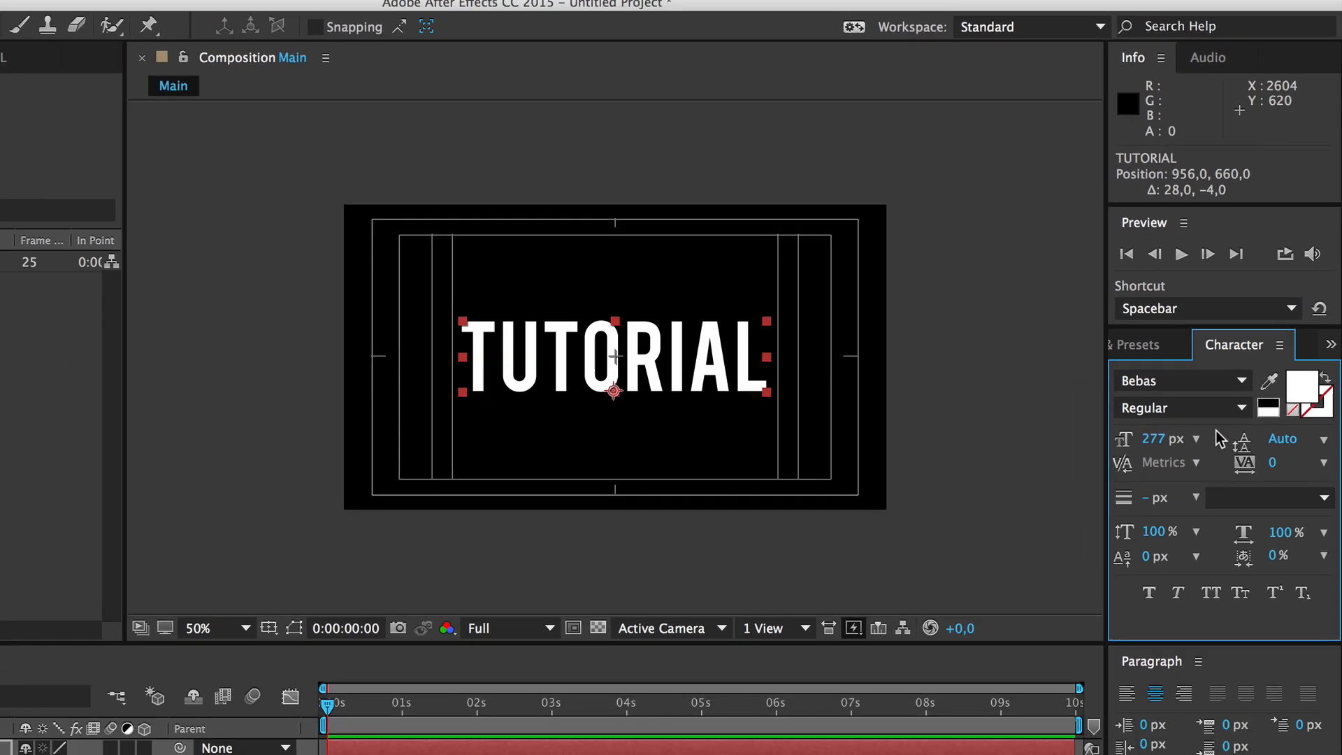
{"action": "left_click", "coordinate": [458, 544]}
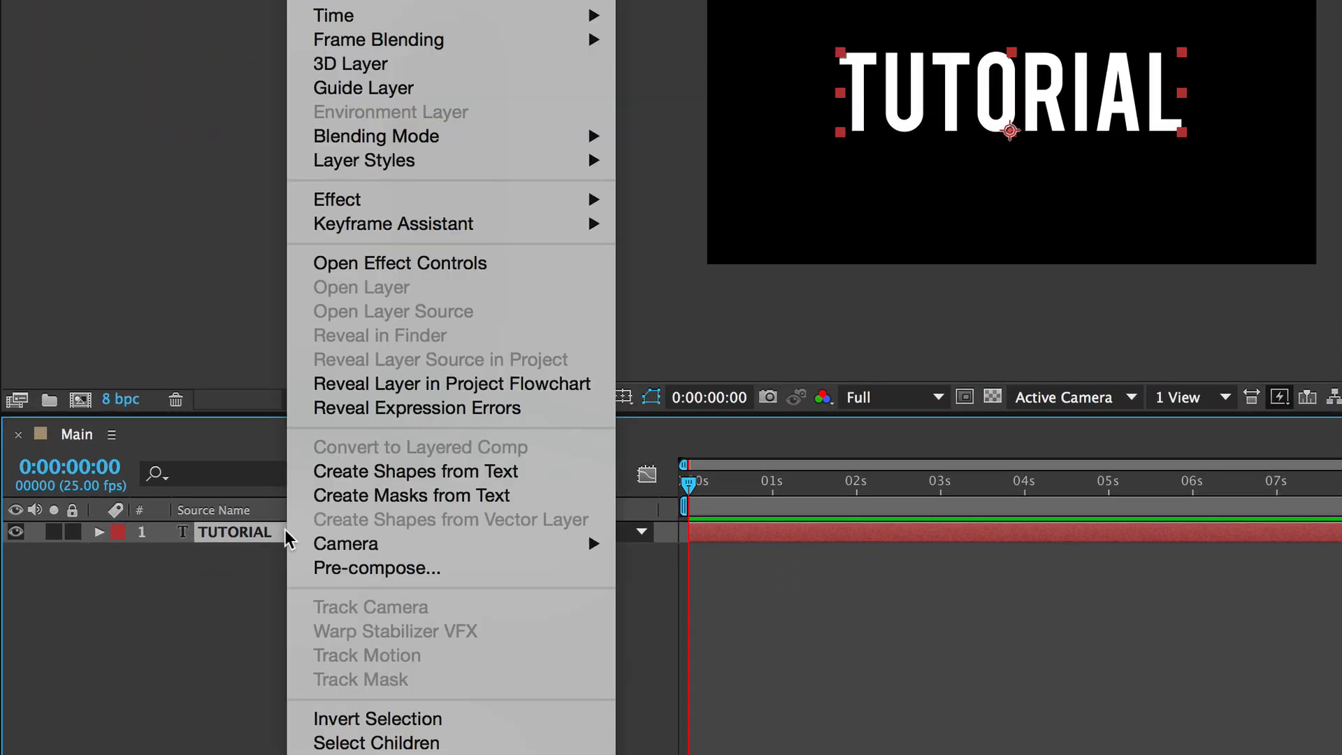
Step: Convert the TUTORIAL text layer into a TUTORIAL Outlines shape layer
{"action": "left_click", "coordinate": [415, 471]}
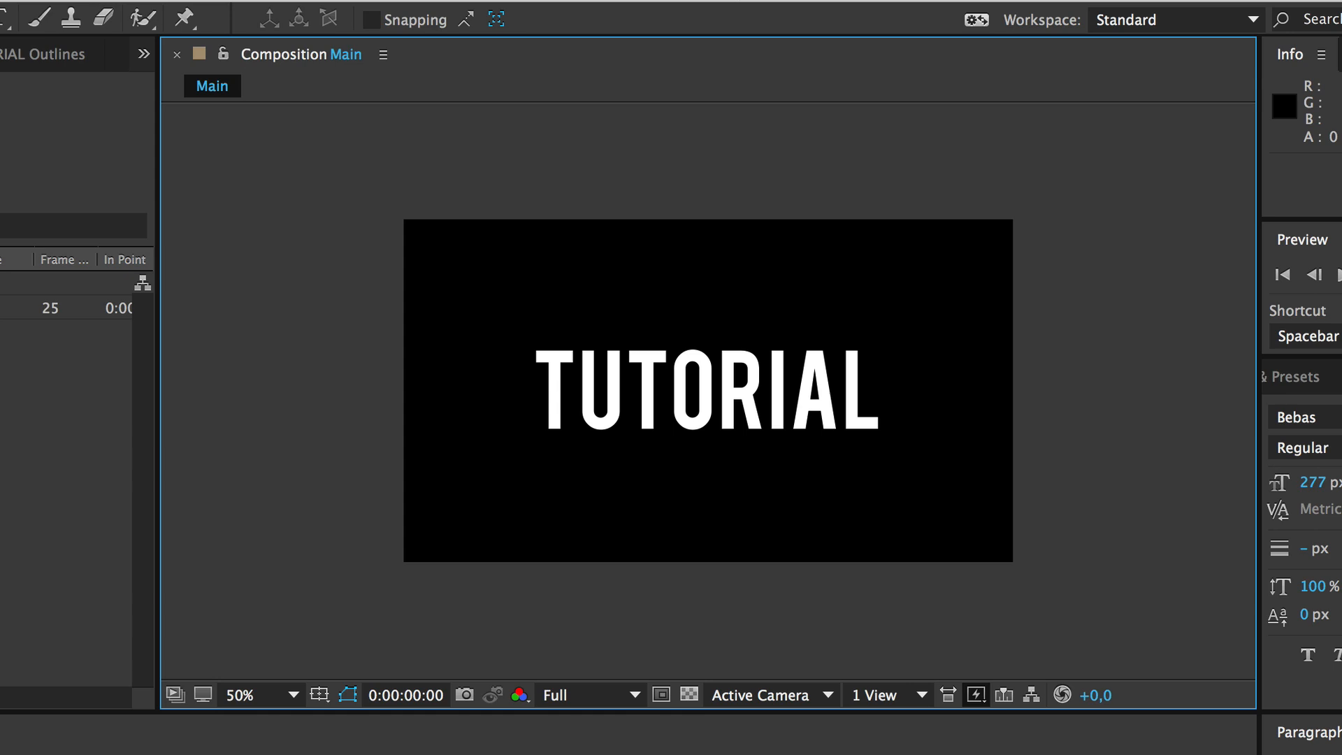
{"action": "left_click", "coordinate": [706, 390]}
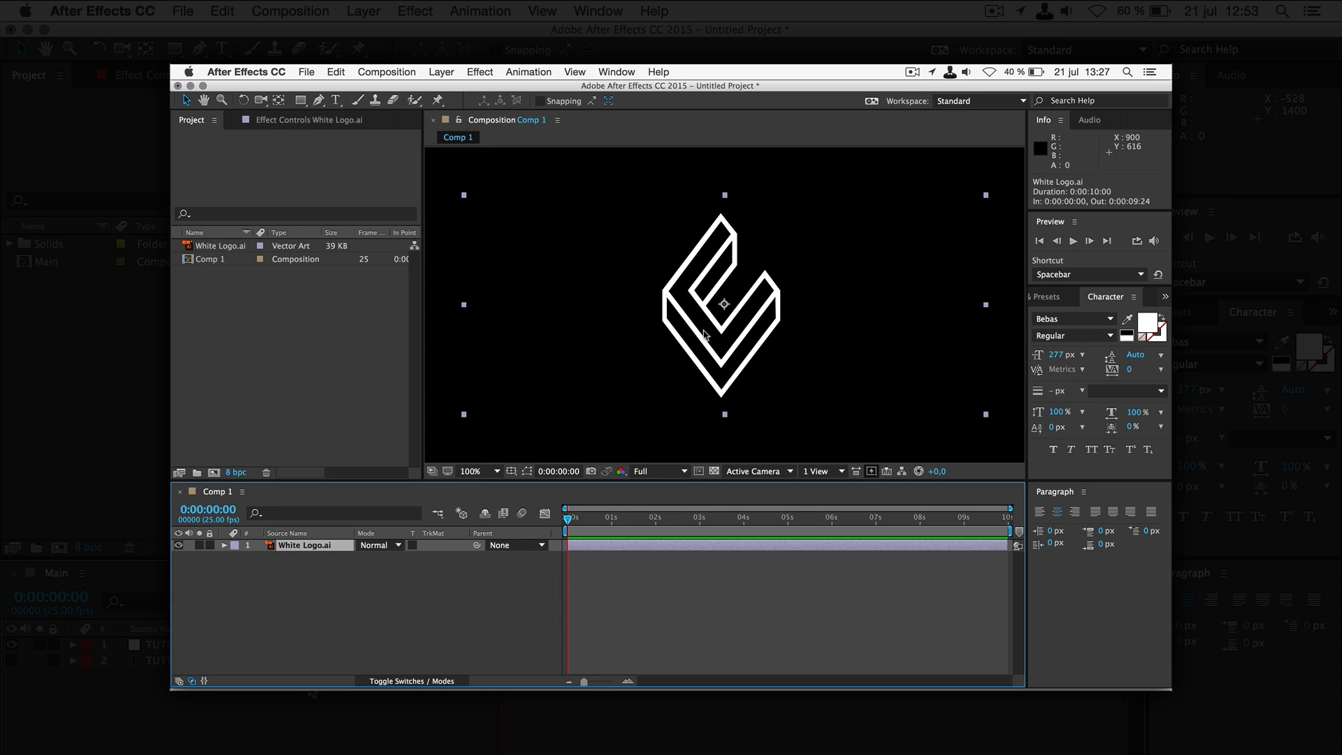
Step: Auto-trace the White Logo.ai layer on its Alpha channel with default settings
{"action": "left_click", "coordinate": [440, 72]}
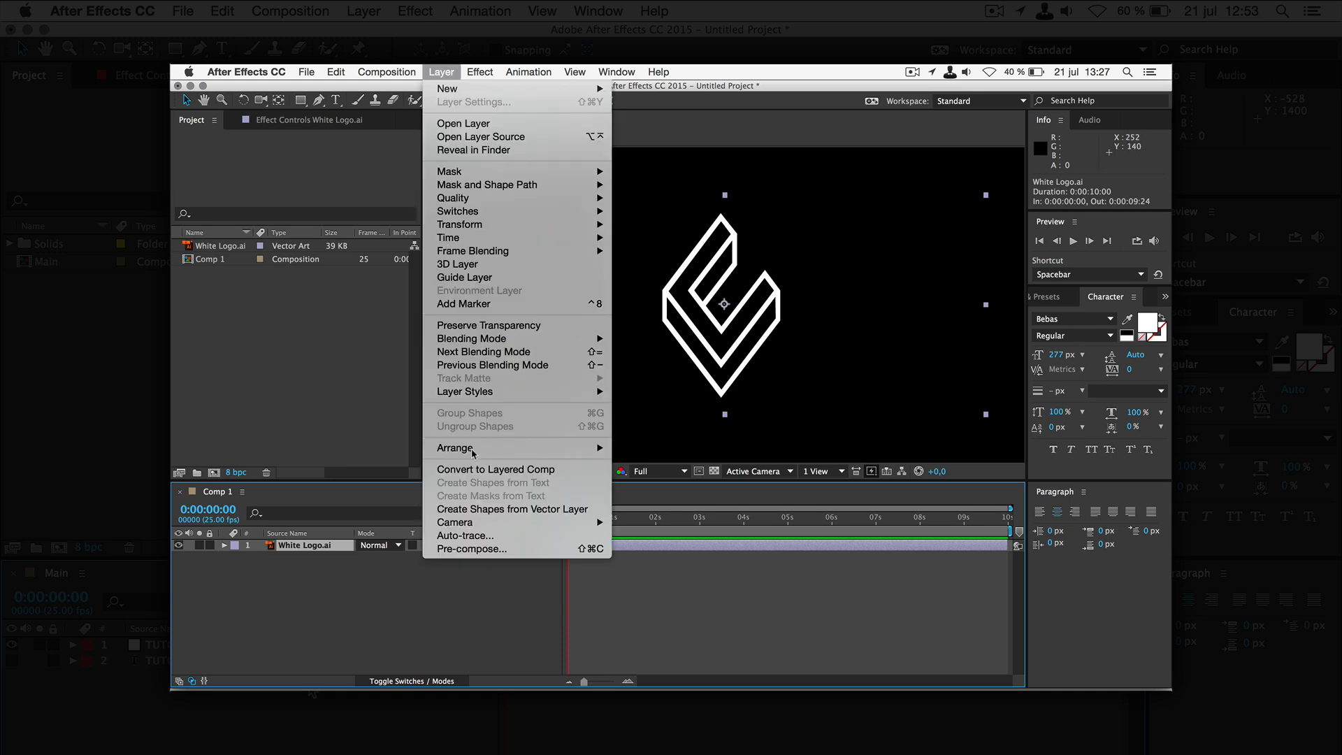
{"action": "left_click", "coordinate": [465, 535]}
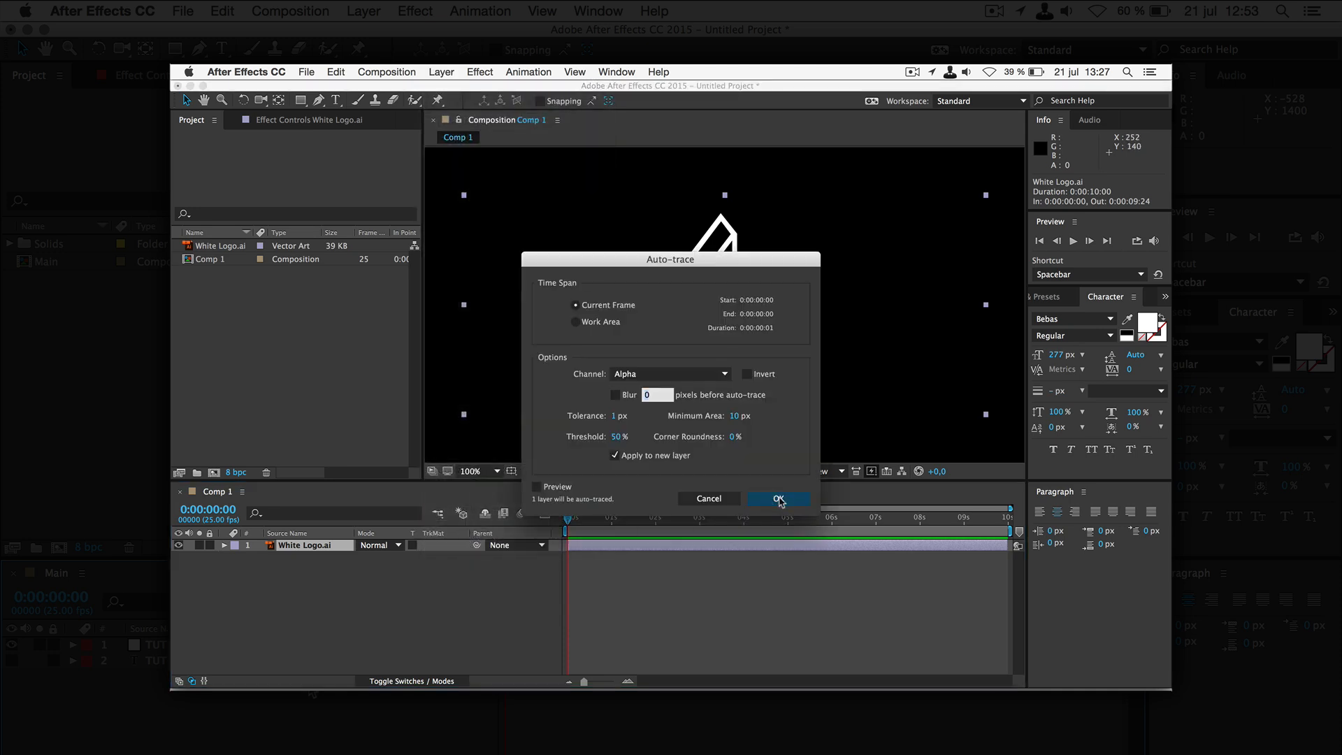
{"action": "left_click", "coordinate": [777, 497]}
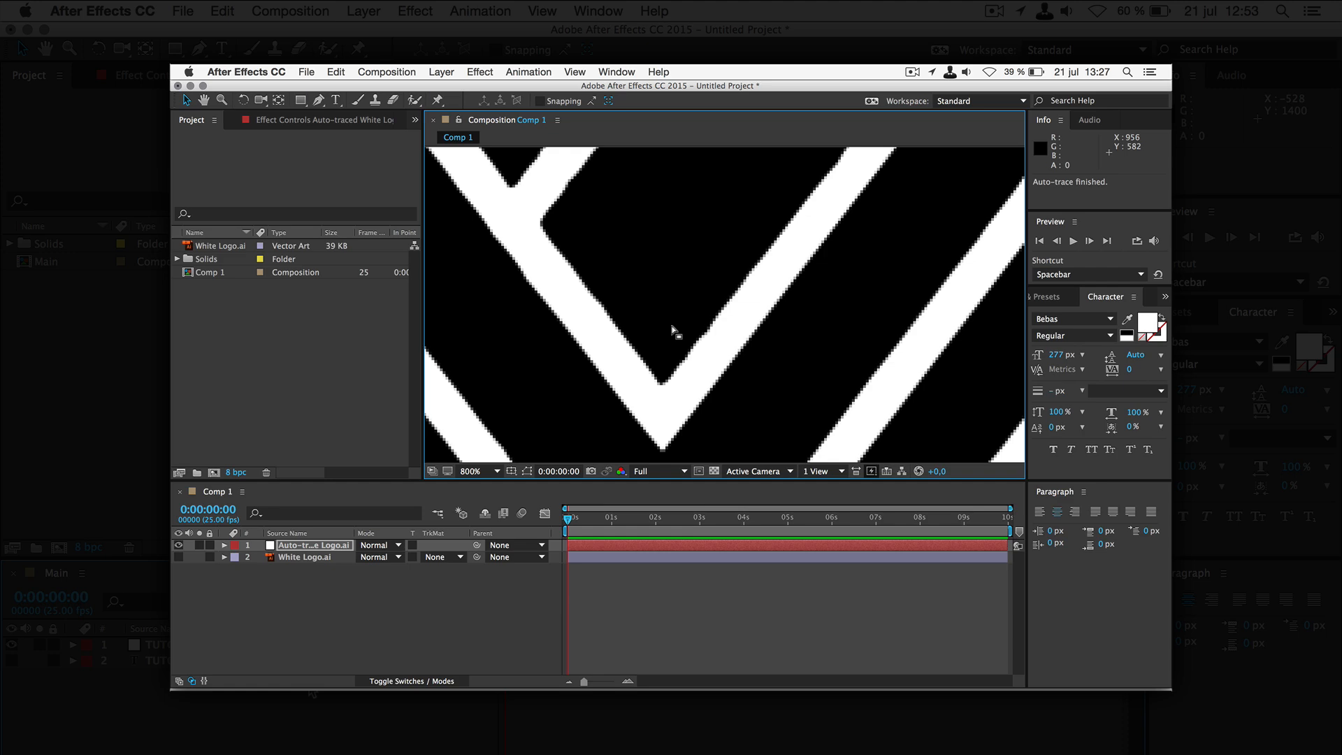
{"action": "left_click", "coordinate": [474, 471]}
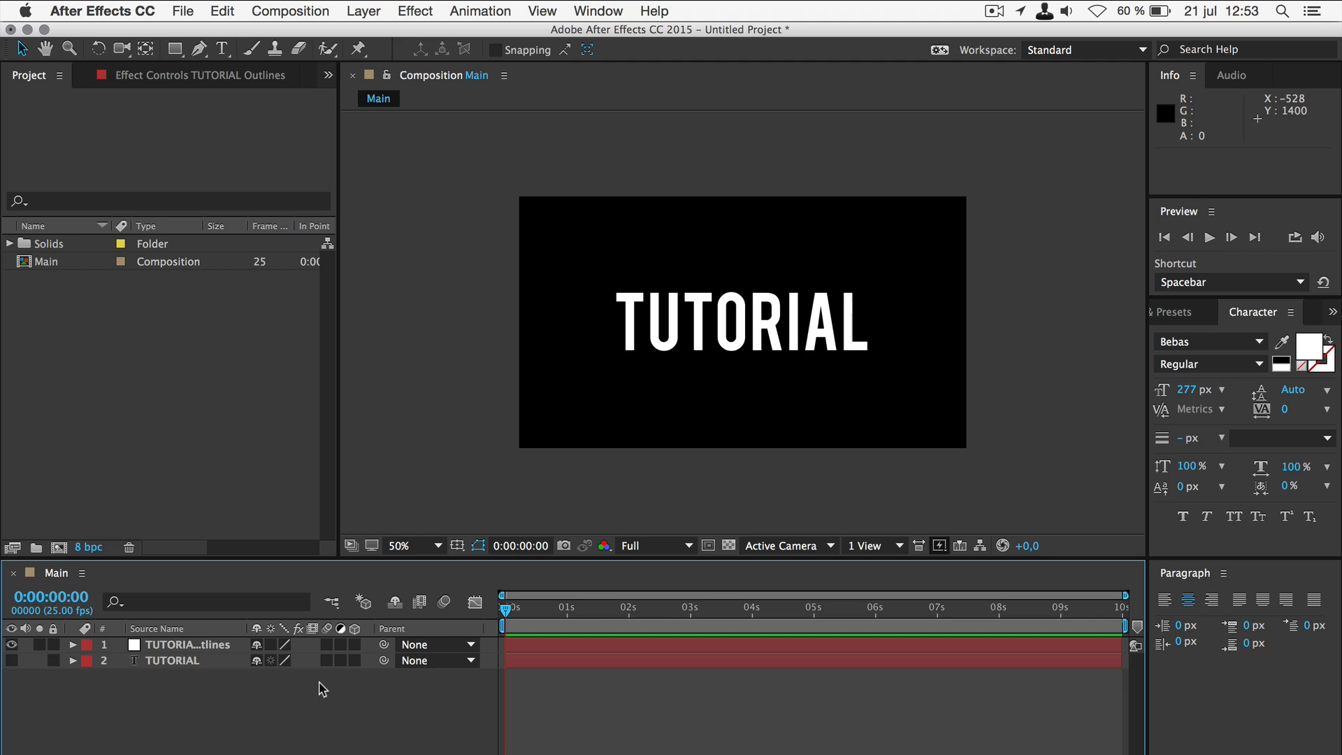
{"action": "mouse_move", "coordinate": [404, 380]}
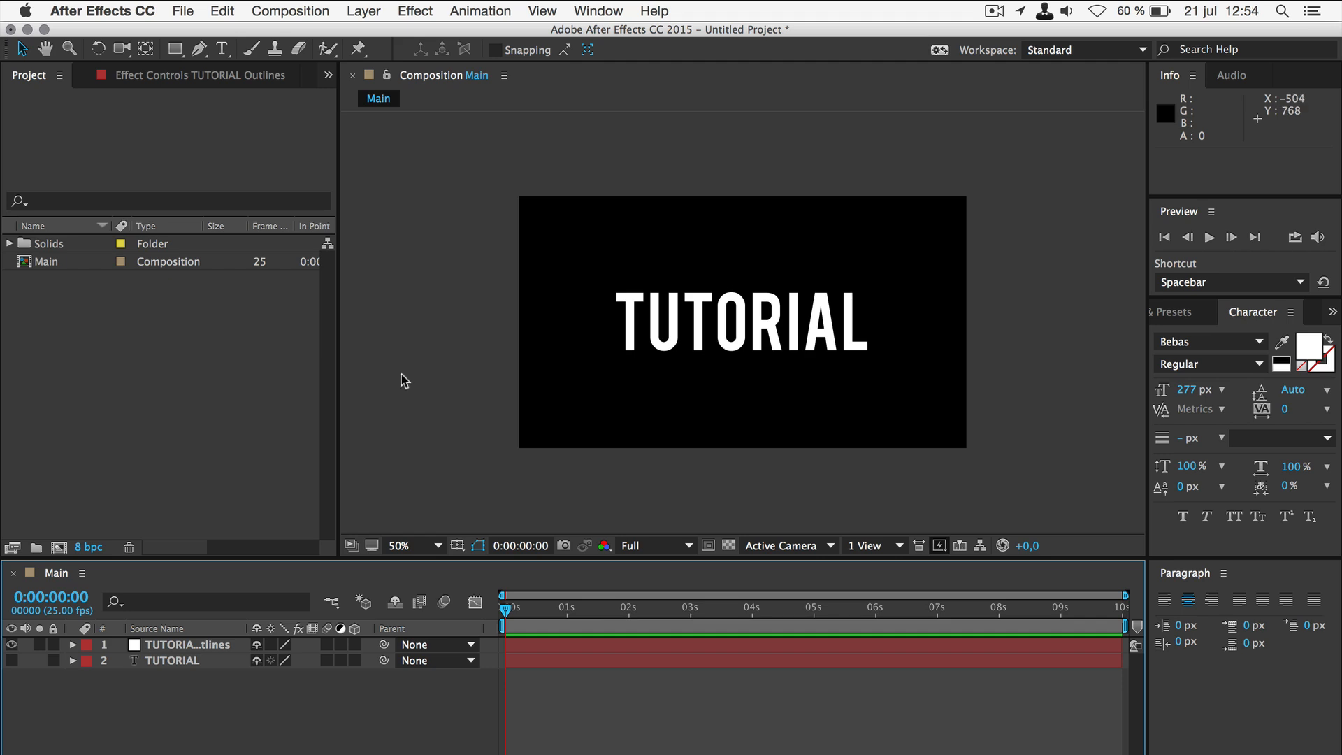
Step: Select the TUTORIAL Outlines layer and bring up the Effect menu
{"action": "left_click", "coordinate": [186, 643]}
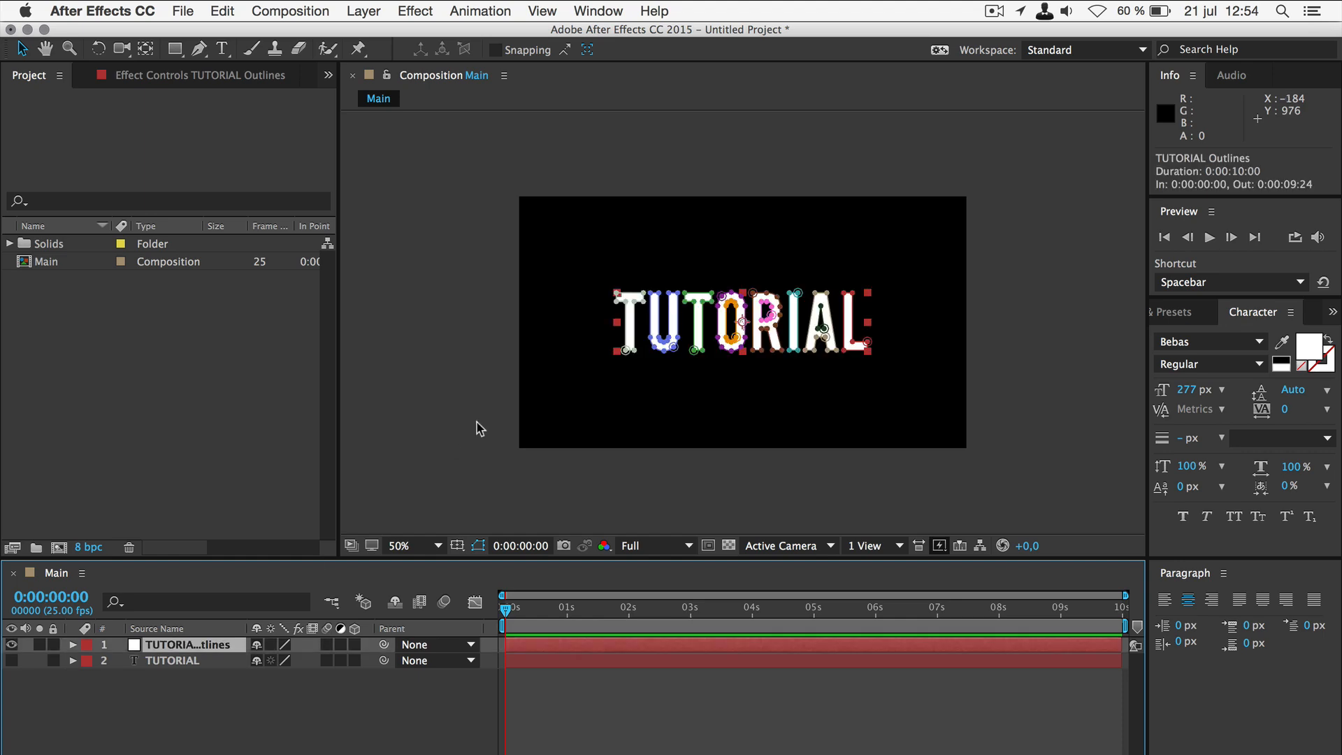
{"action": "left_click", "coordinate": [480, 545]}
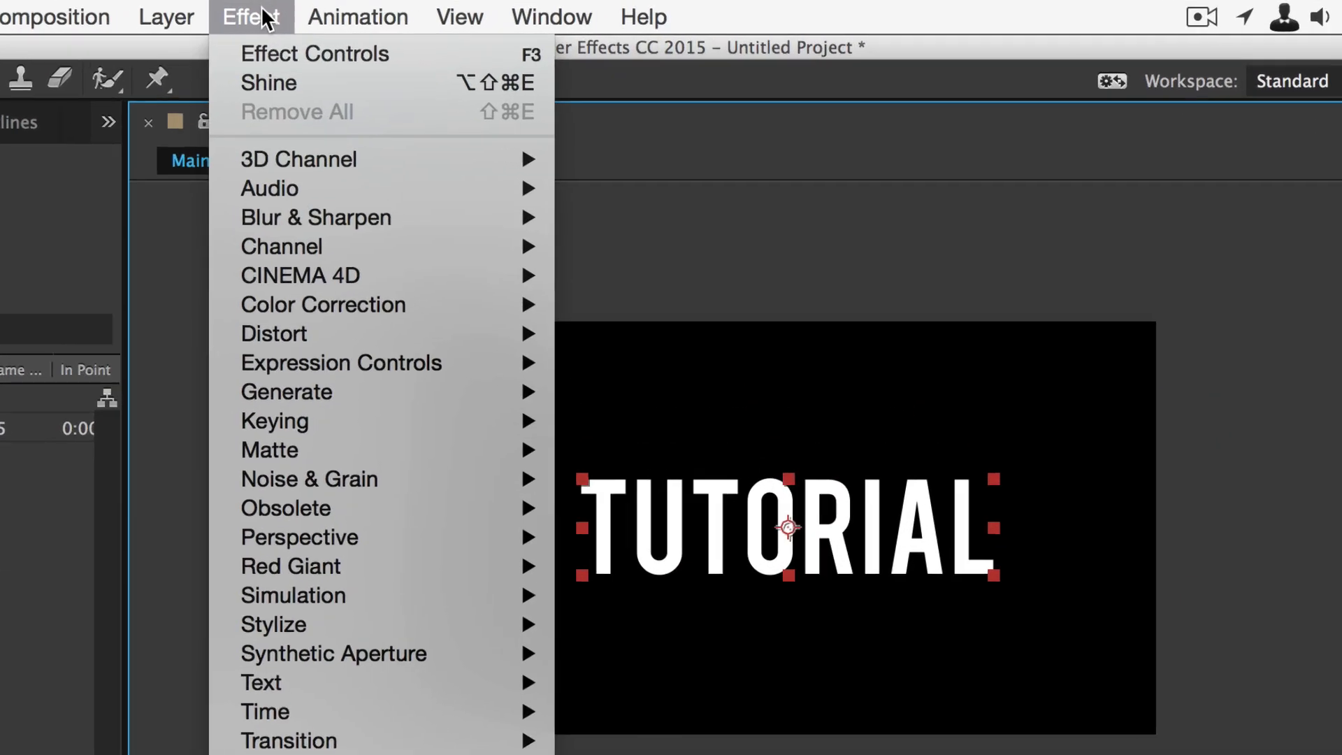
Step: Add a Stroke effect to the outlines, stroking all masks at once in a blue colour
{"action": "left_click", "coordinate": [286, 391]}
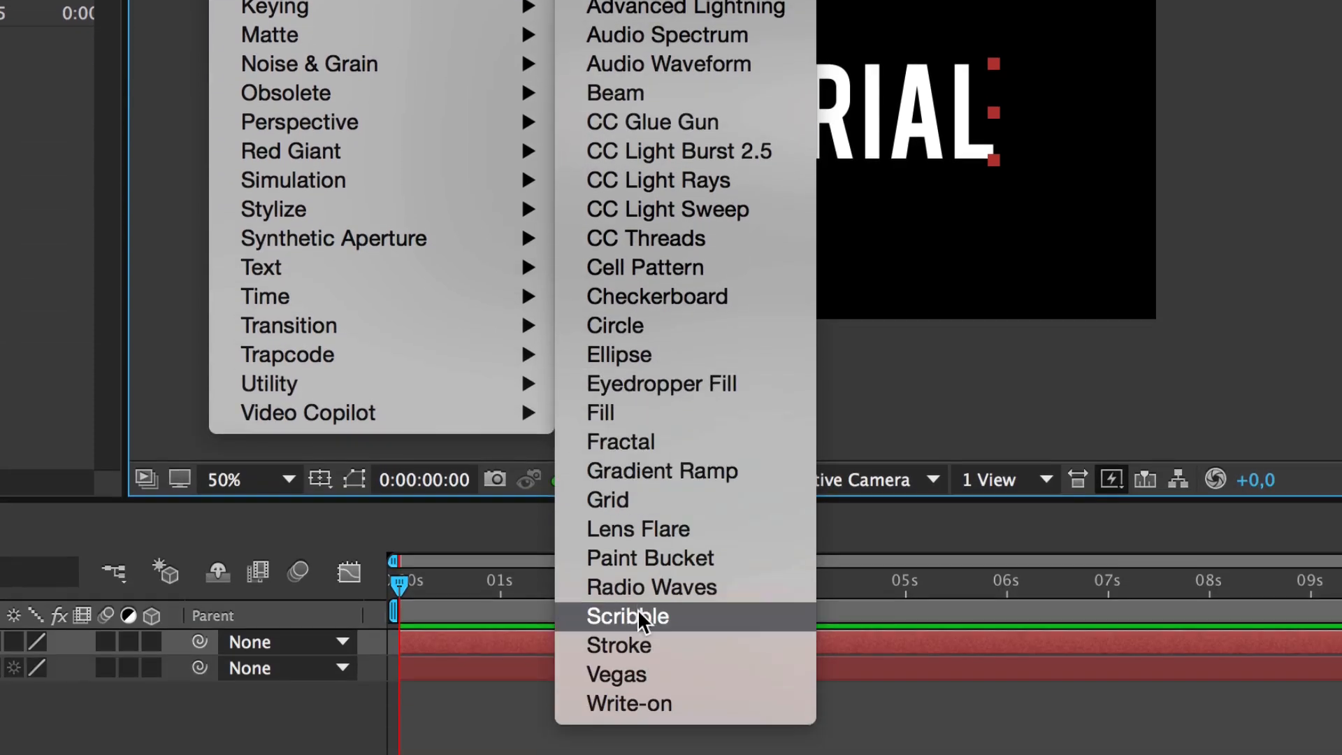
{"action": "left_click", "coordinate": [628, 616]}
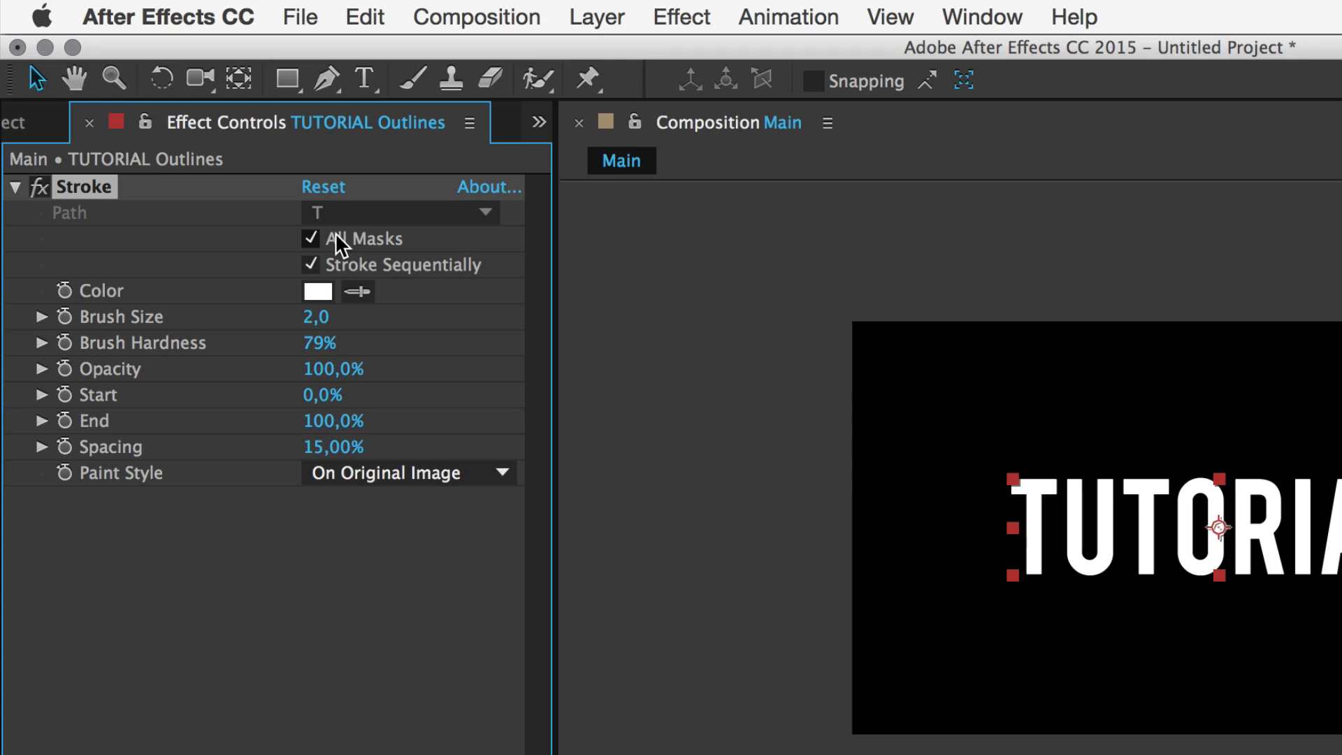
{"action": "left_click", "coordinate": [309, 264]}
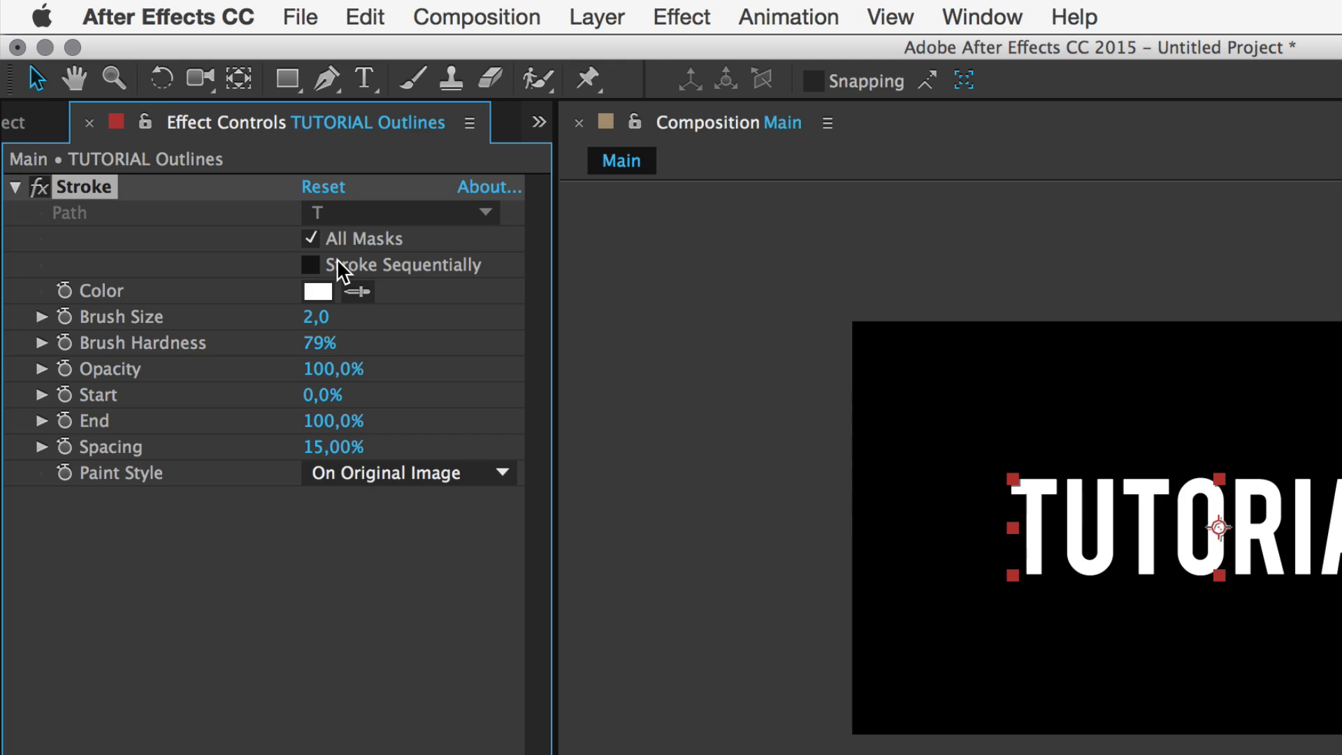
{"action": "left_click", "coordinate": [317, 291]}
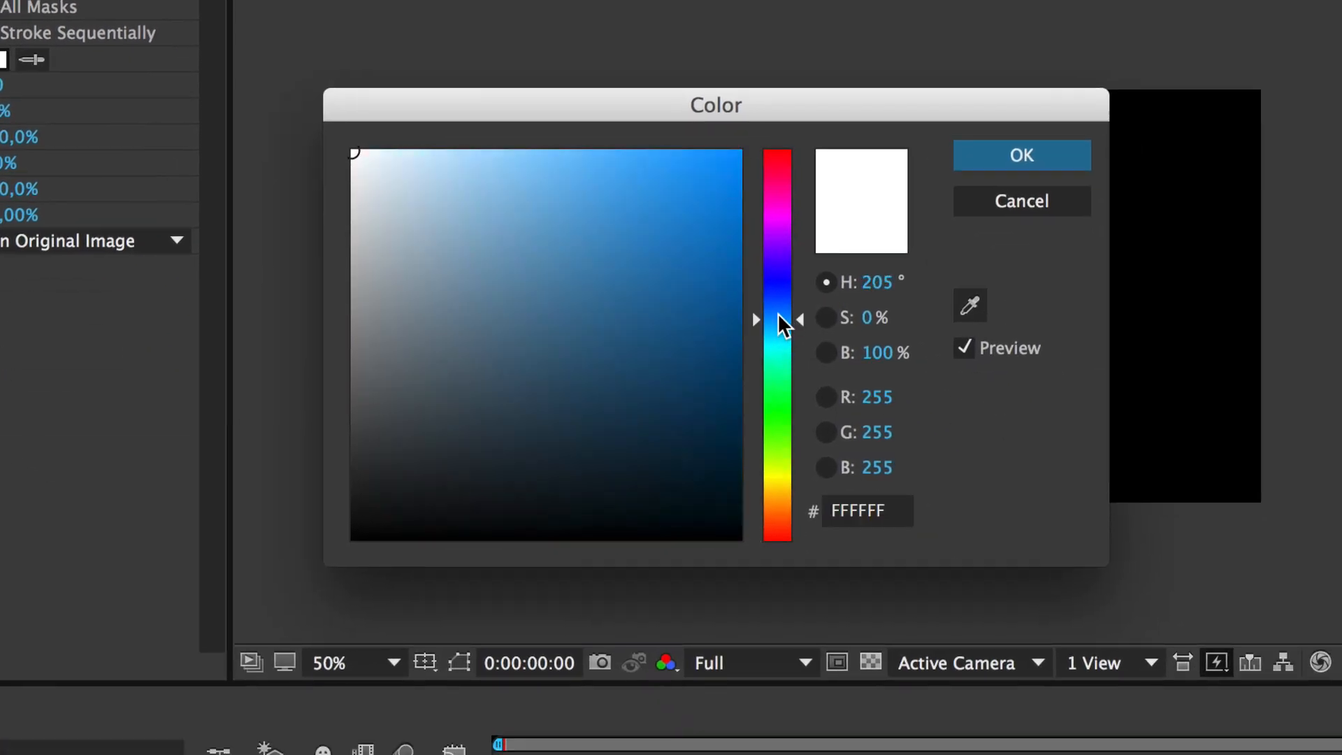
{"action": "left_click", "coordinate": [1019, 155]}
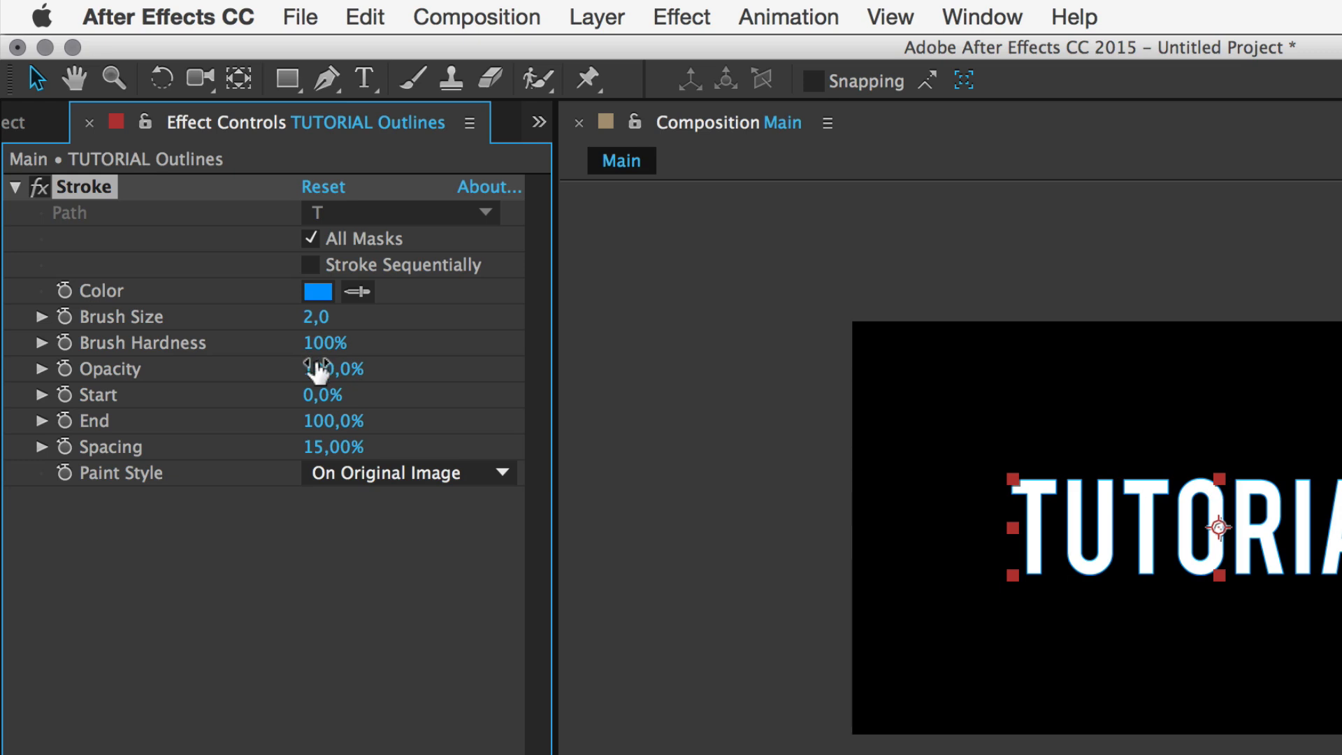
Step: Set the Stroke's Paint Style to On Transparent so only the blue outline shows
{"action": "left_click", "coordinate": [410, 471]}
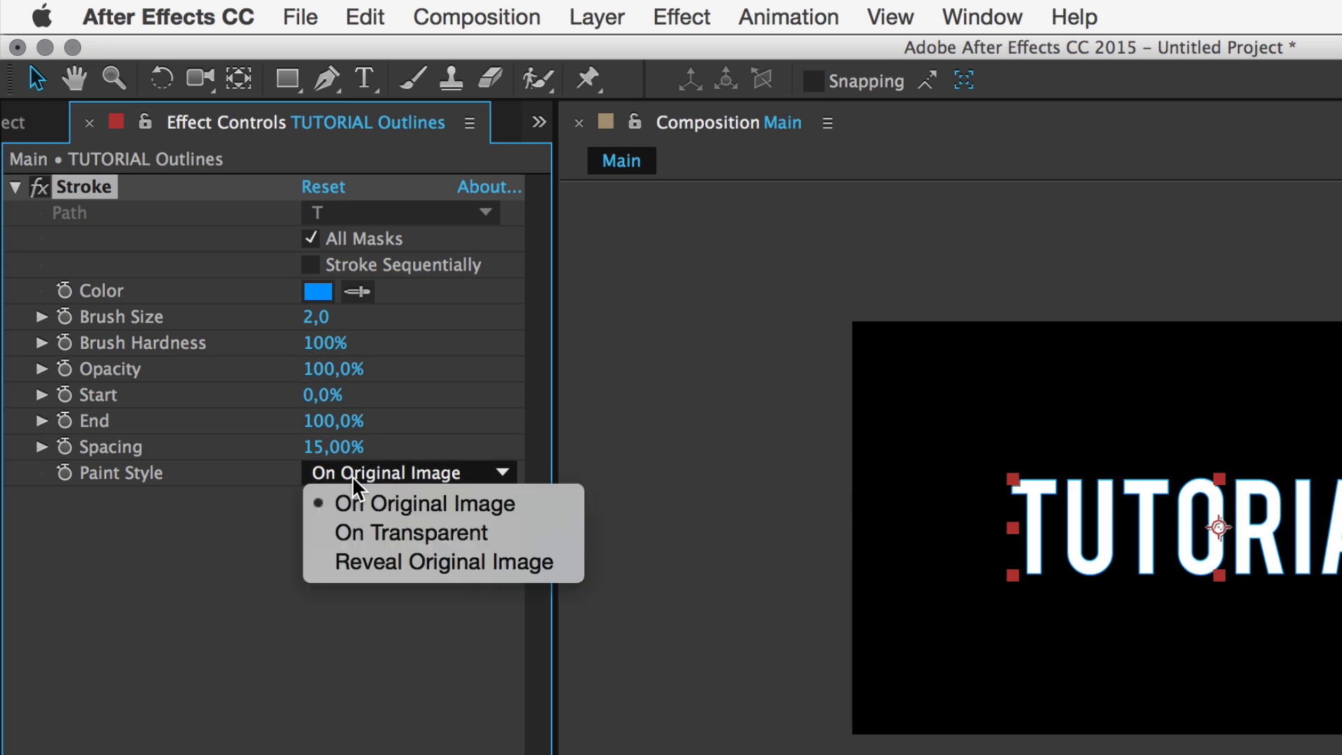
{"action": "left_click", "coordinate": [411, 533]}
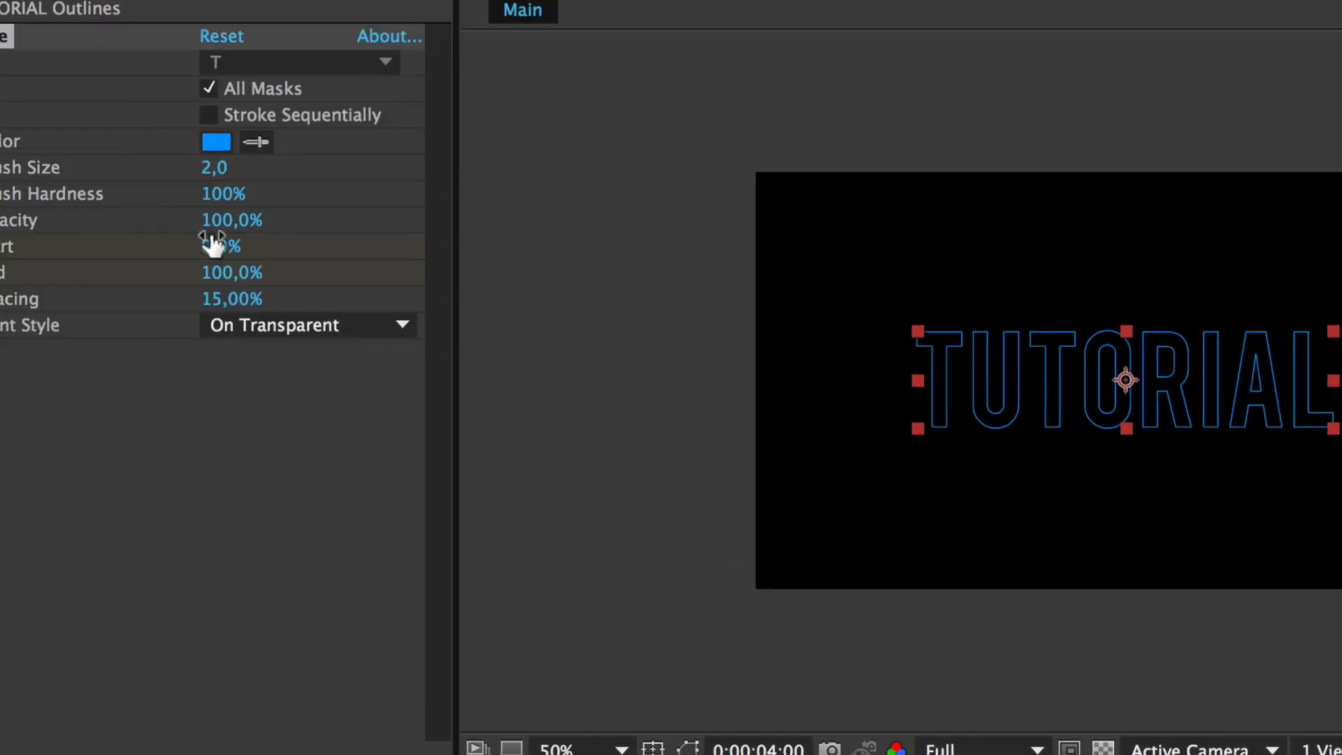
Step: Set the Stroke Start to about 52% and Opacity to 20% for a faint partial outline
{"action": "double_click", "coordinate": [343, 334]}
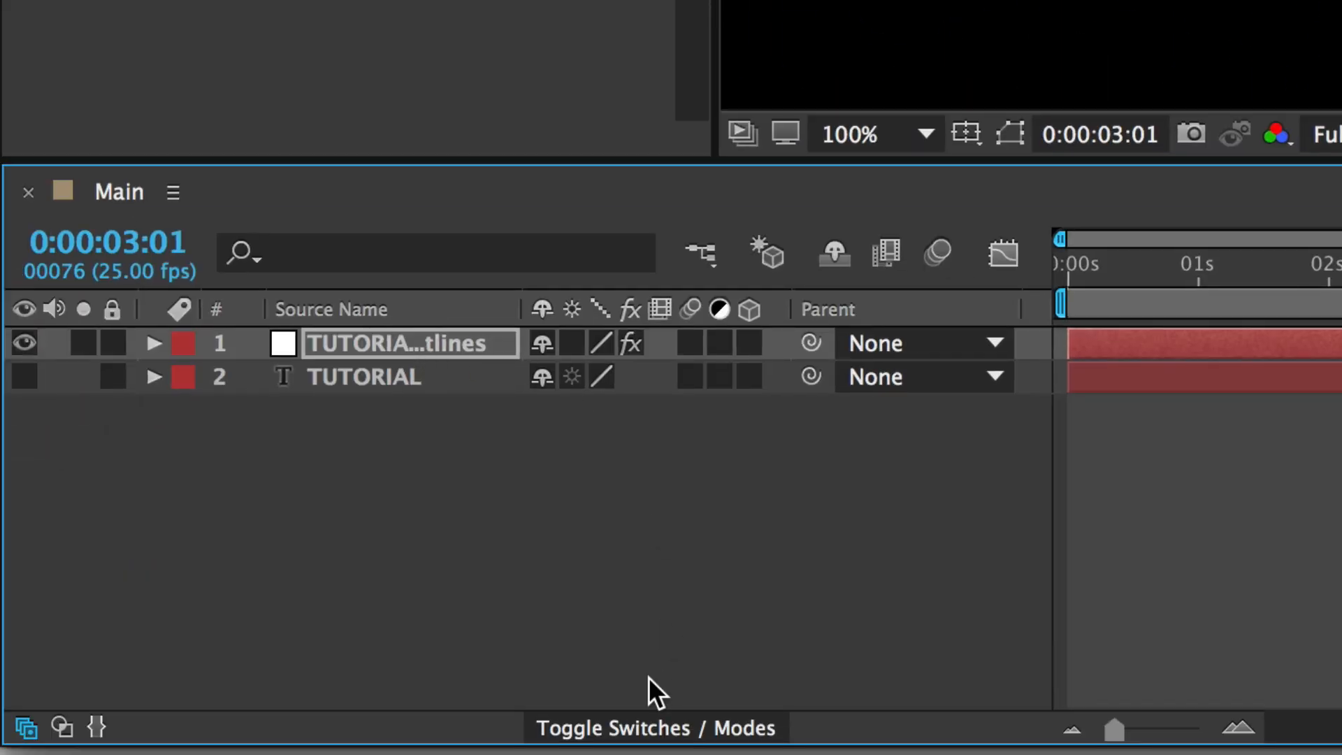
Step: Switch the timeline to Modes and set the outlines layer's blending mode to Add
{"action": "left_click", "coordinate": [656, 727]}
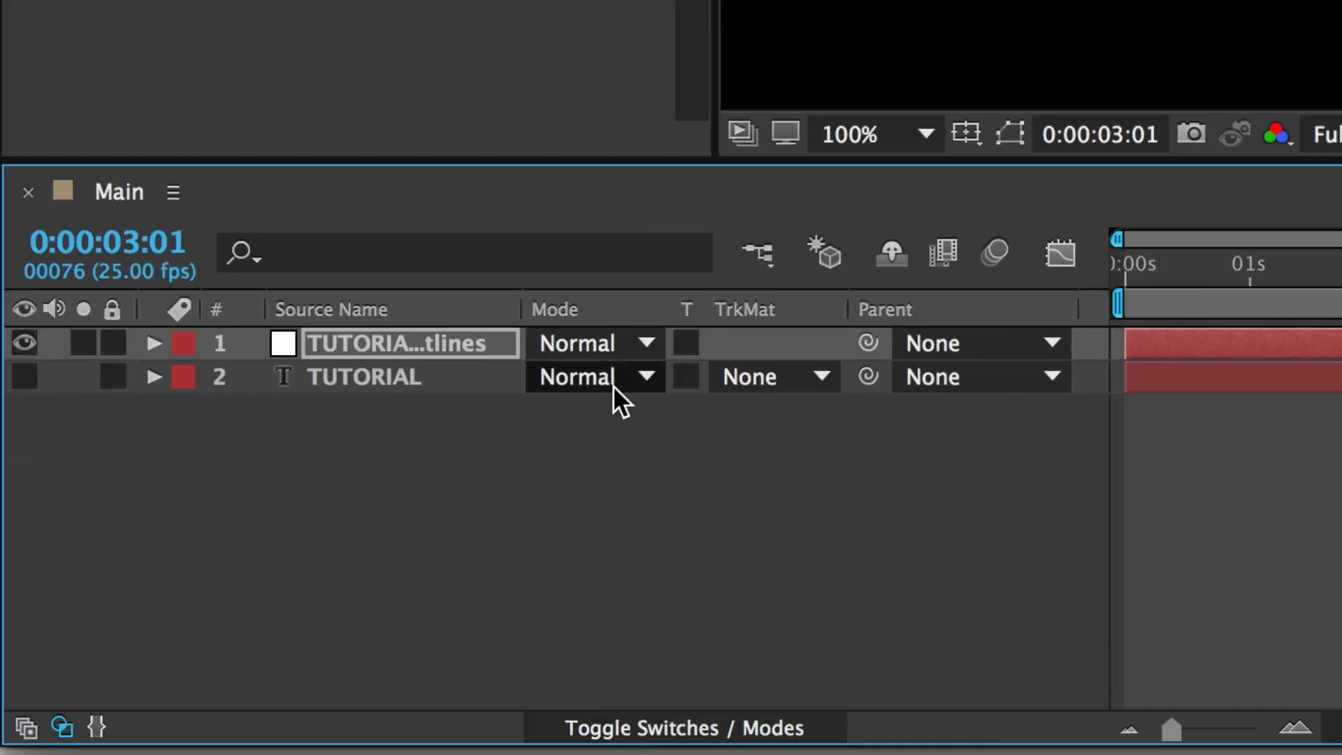
{"action": "left_click", "coordinate": [578, 376]}
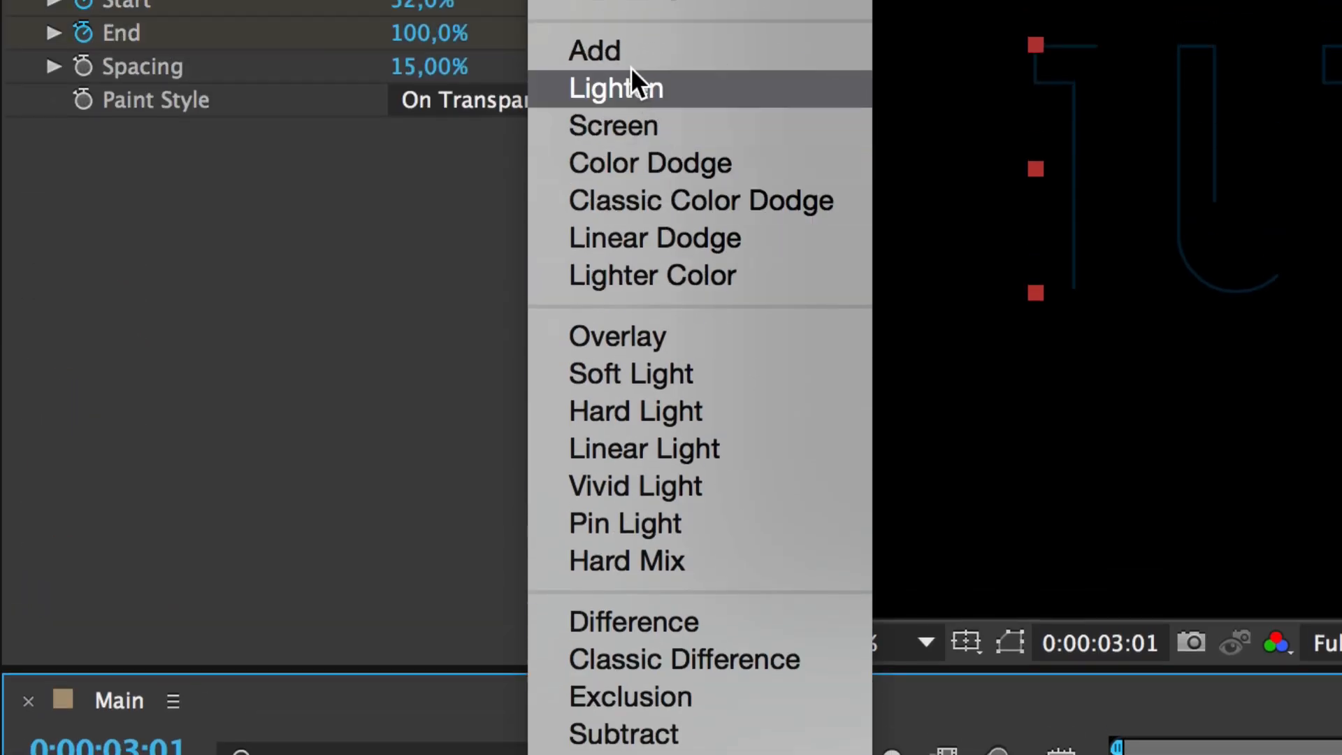
{"action": "left_click", "coordinate": [593, 51]}
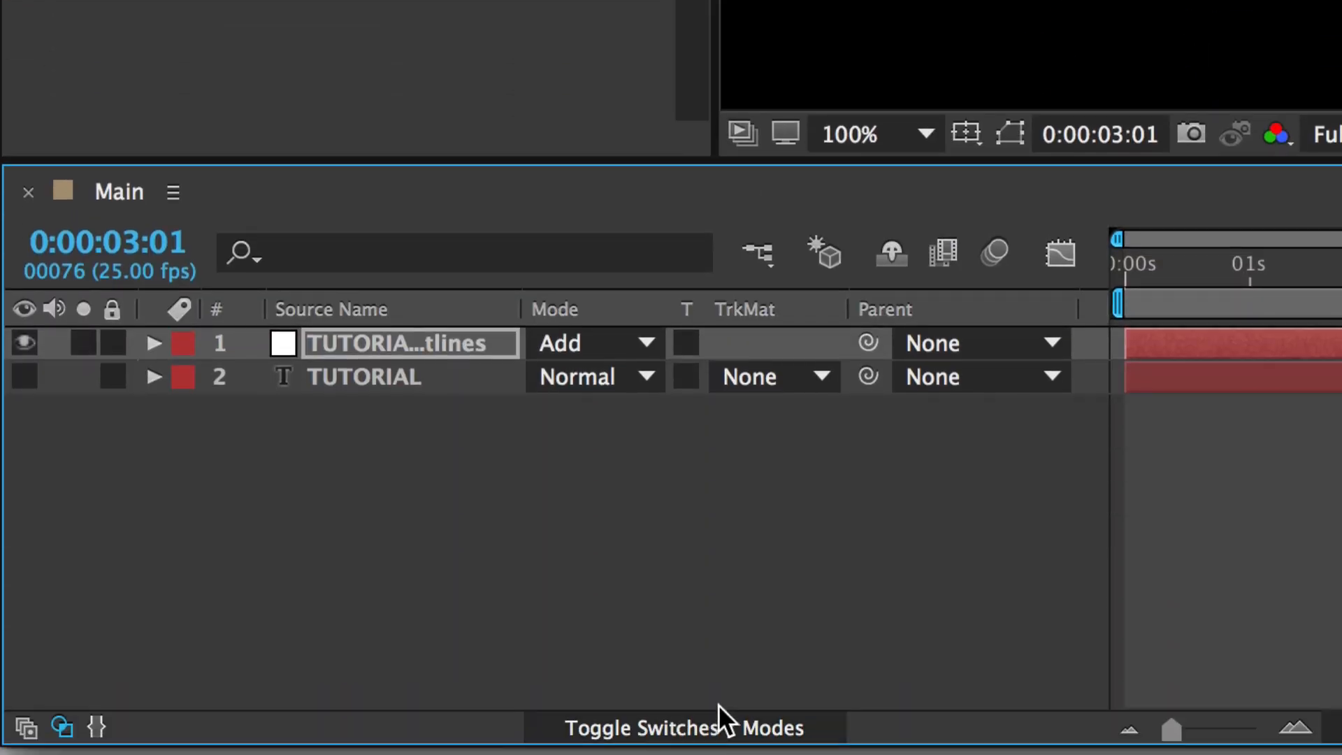
{"action": "mouse_move", "coordinate": [757, 492]}
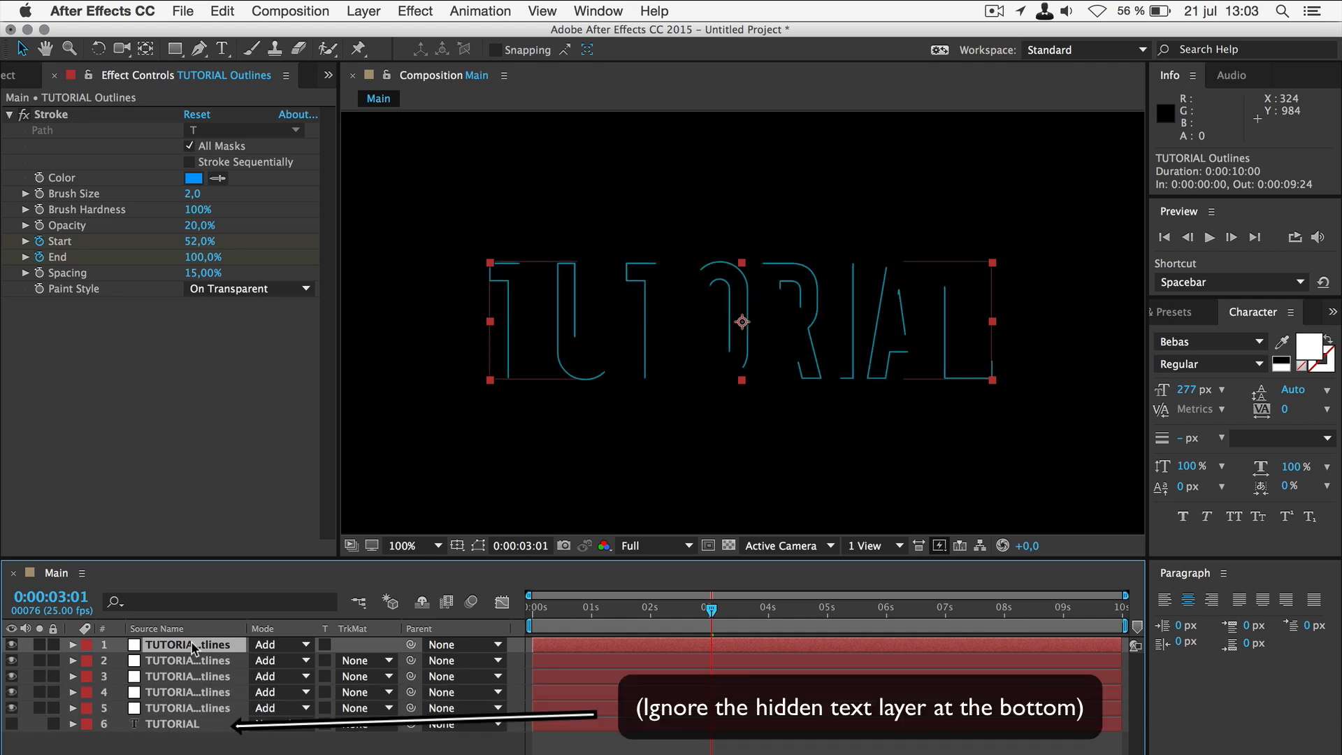
{"action": "mouse_move", "coordinate": [199, 677]}
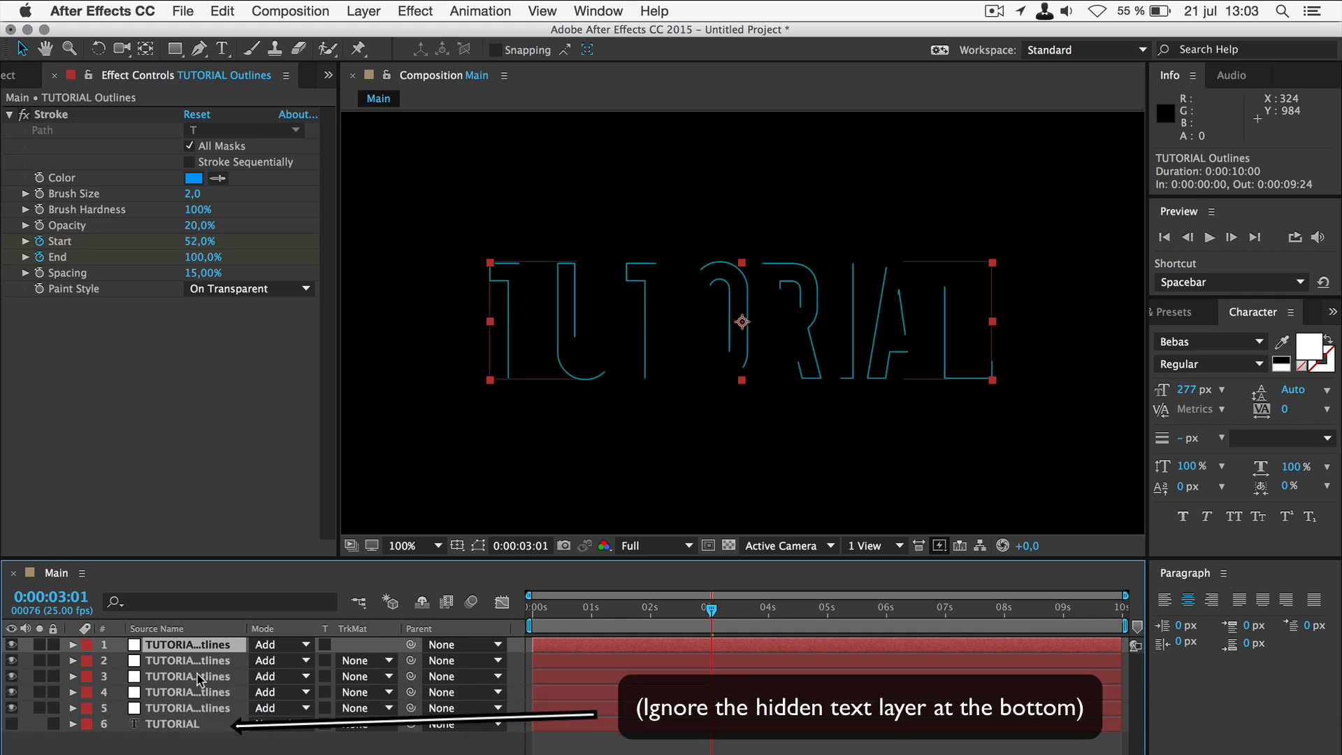
Step: Duplicate the outlines layer to five Add-mode copies with staggered start times
{"action": "key", "text": "cmd+d"}
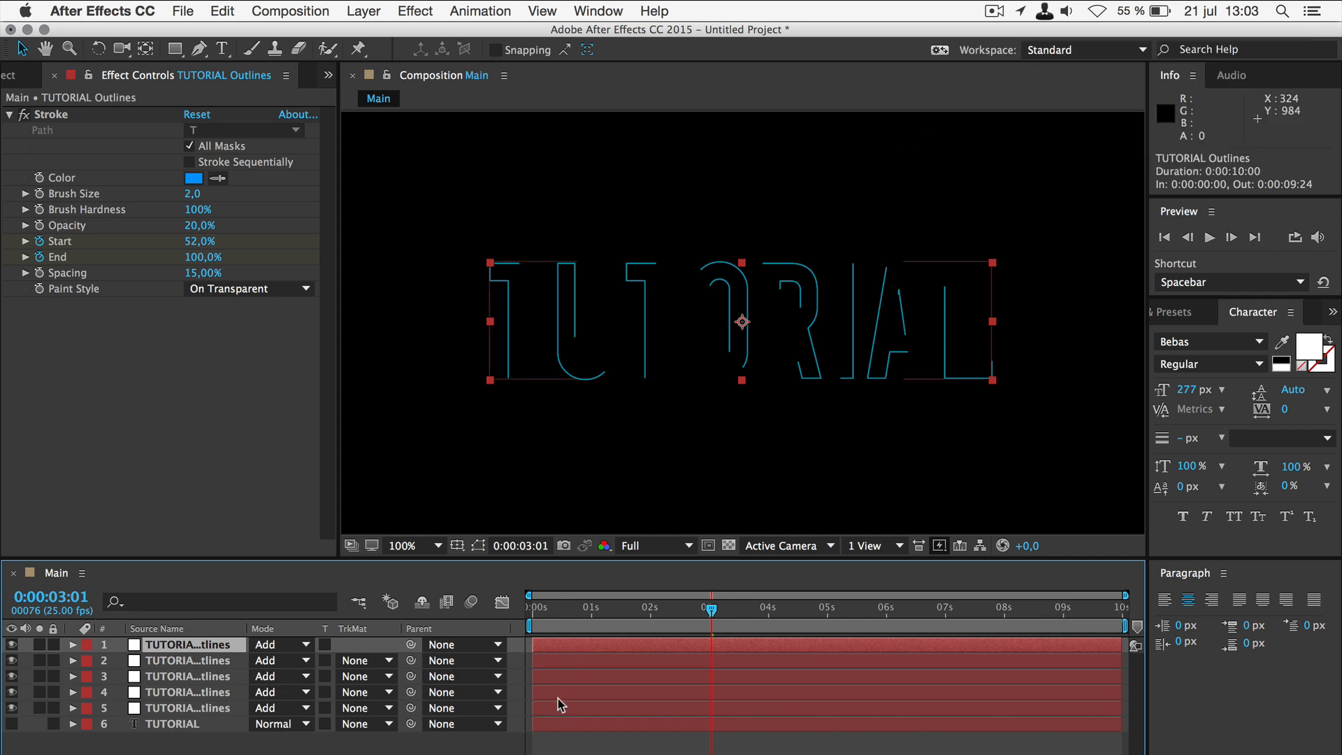
{"action": "left_click", "coordinate": [184, 692]}
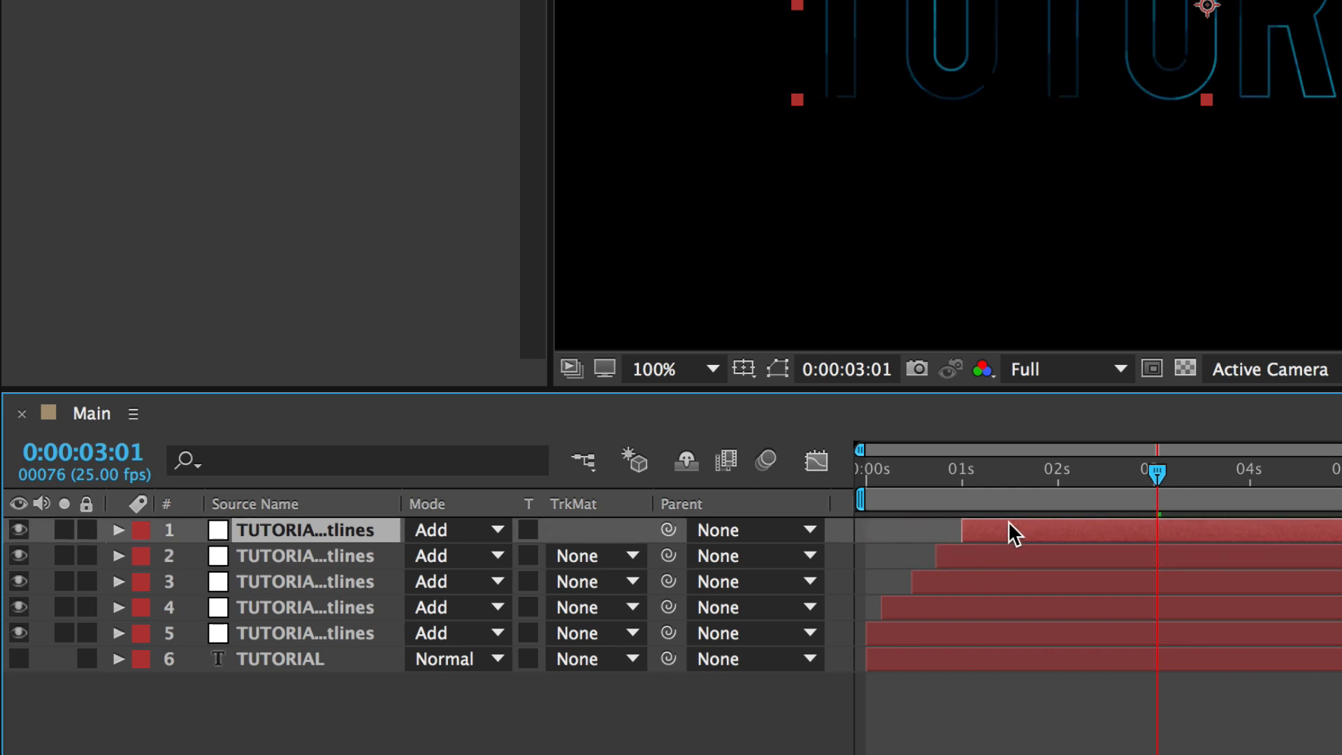
{"action": "left_click", "coordinate": [307, 582]}
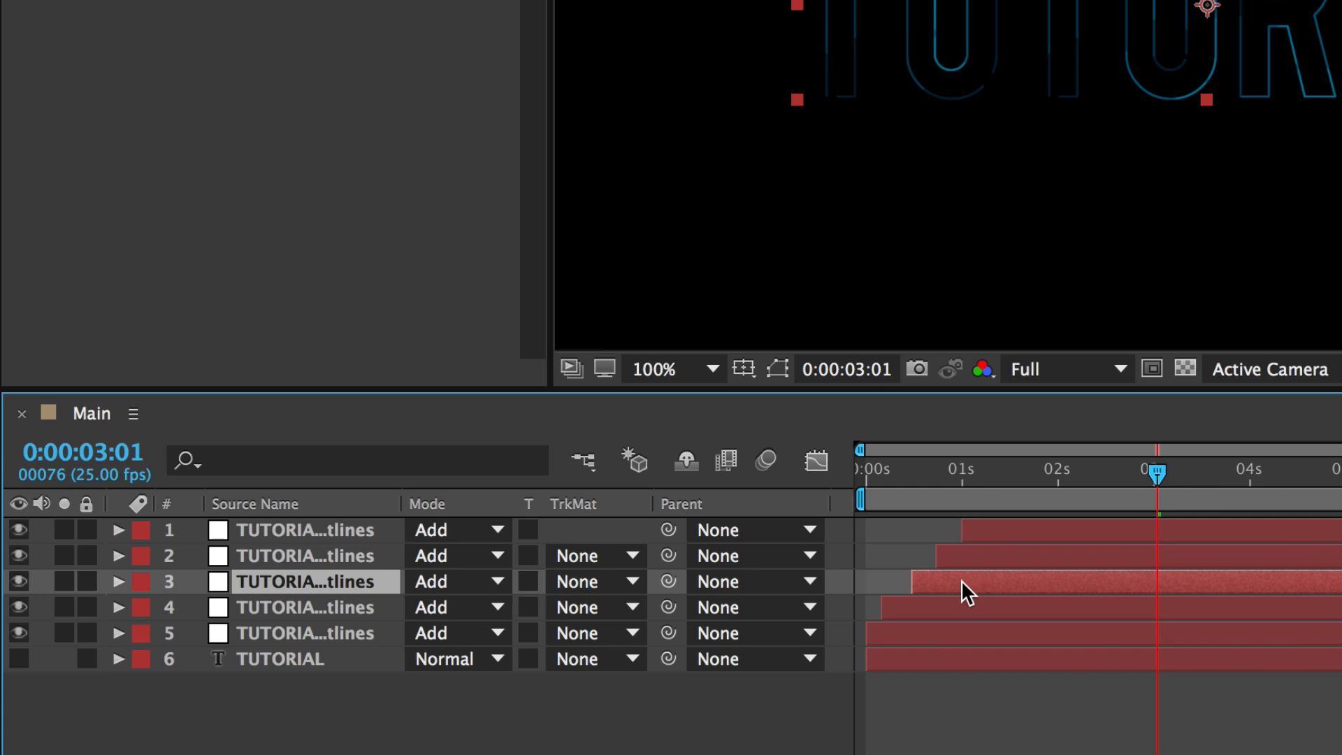
{"action": "mouse_move", "coordinate": [1057, 473]}
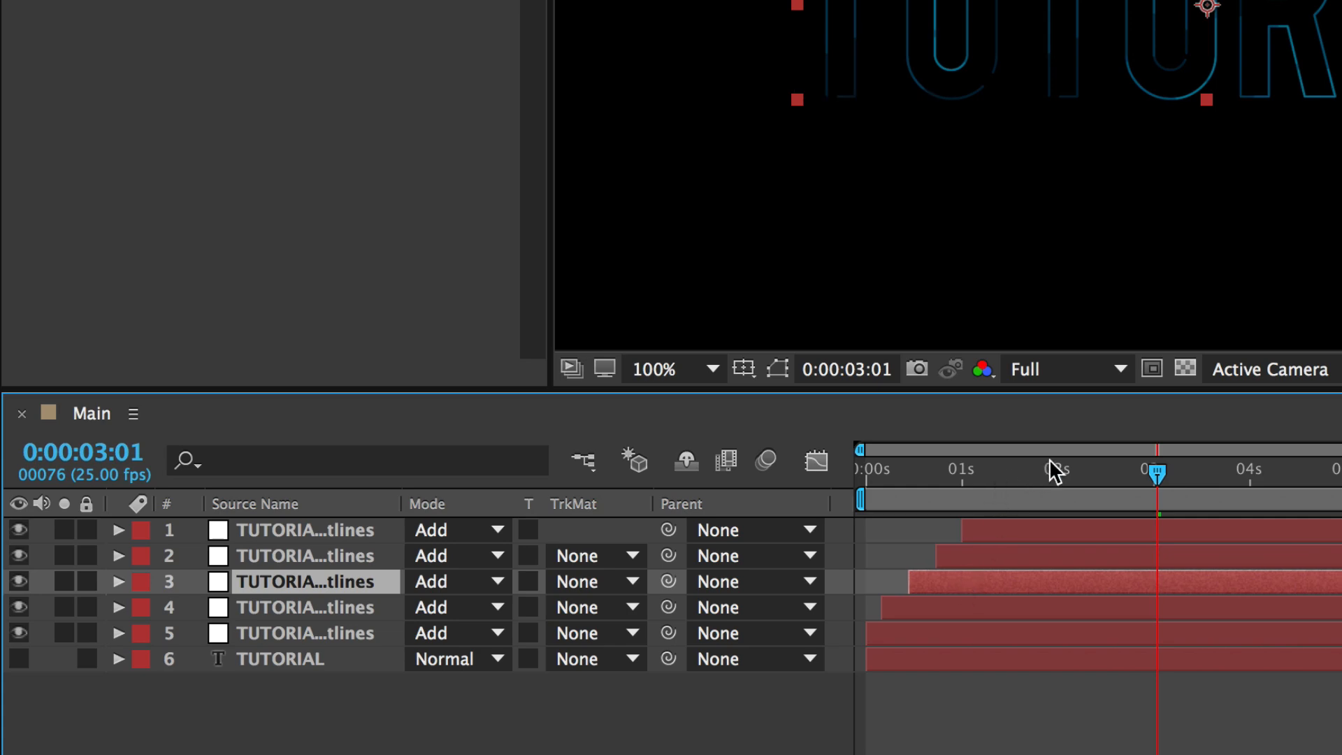
{"action": "mouse_move", "coordinate": [1134, 479]}
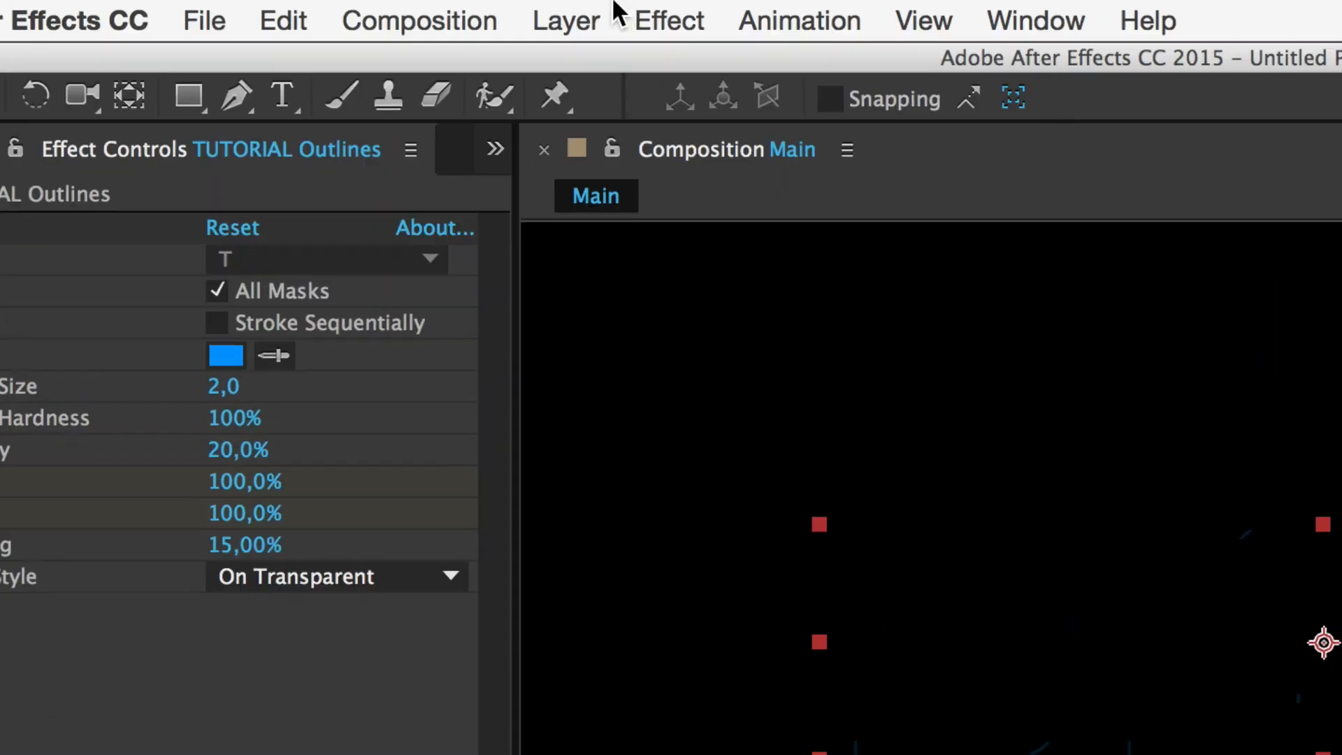
Step: Pre-compose the five outline layers into a precomp named Glass
{"action": "left_click", "coordinate": [564, 19]}
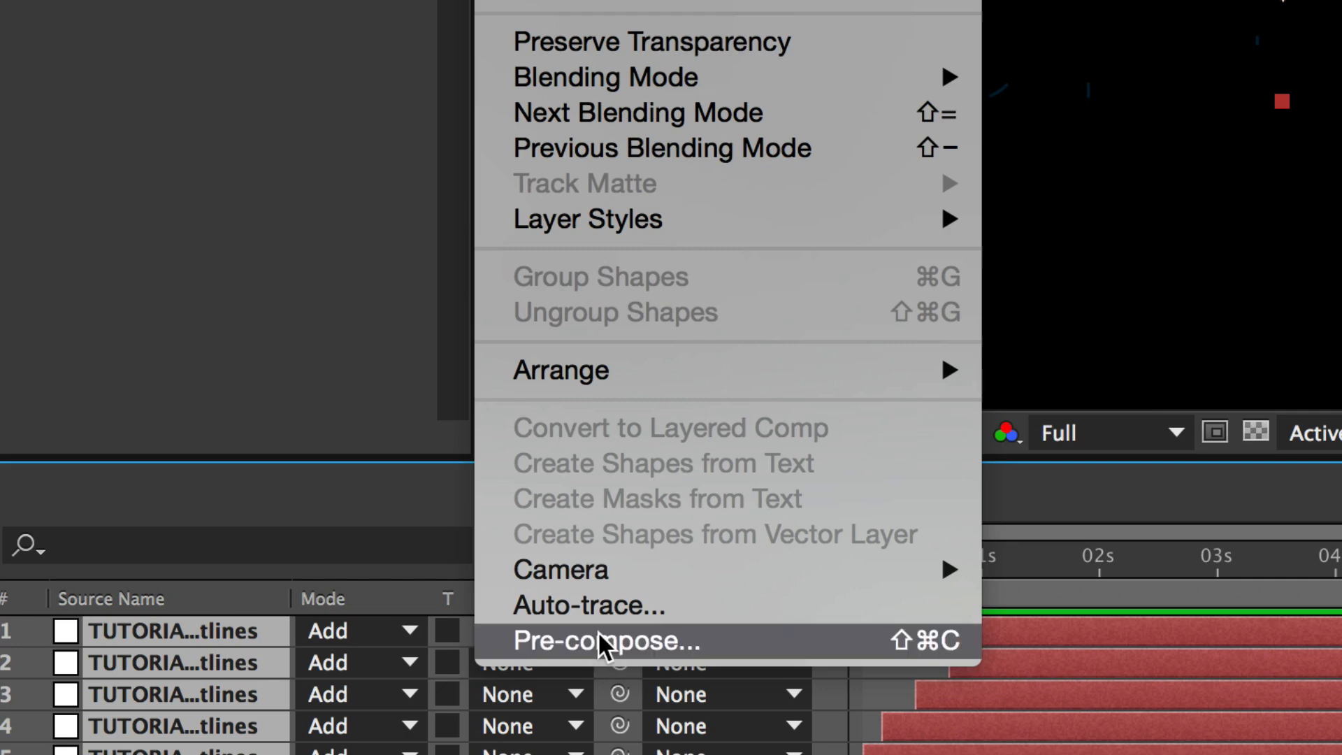
{"action": "left_click", "coordinate": [605, 641]}
{"action": "type", "text": "Glass"}
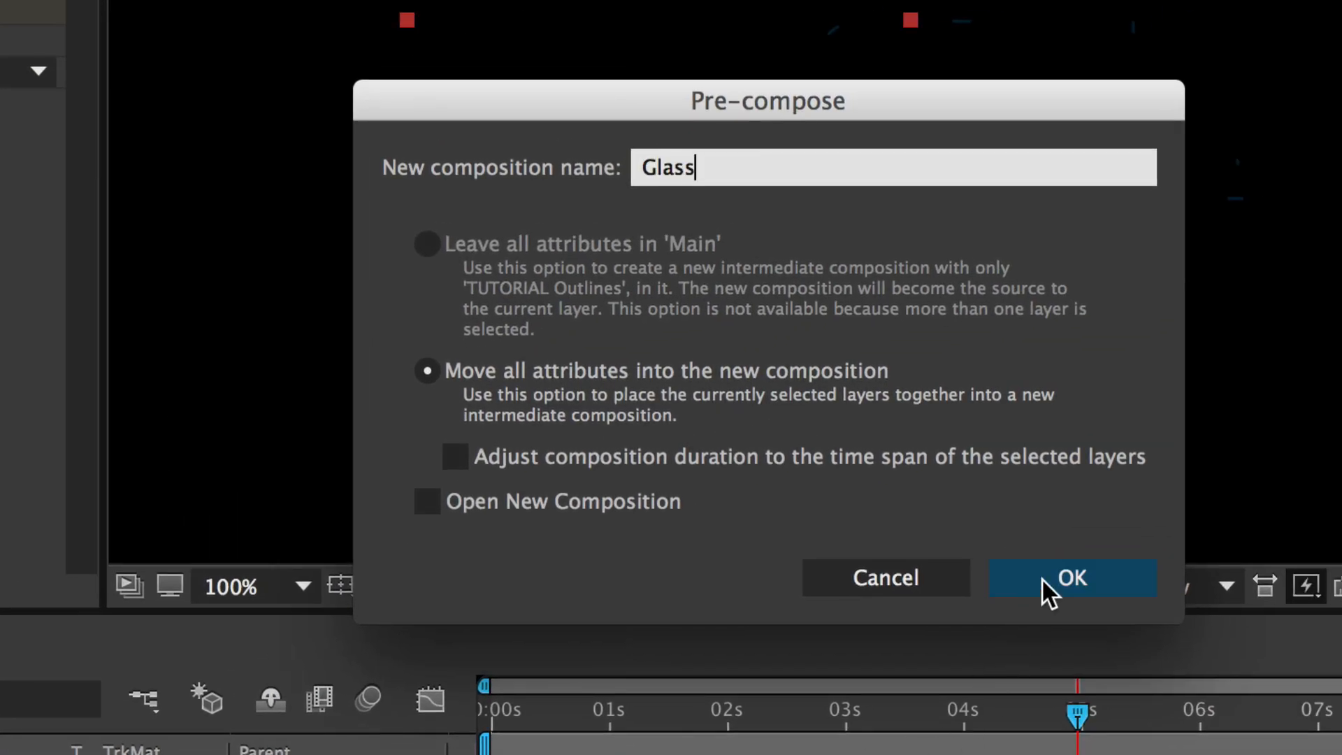
{"action": "left_click", "coordinate": [1072, 577]}
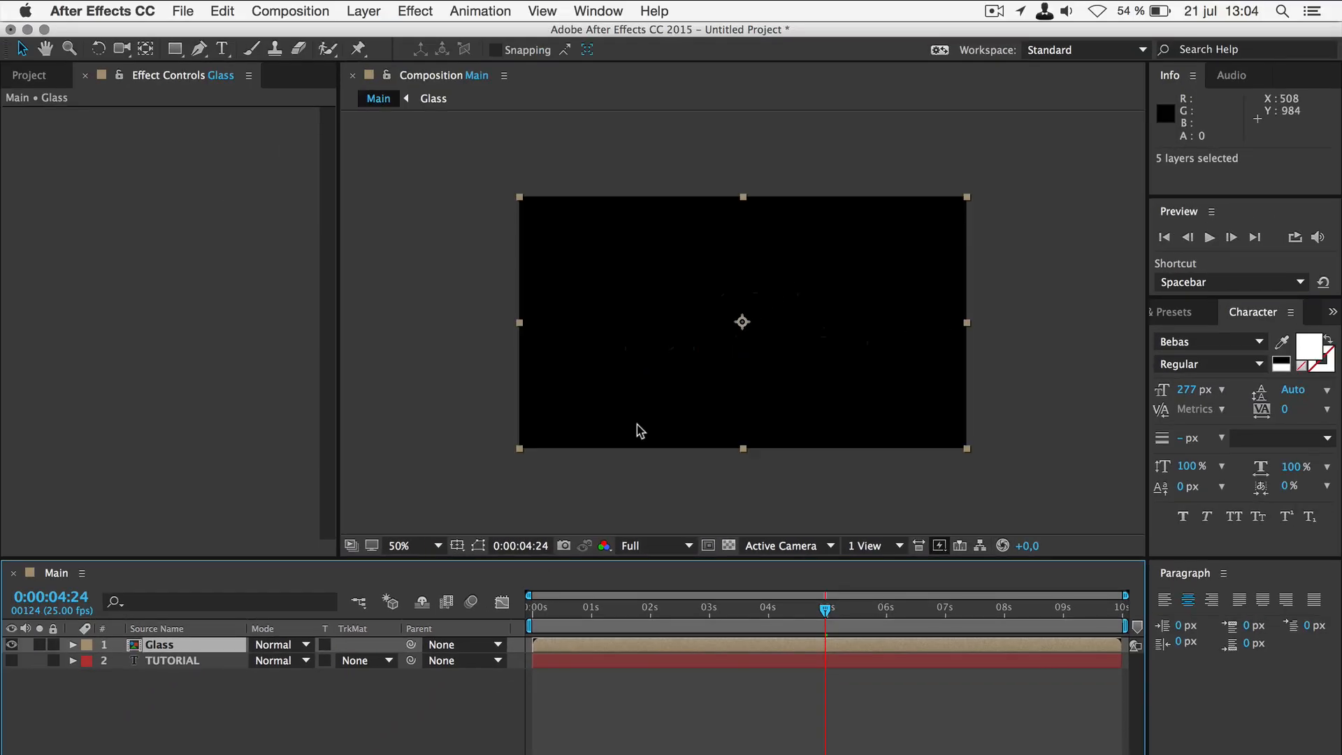
{"action": "mouse_move", "coordinate": [198, 649]}
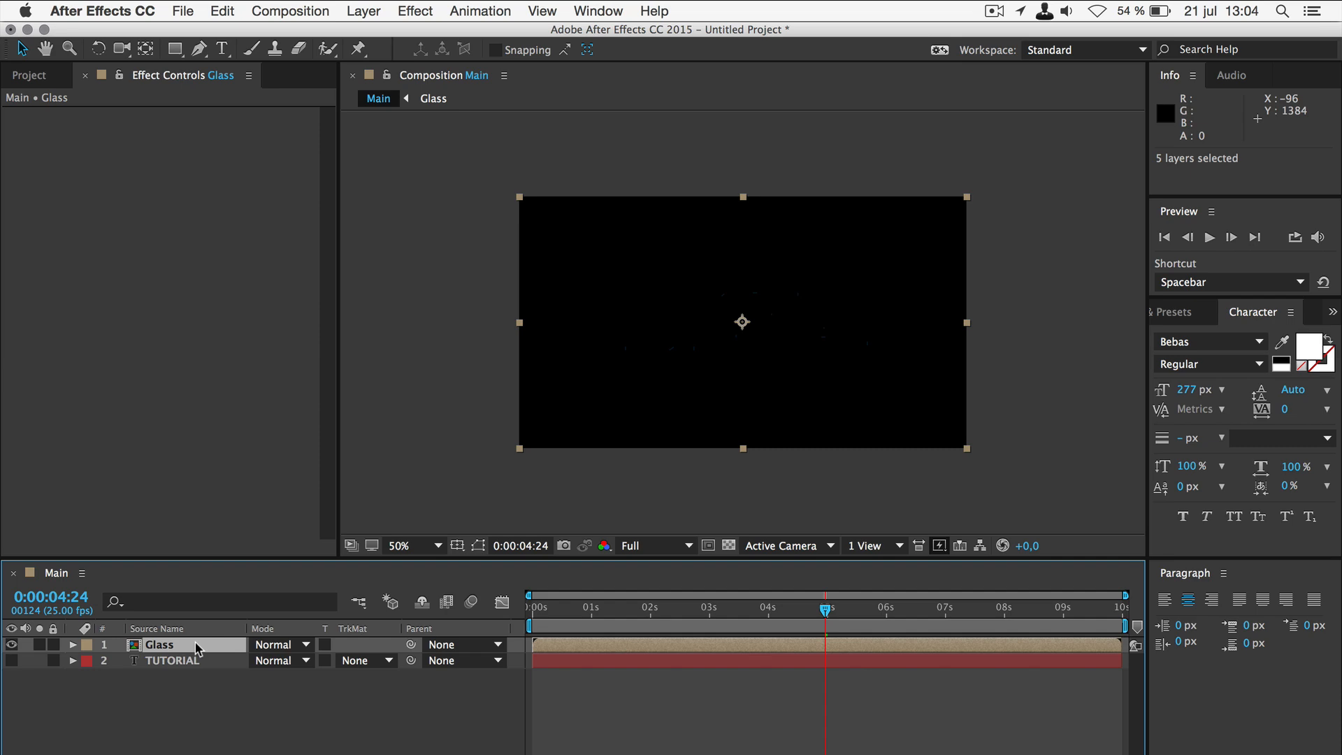
{"action": "mouse_move", "coordinate": [176, 744]}
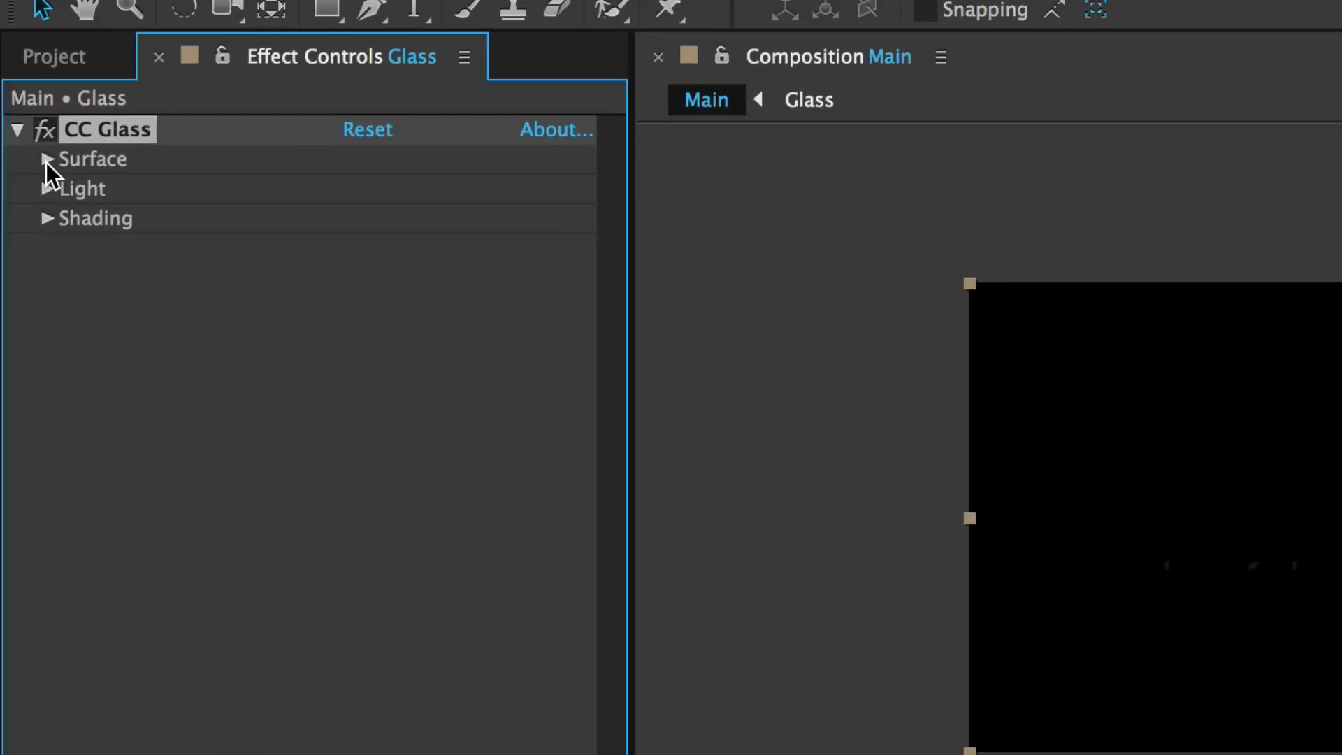
Step: Expand the CC Glass Surface settings on Glass to review Bump Map, Softness, Height and Displacement
{"action": "left_click", "coordinate": [49, 158]}
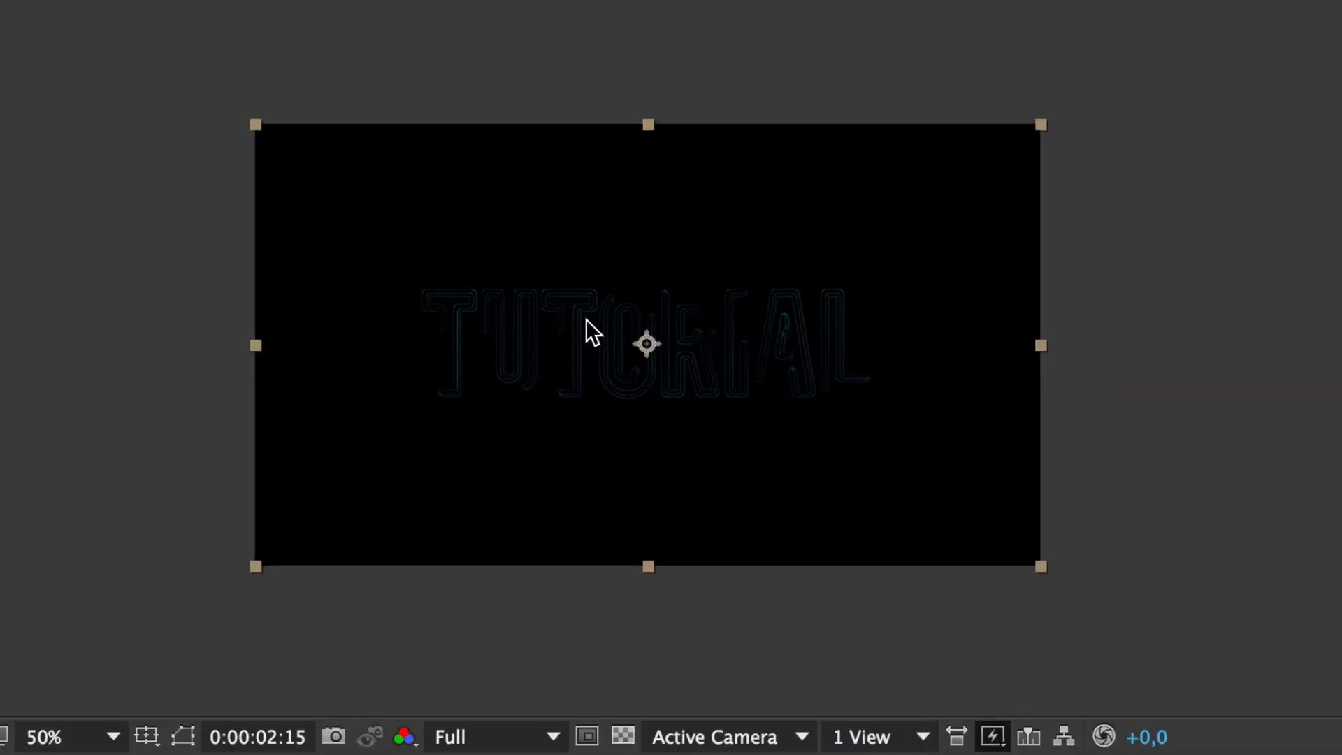
{"action": "left_click", "coordinate": [44, 737]}
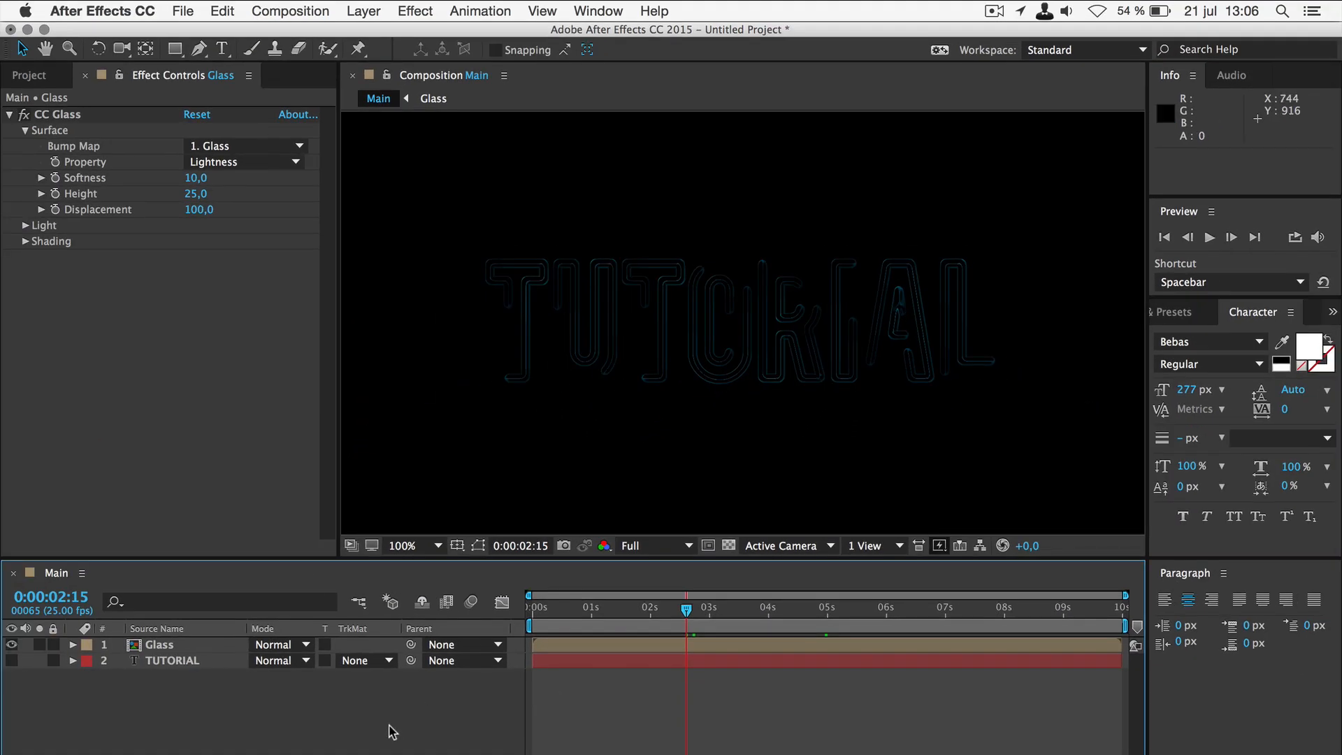
{"action": "mouse_move", "coordinate": [194, 564]}
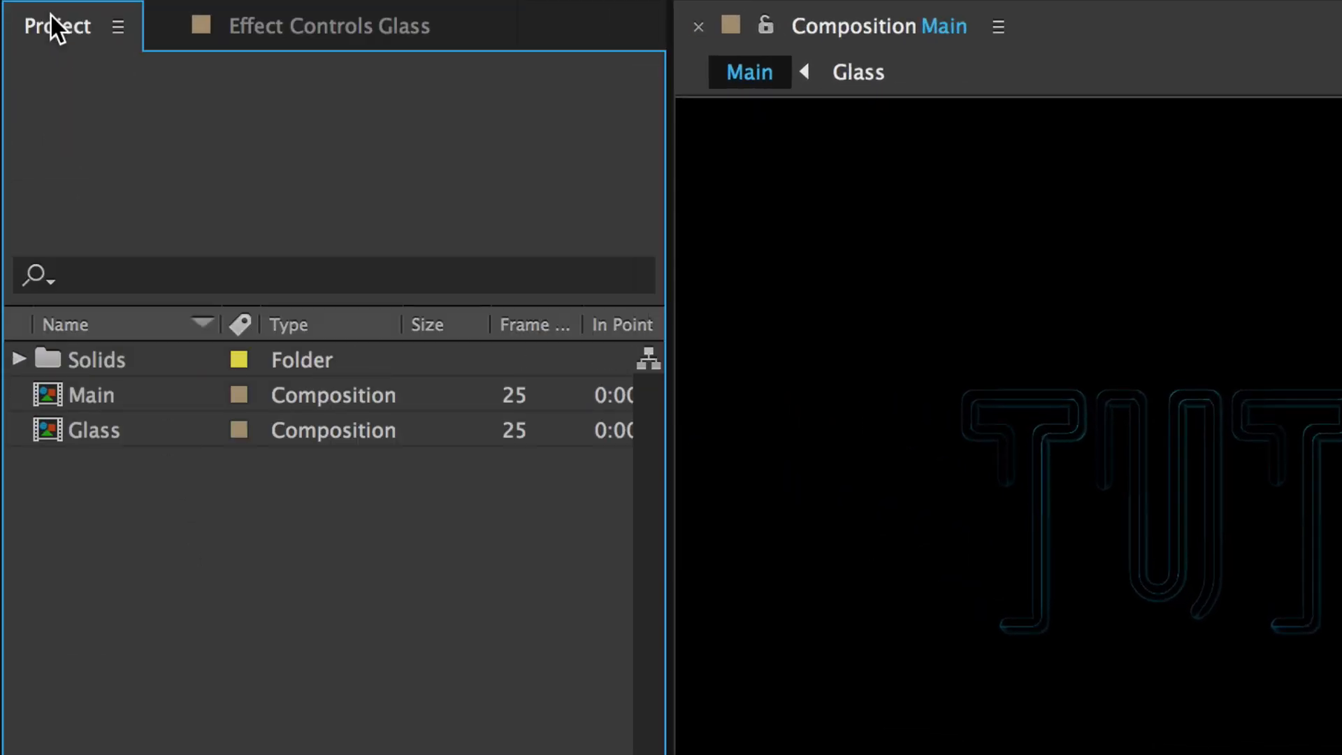
{"action": "mouse_move", "coordinate": [127, 445]}
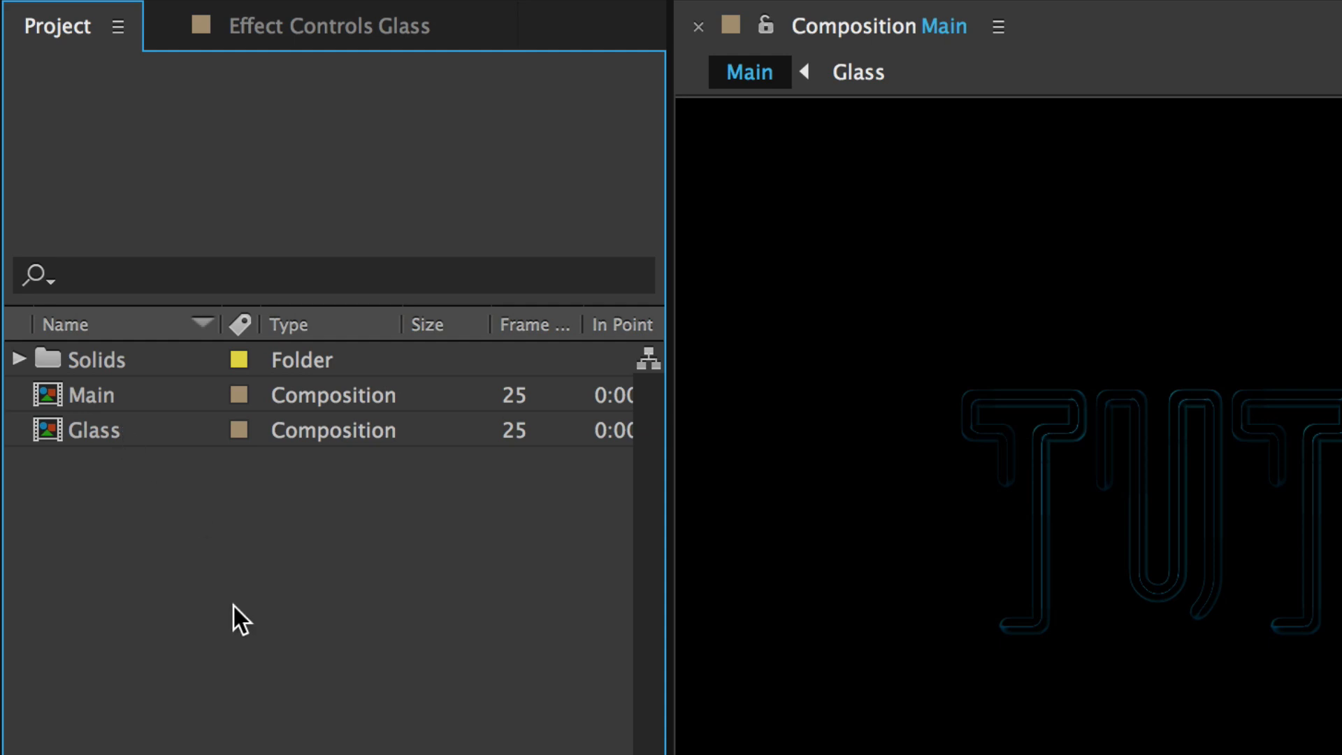
Step: Duplicate the Glass composition in the Project panel and rename the copy Electricity
{"action": "left_click", "coordinate": [94, 429]}
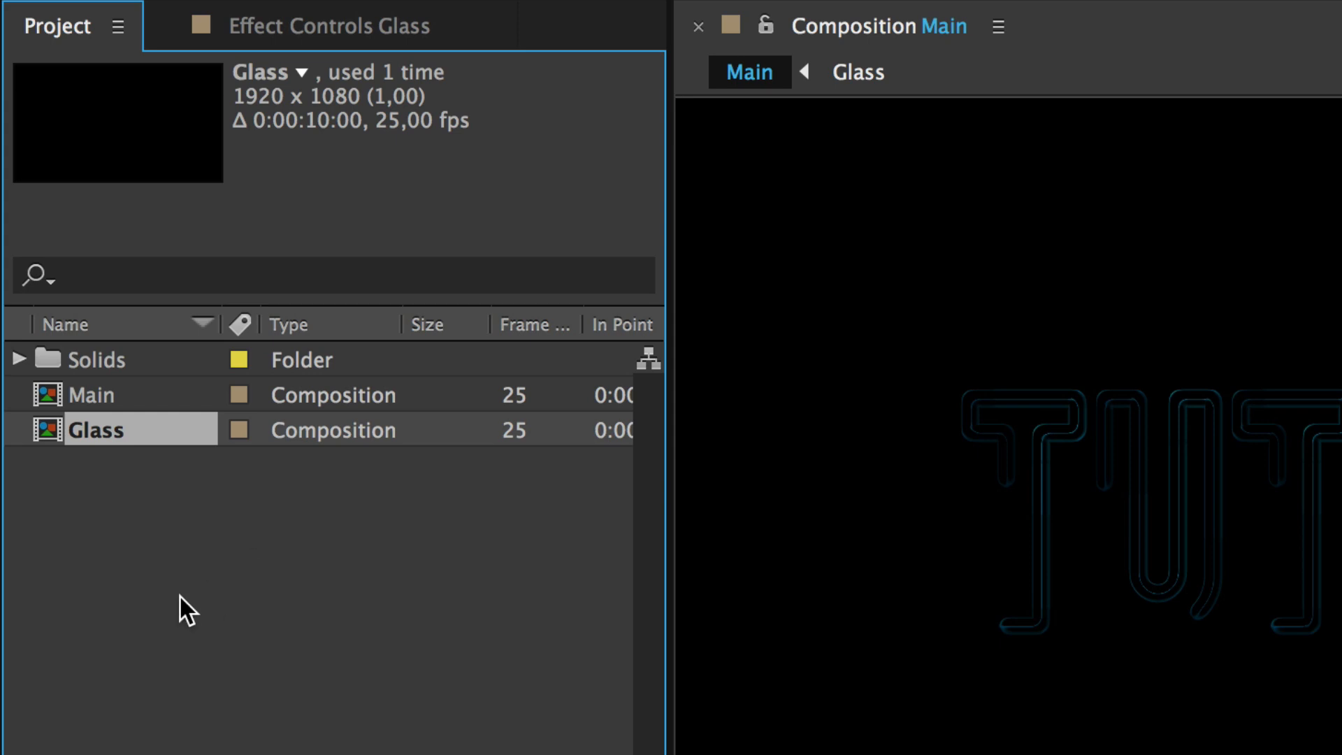
{"action": "mouse_move", "coordinate": [253, 655]}
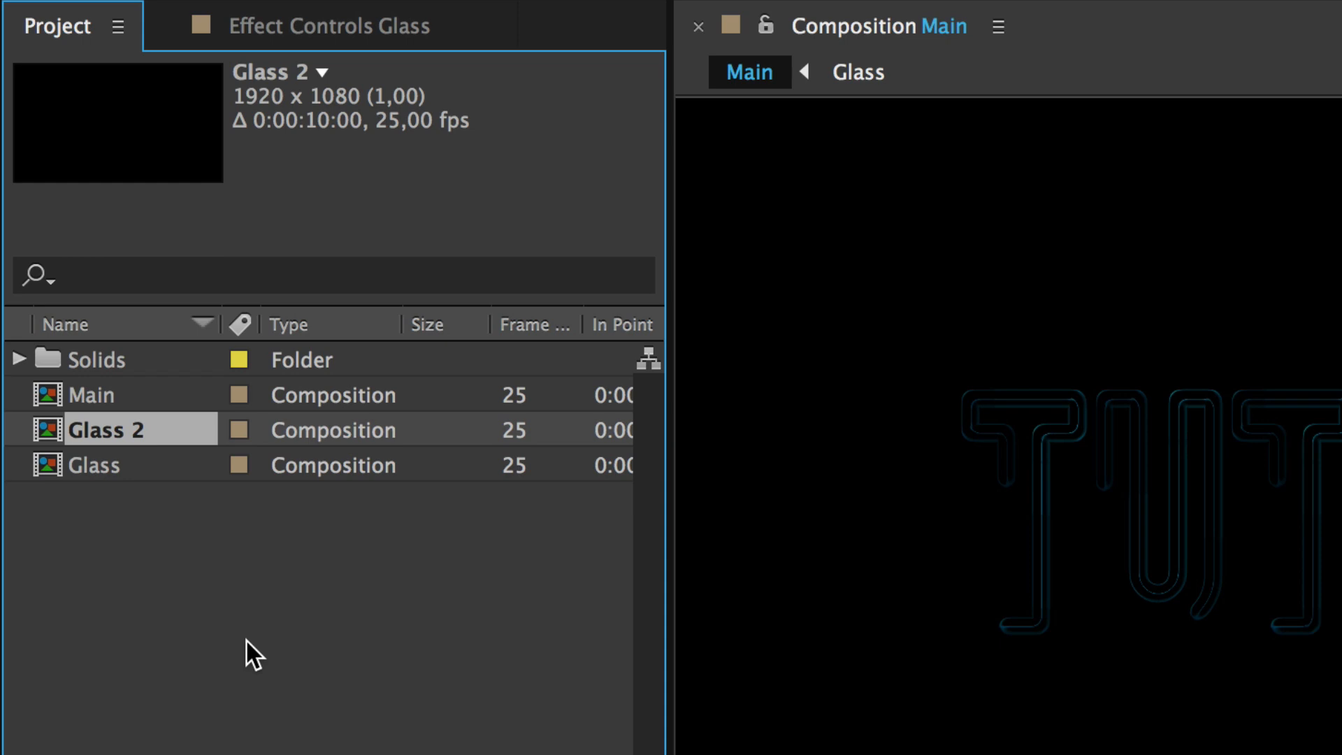
{"action": "mouse_move", "coordinate": [140, 496]}
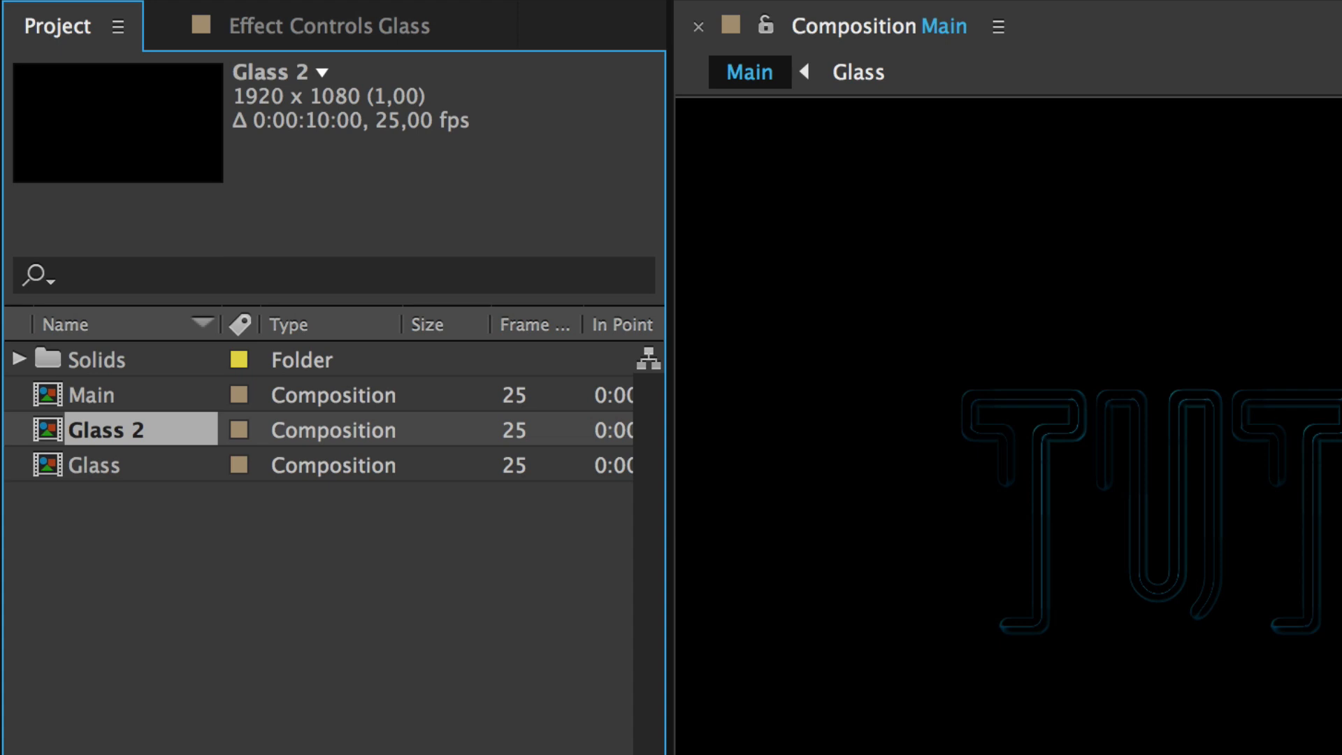
{"action": "mouse_move", "coordinate": [219, 665]}
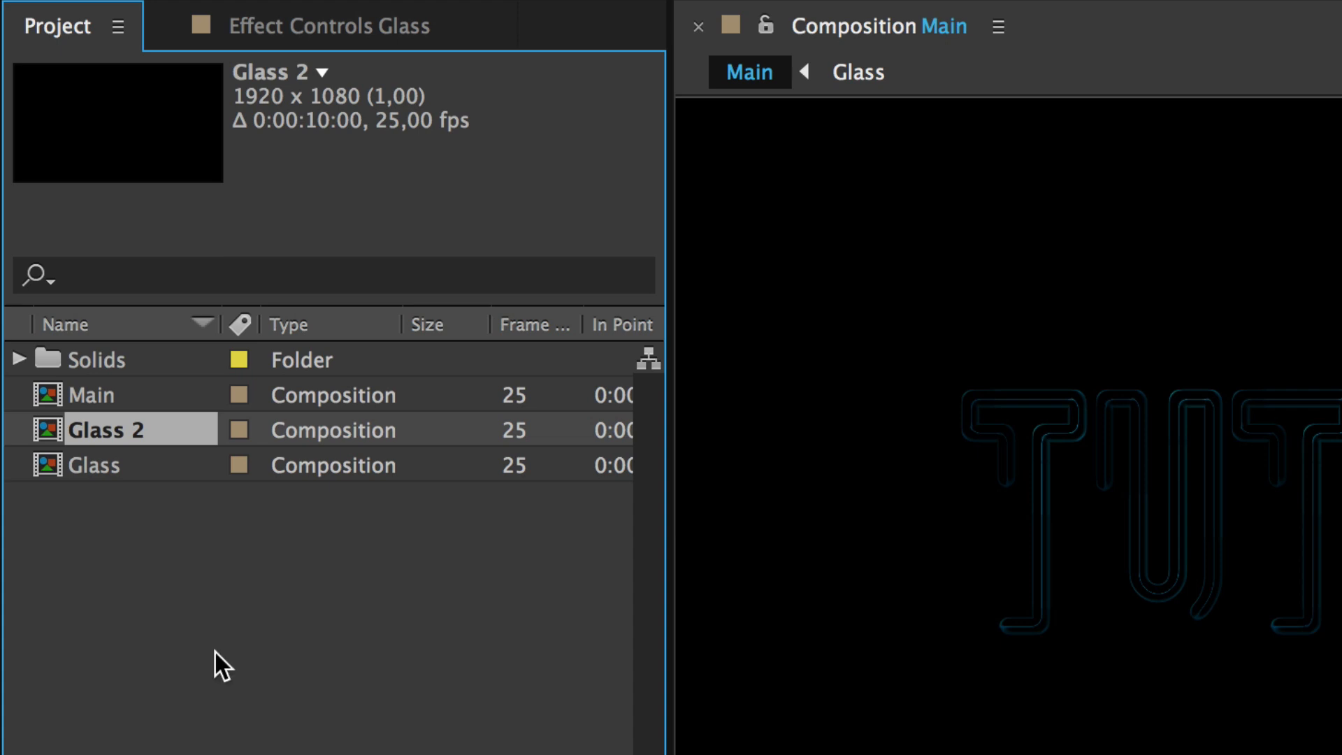
{"action": "mouse_move", "coordinate": [250, 668]}
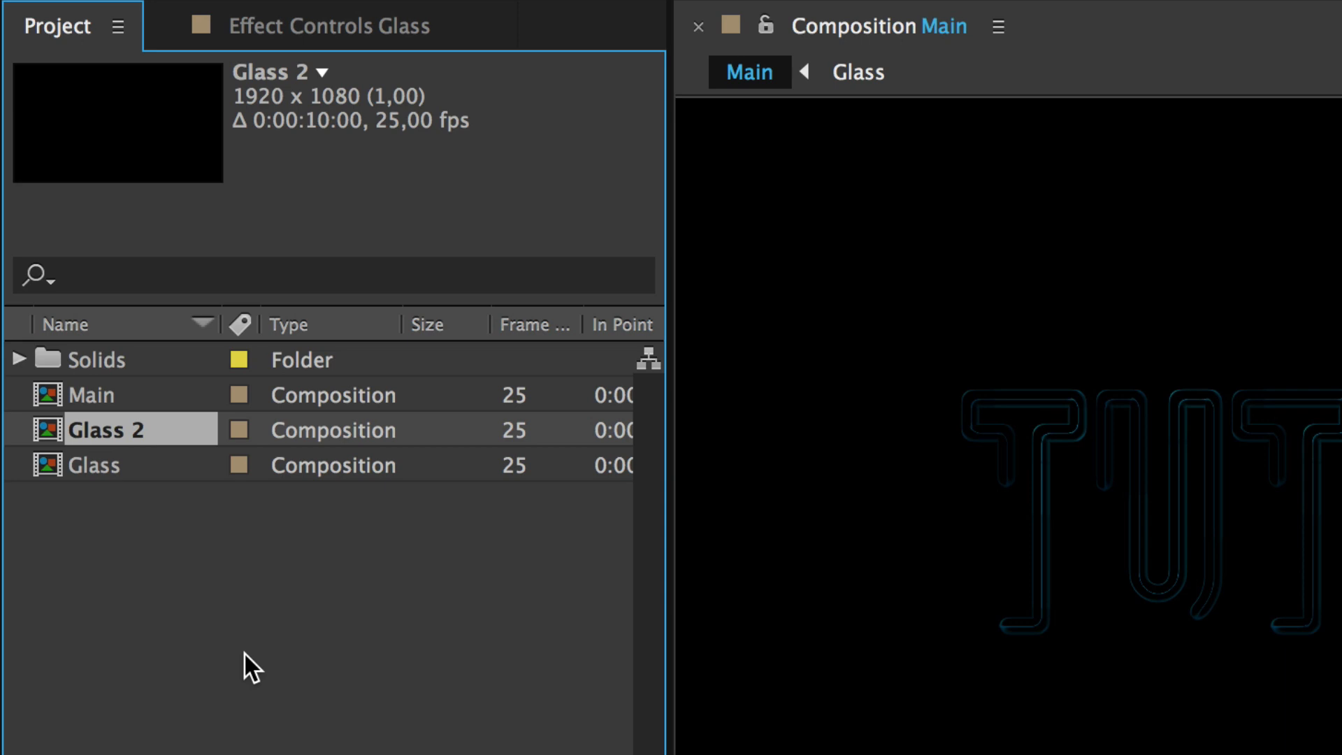
{"action": "mouse_move", "coordinate": [154, 444]}
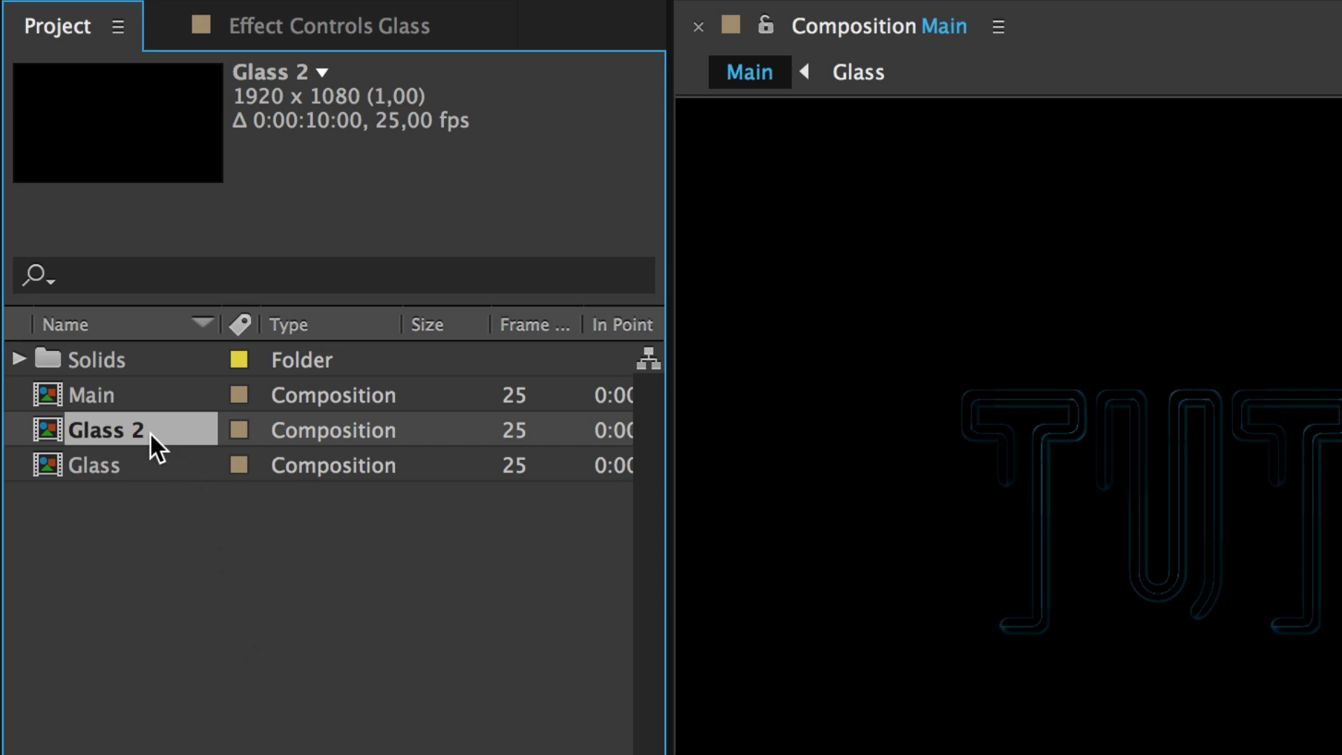
{"action": "right_click", "coordinate": [107, 429]}
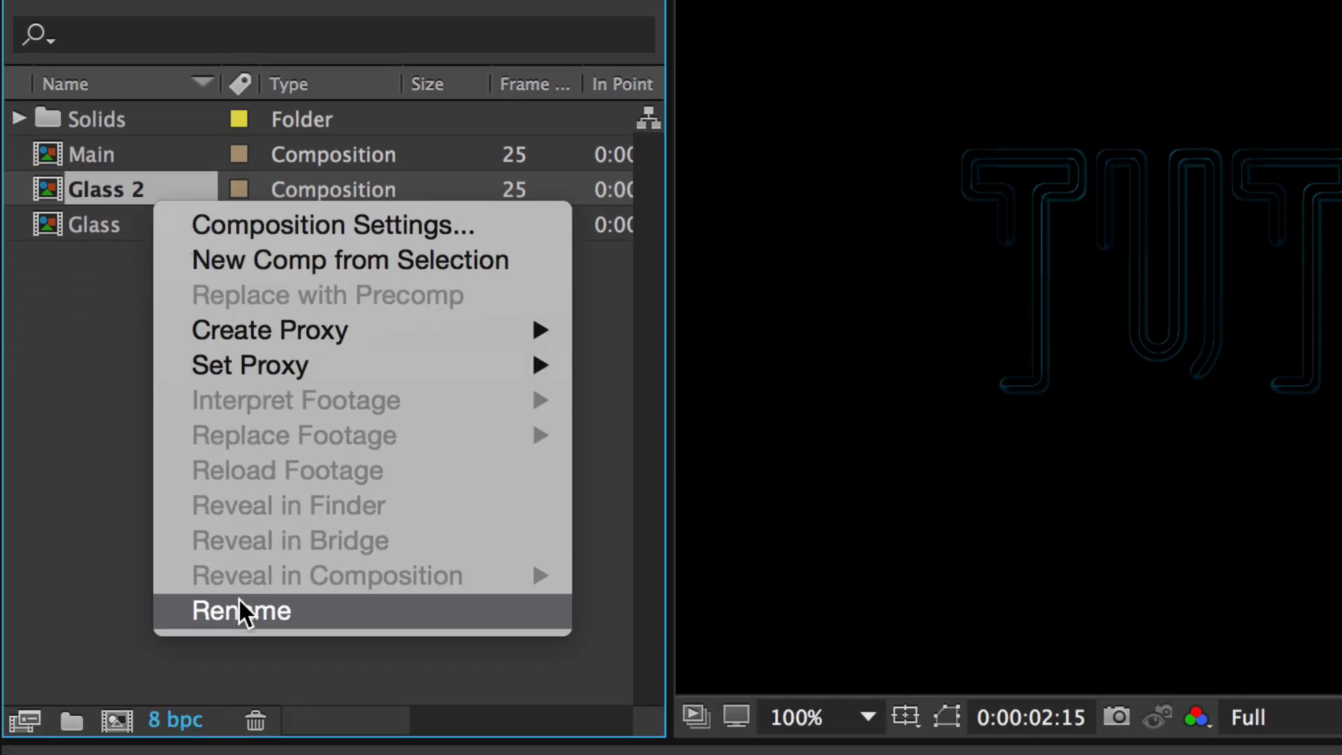
{"action": "left_click", "coordinate": [240, 611]}
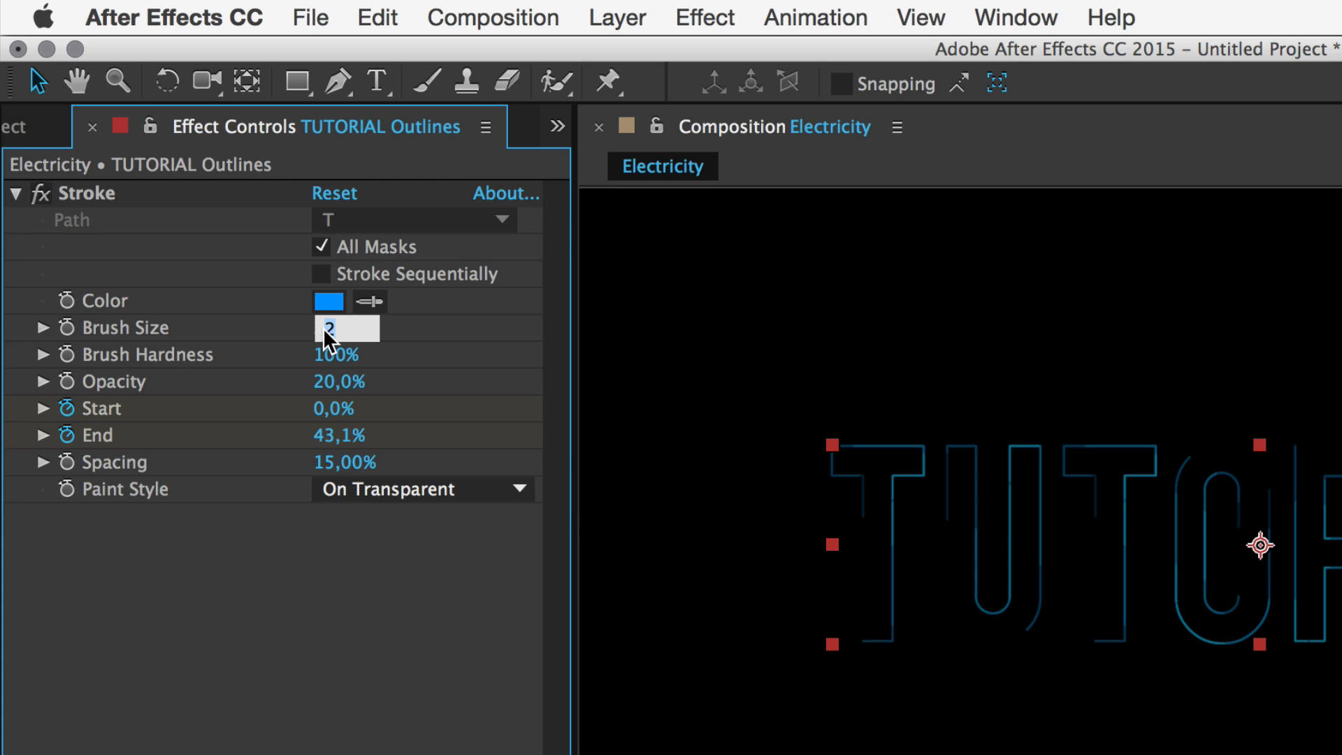
Step: Set the Electricity outline stroke opacity to 30% and return to the Main composition
{"action": "left_click", "coordinate": [339, 381]}
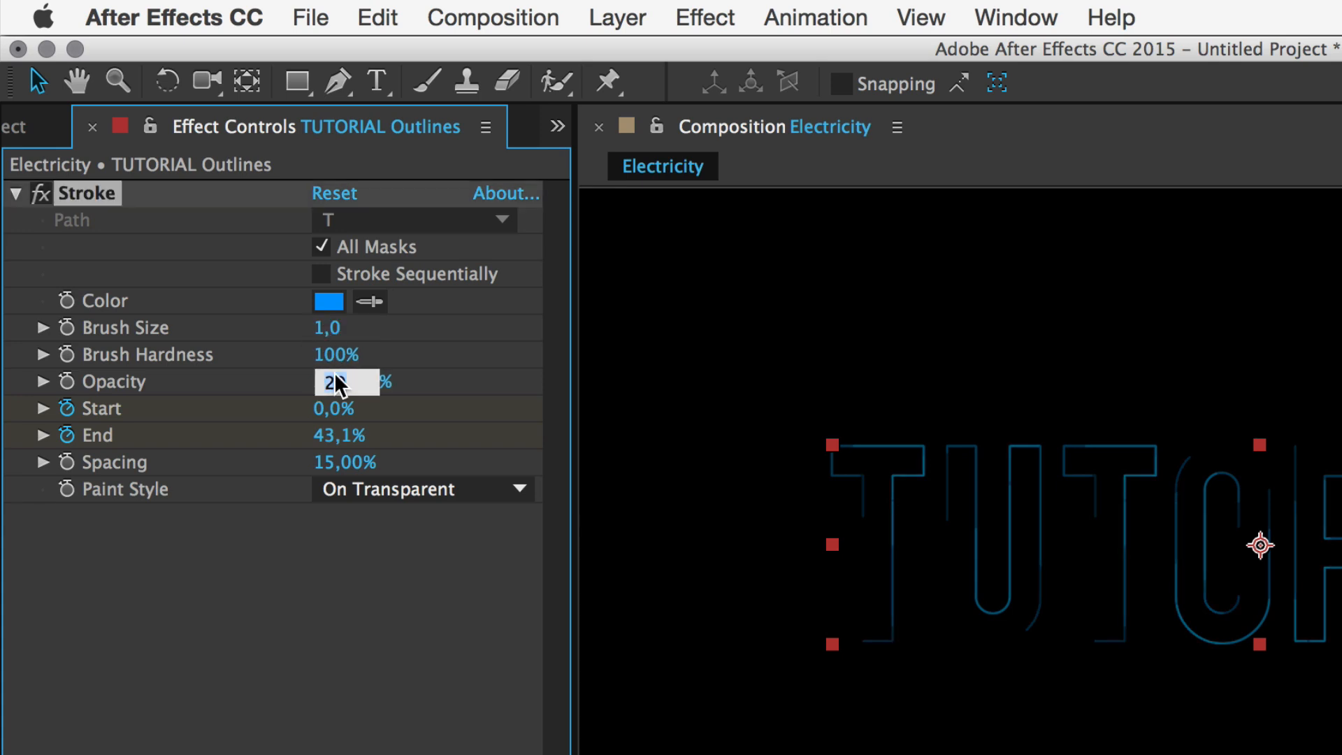
{"action": "type", "text": "30,0%"}
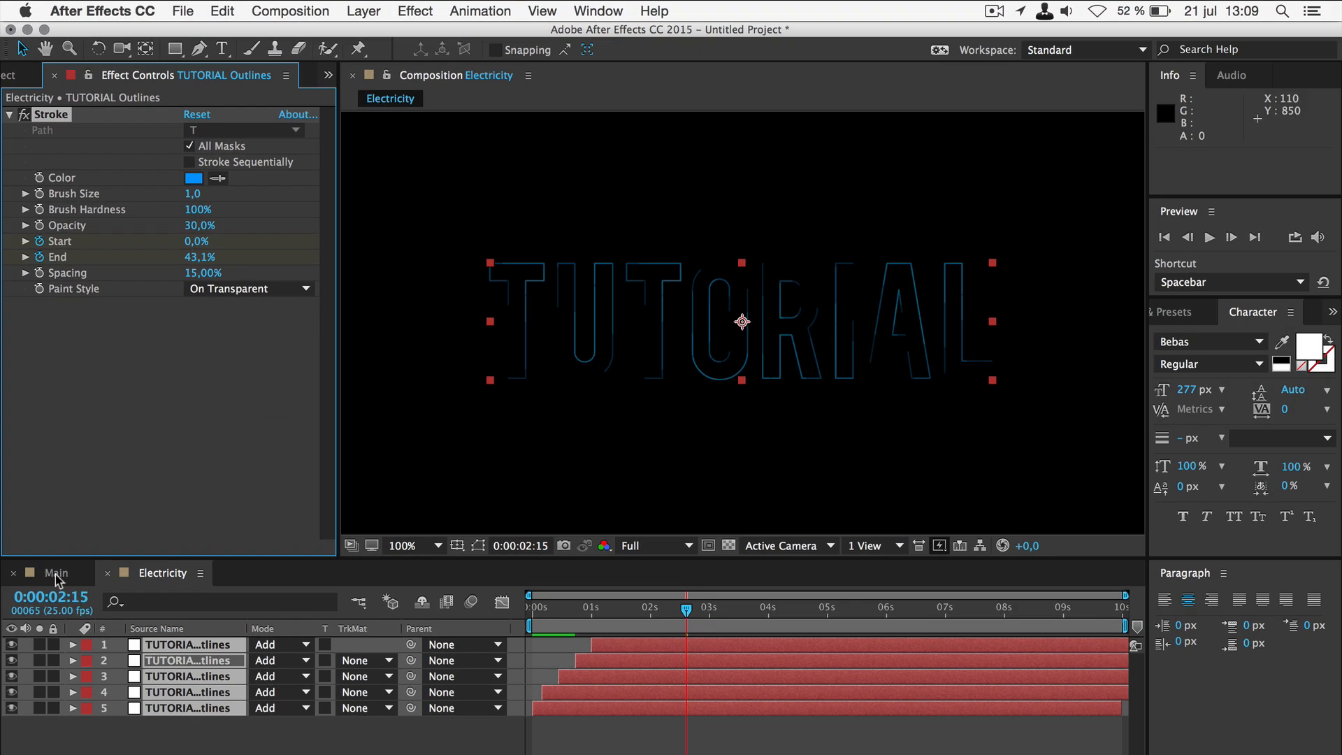
{"action": "left_click", "coordinate": [56, 572]}
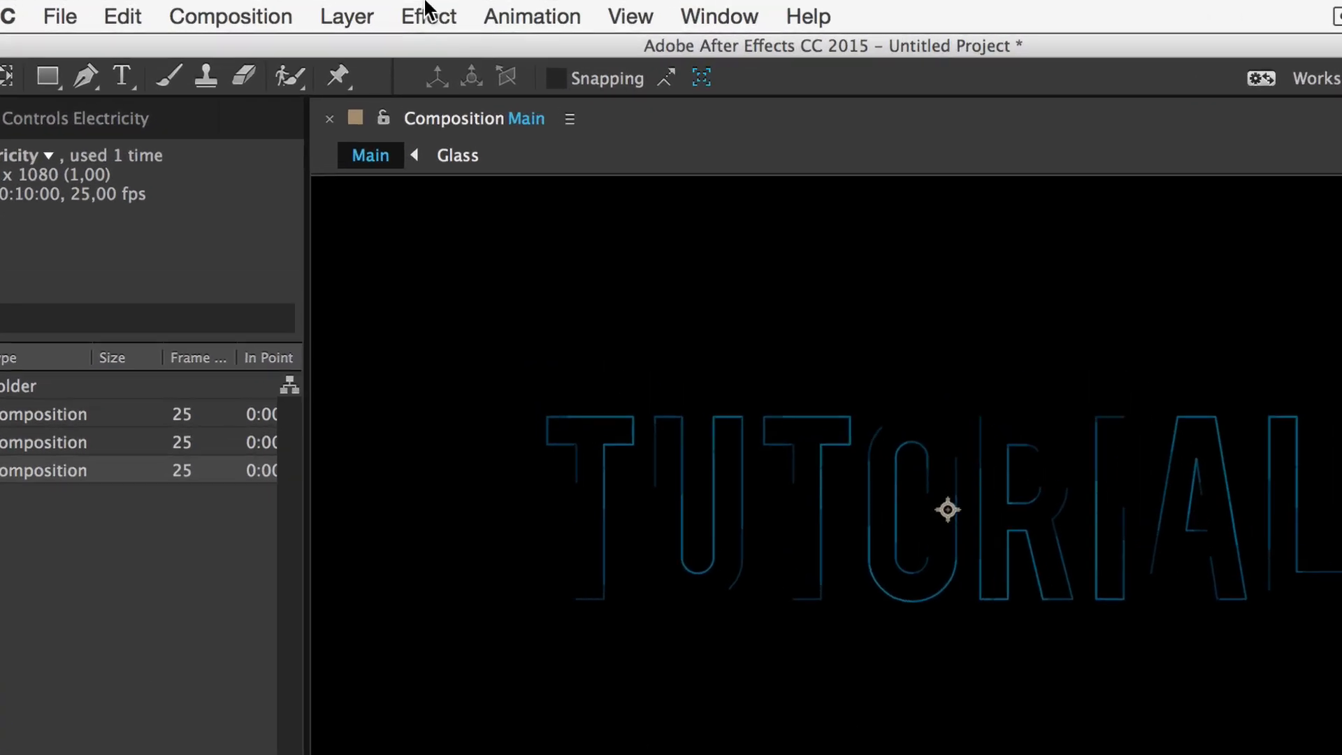
Step: Add Turbulent Displace to the Electricity layer with amount 200 and adjusted evolution
{"action": "left_click", "coordinate": [428, 17]}
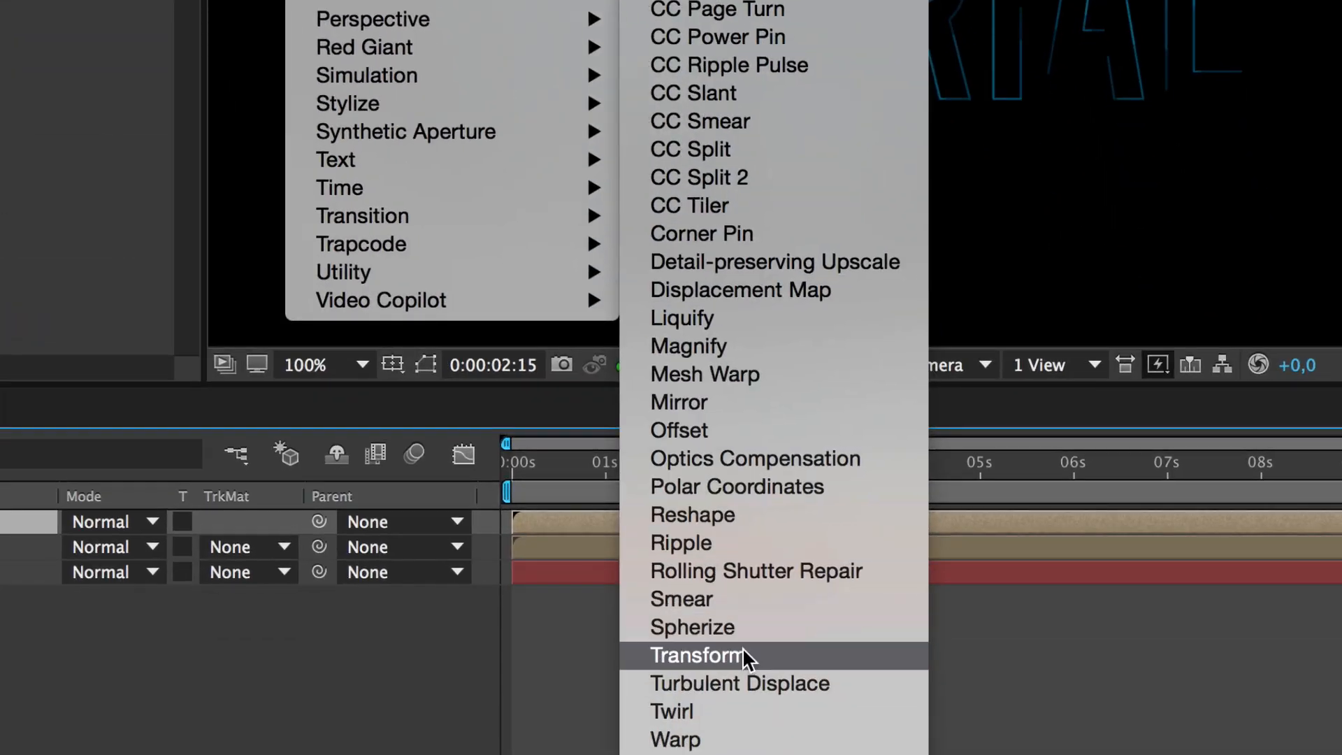
{"action": "left_click", "coordinate": [696, 656]}
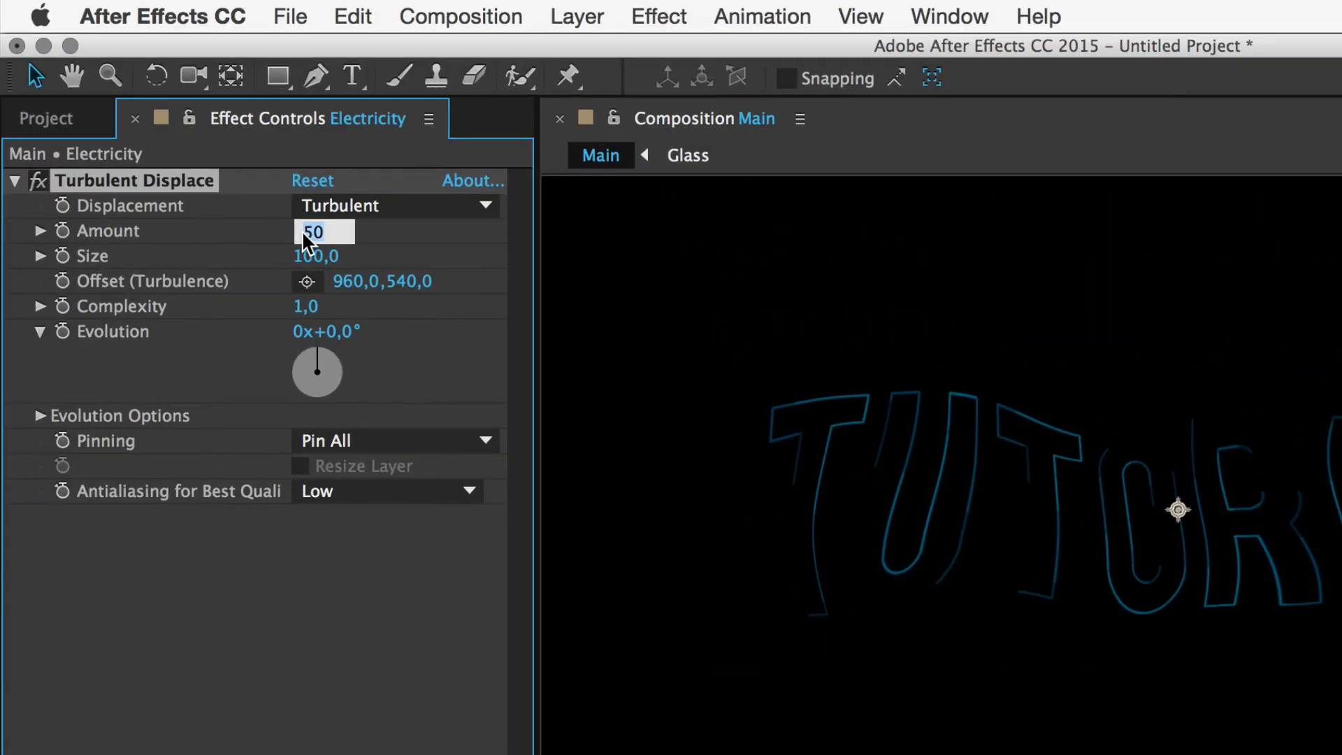
{"action": "type", "text": "200"}
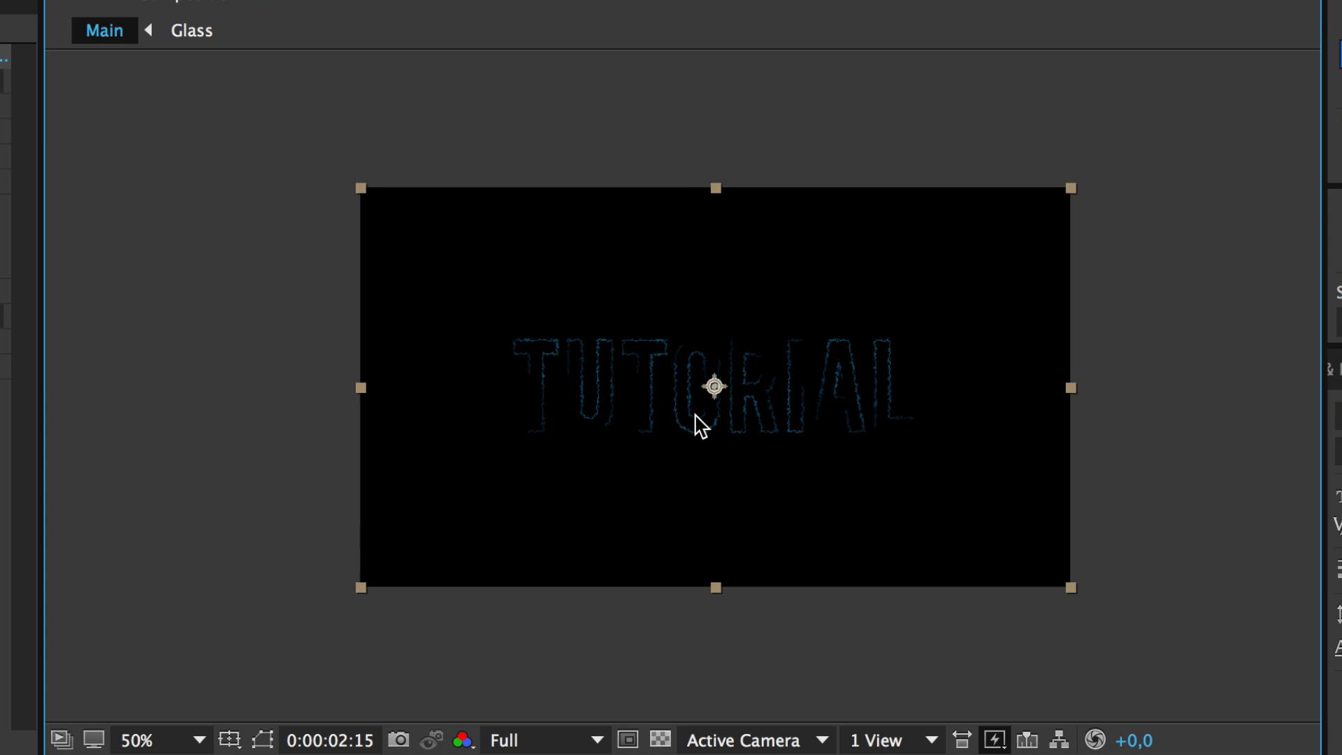
{"action": "mouse_move", "coordinate": [668, 666]}
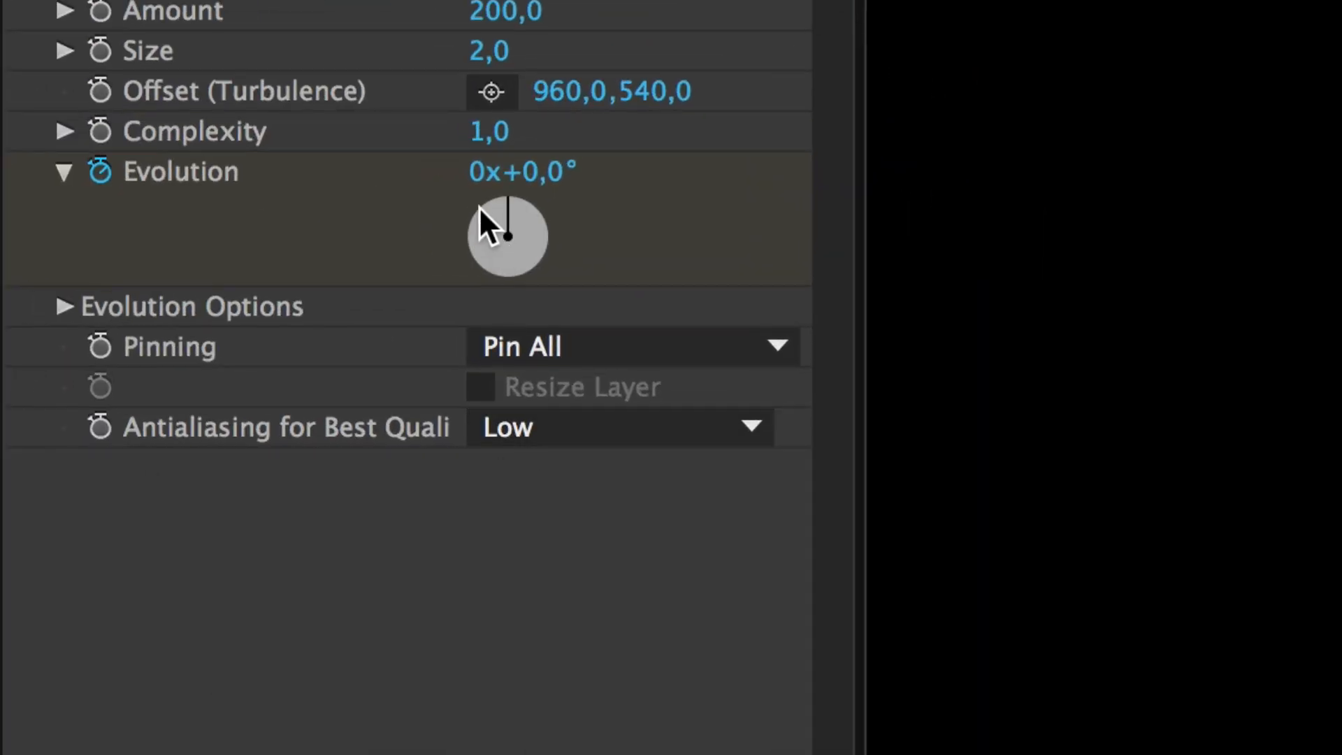
{"action": "double_click", "coordinate": [519, 172]}
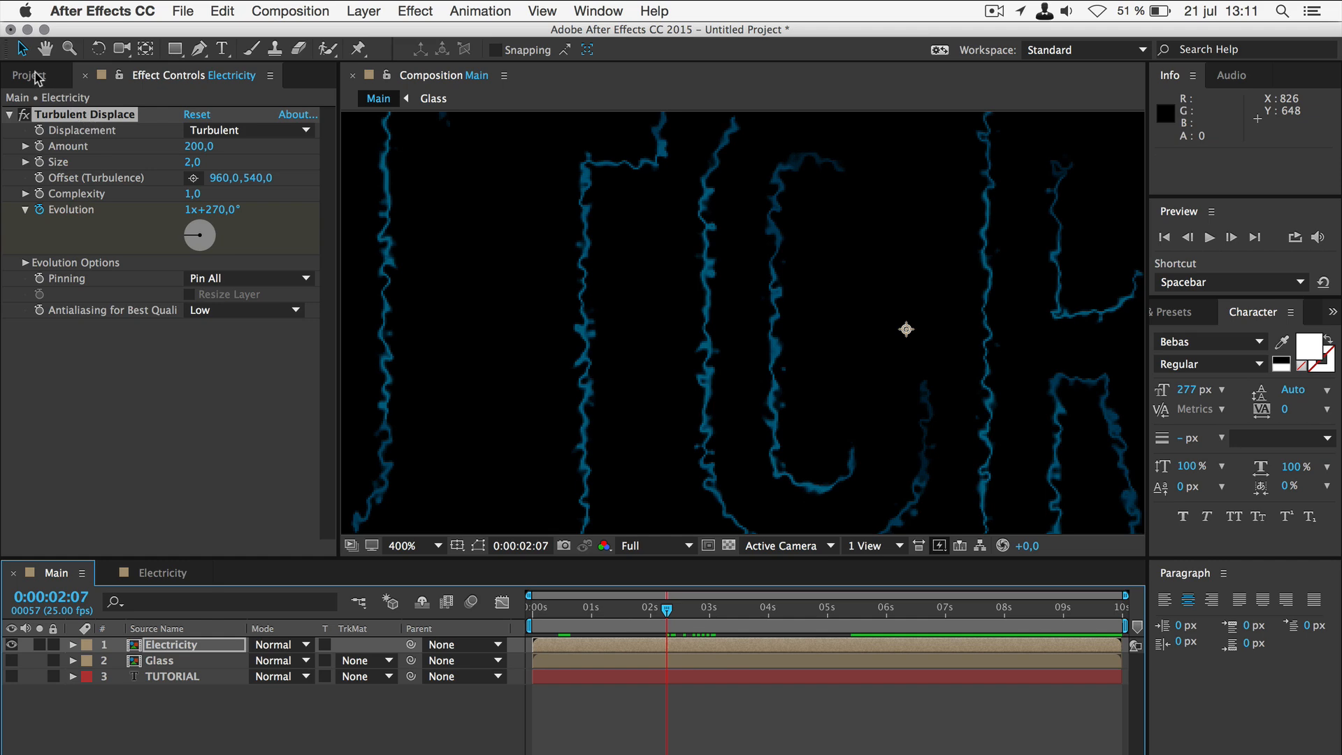
Step: Rename the remaining Glass 2 composition to Normal in the Project panel
{"action": "left_click", "coordinate": [32, 75]}
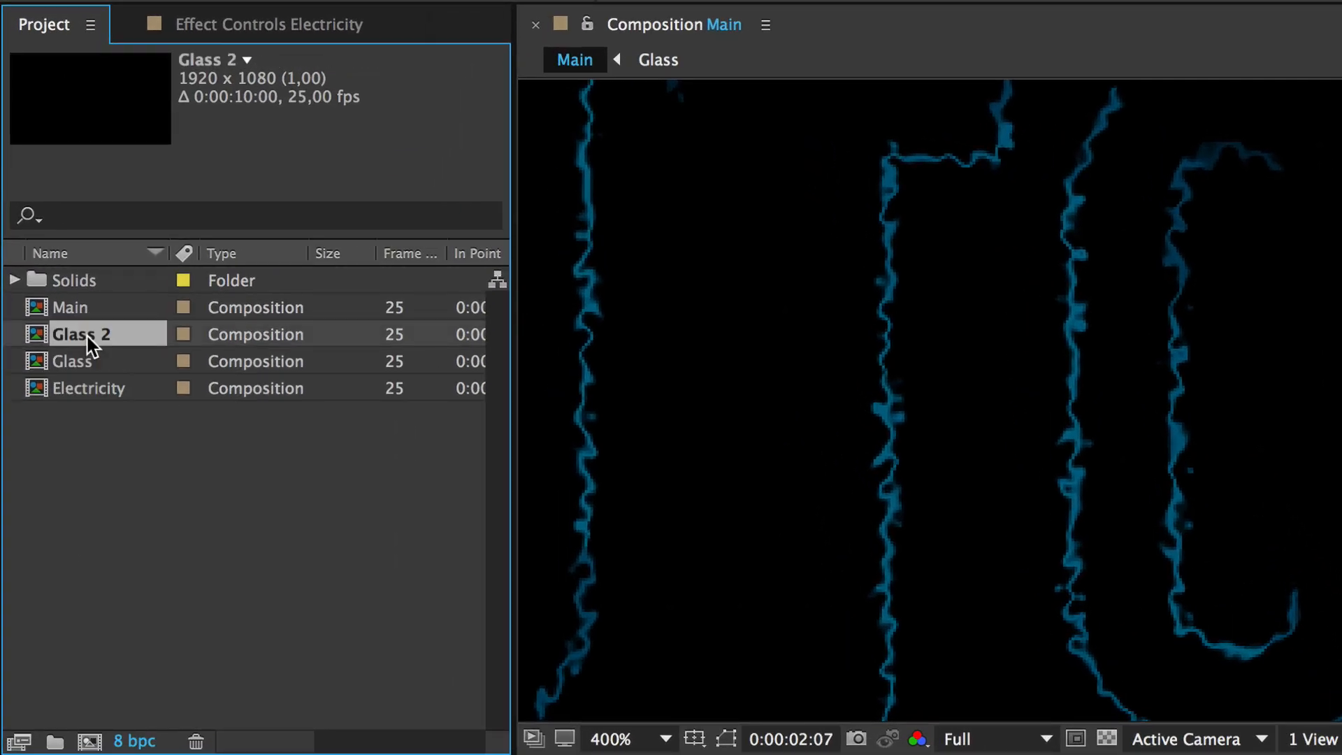
{"action": "right_click", "coordinate": [81, 334]}
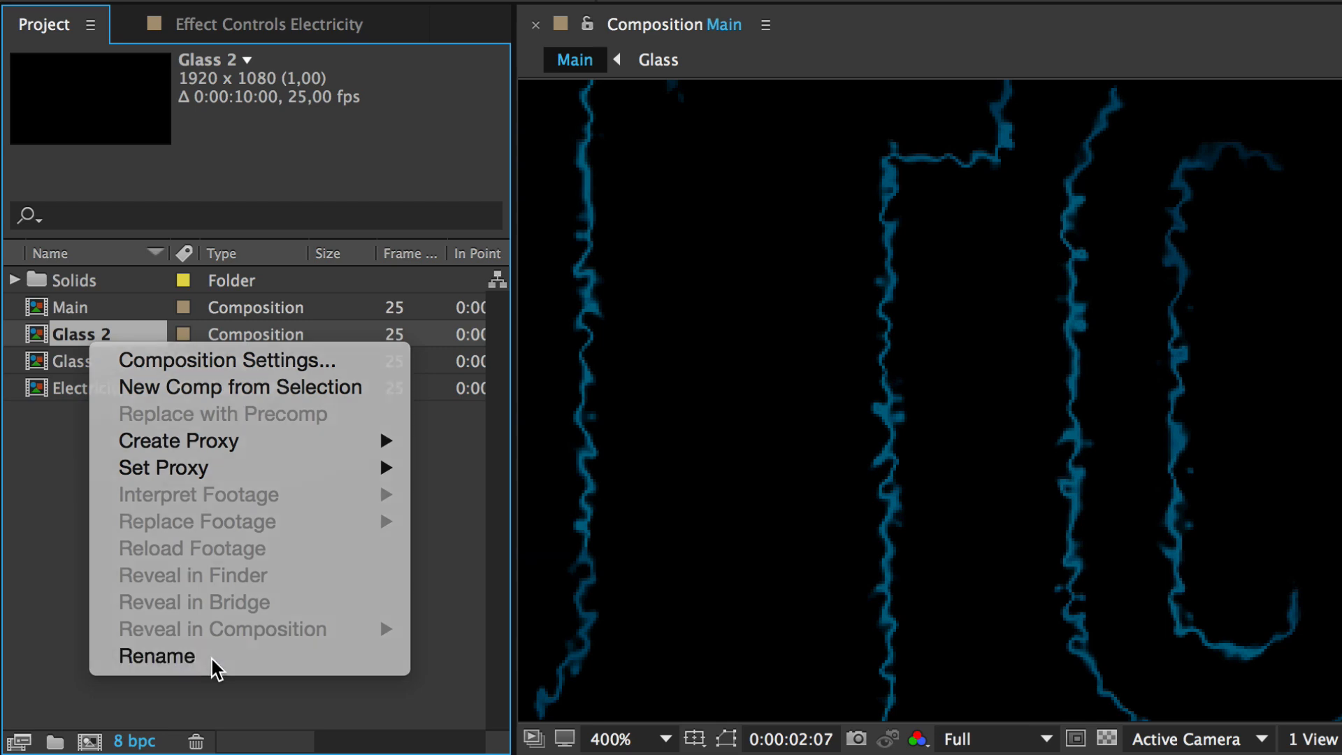
{"action": "left_click", "coordinate": [155, 656]}
{"action": "type", "text": "Normal"}
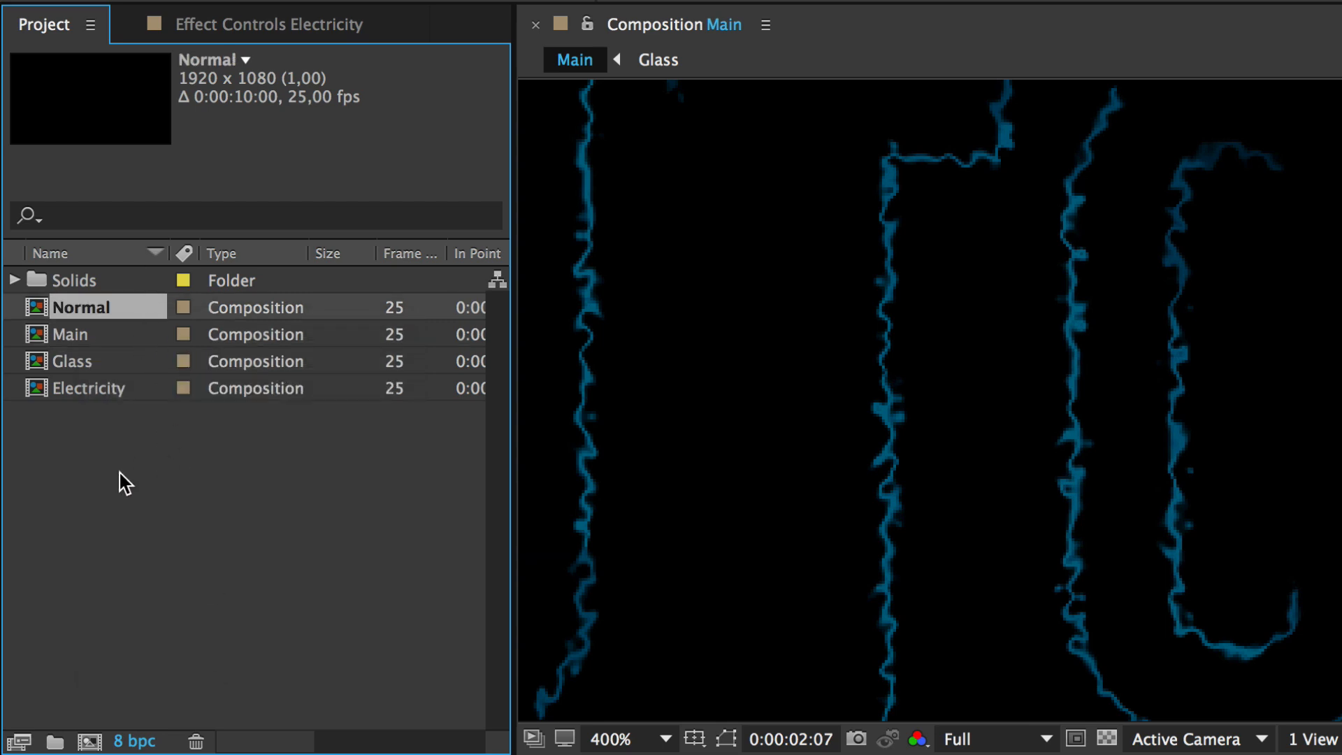
{"action": "mouse_move", "coordinate": [242, 588]}
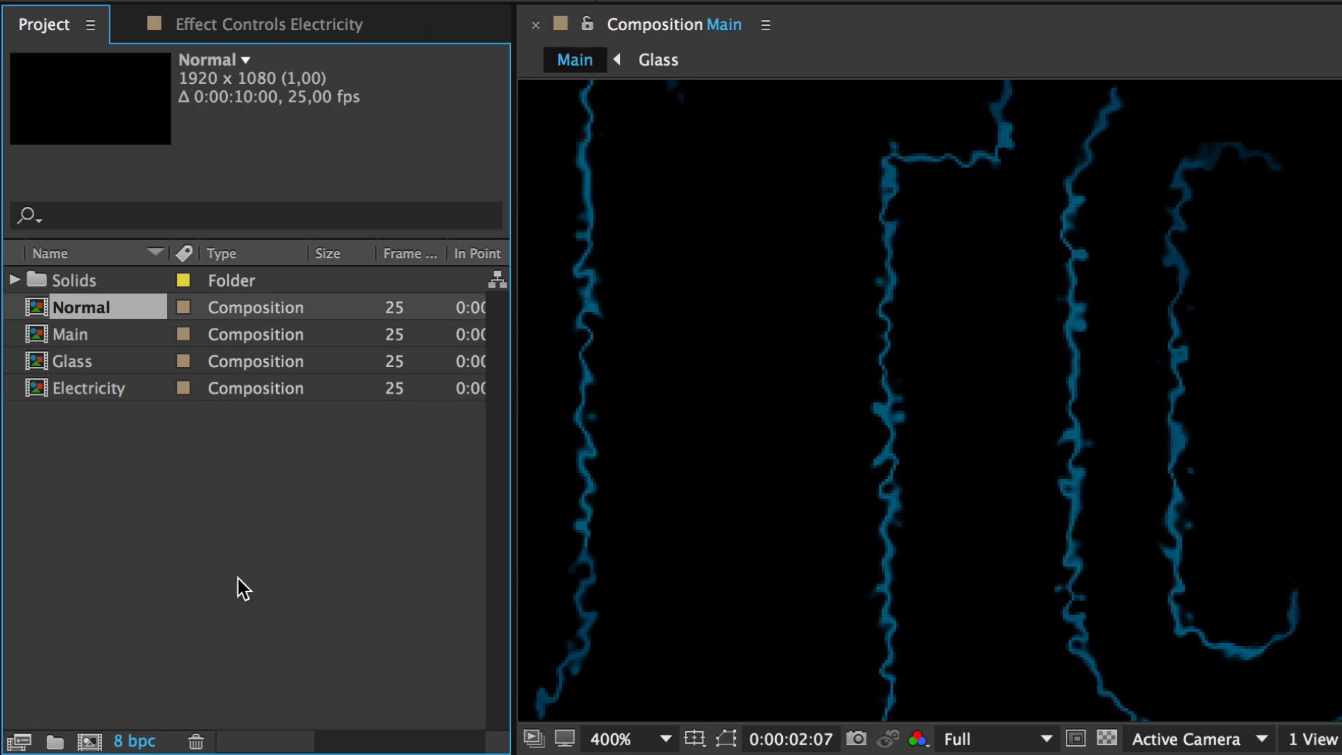
{"action": "mouse_move", "coordinate": [133, 340]}
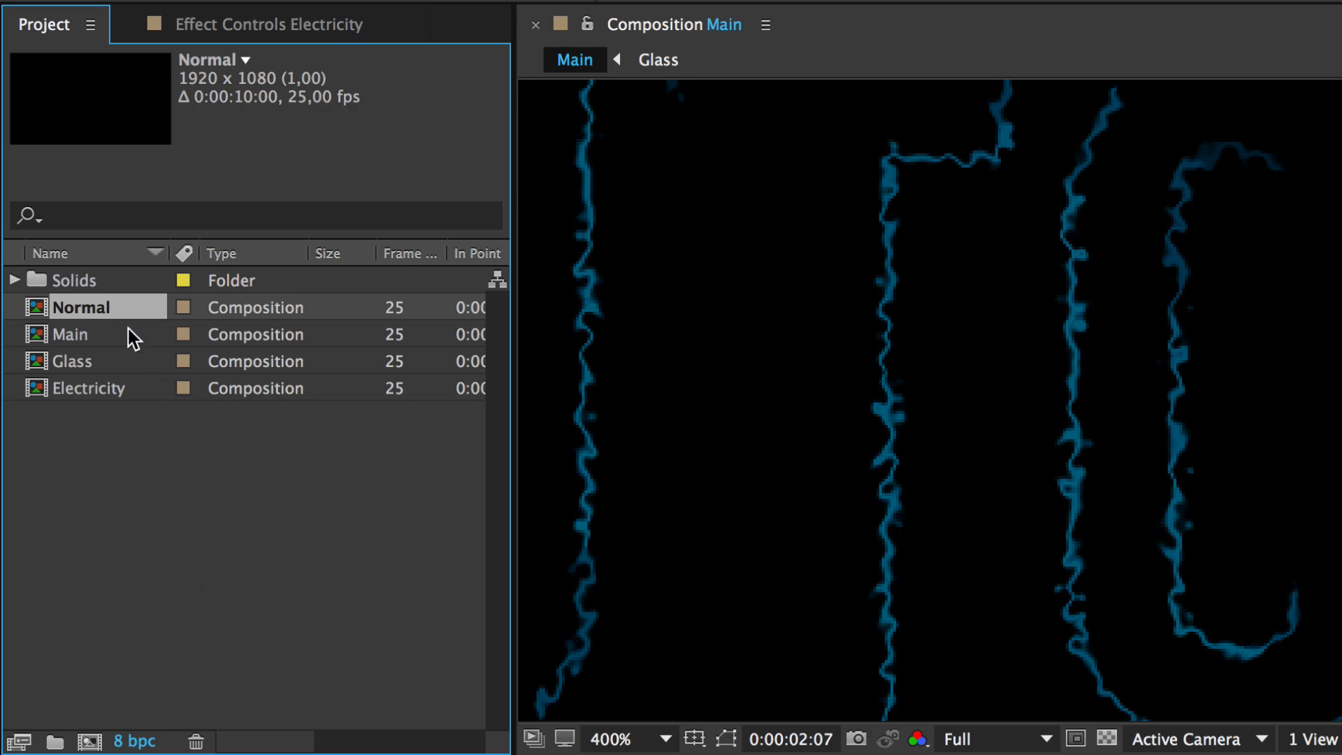
Step: Open Normal, check the TUTORIAL Outlines stroke settings and preview the draw-on
{"action": "double_click", "coordinate": [71, 307]}
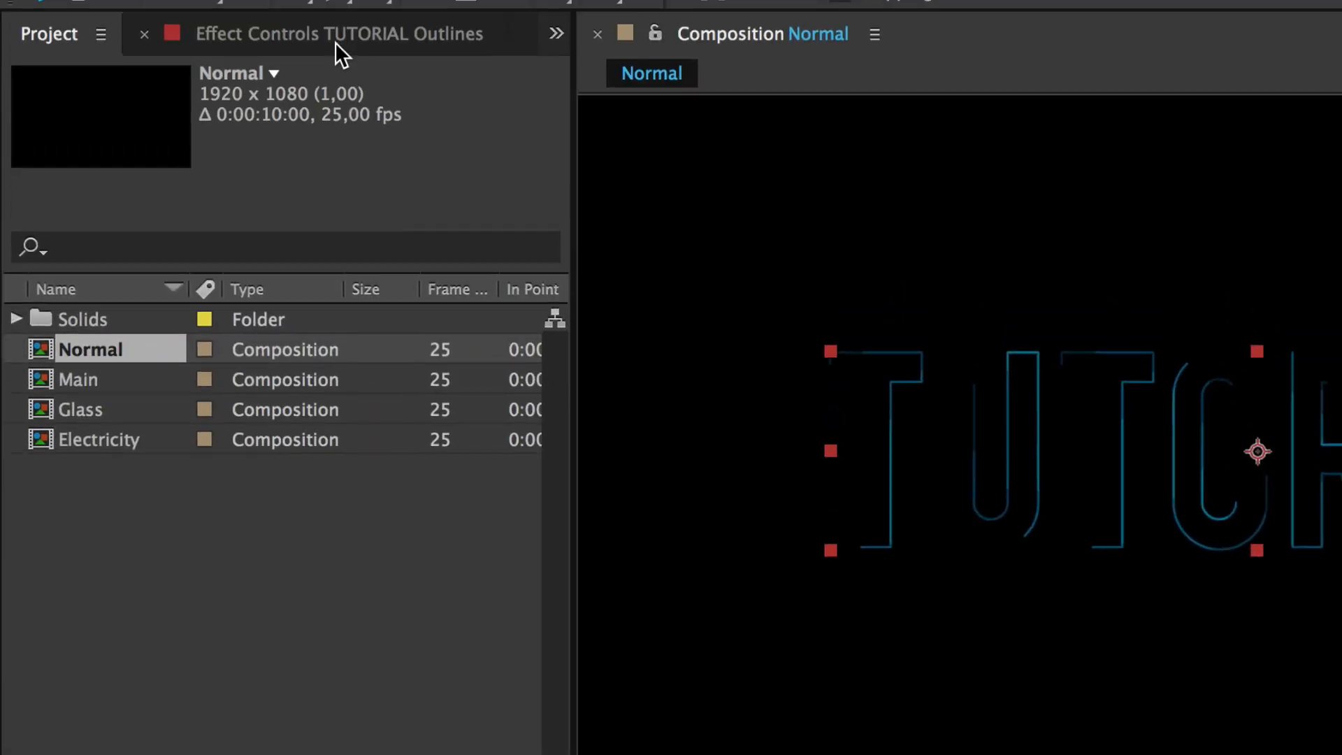
{"action": "left_click", "coordinate": [334, 34]}
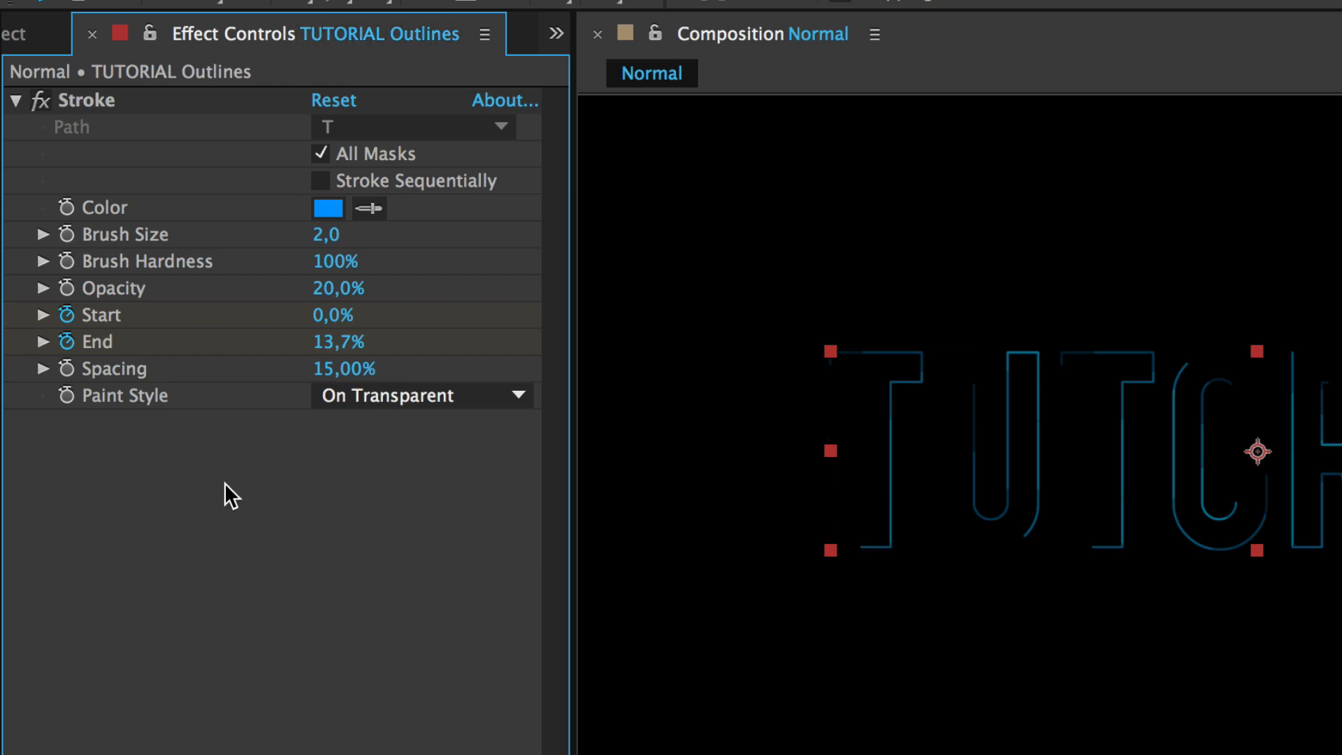
{"action": "mouse_move", "coordinate": [214, 453]}
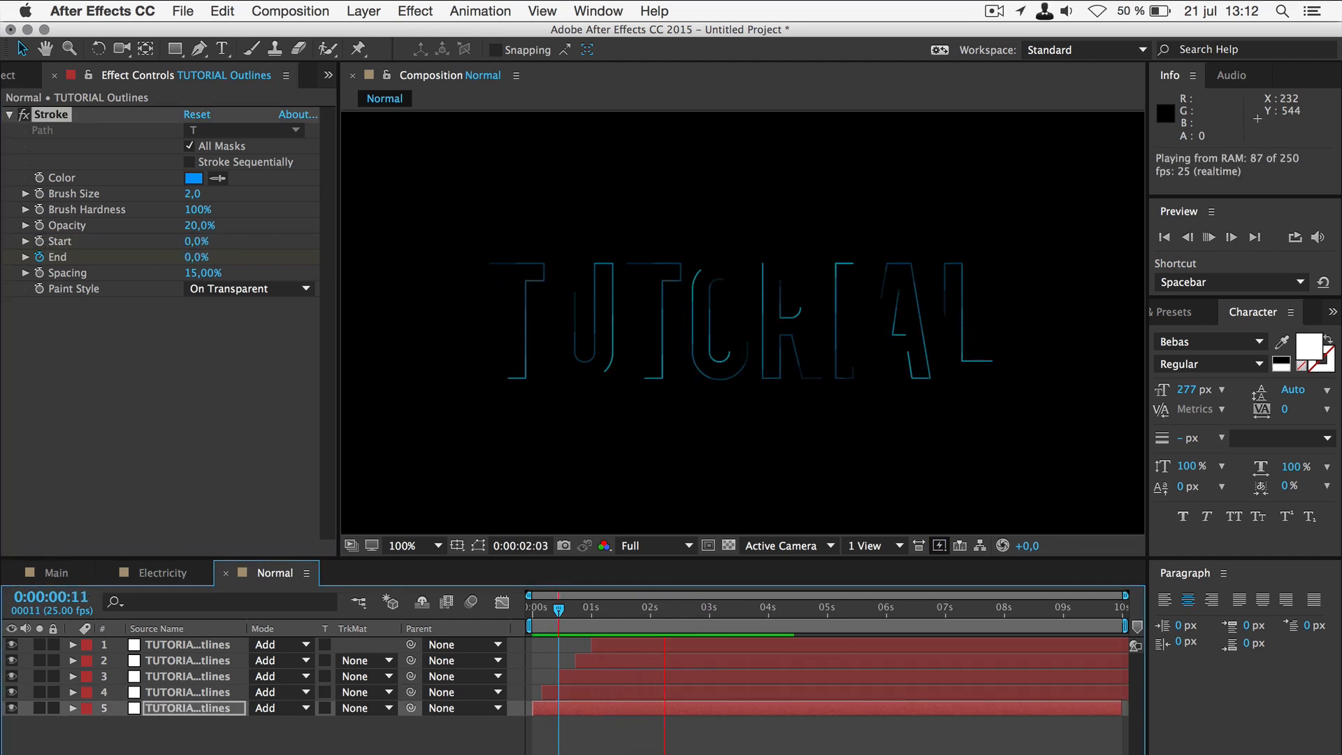
{"action": "key", "text": "Space"}
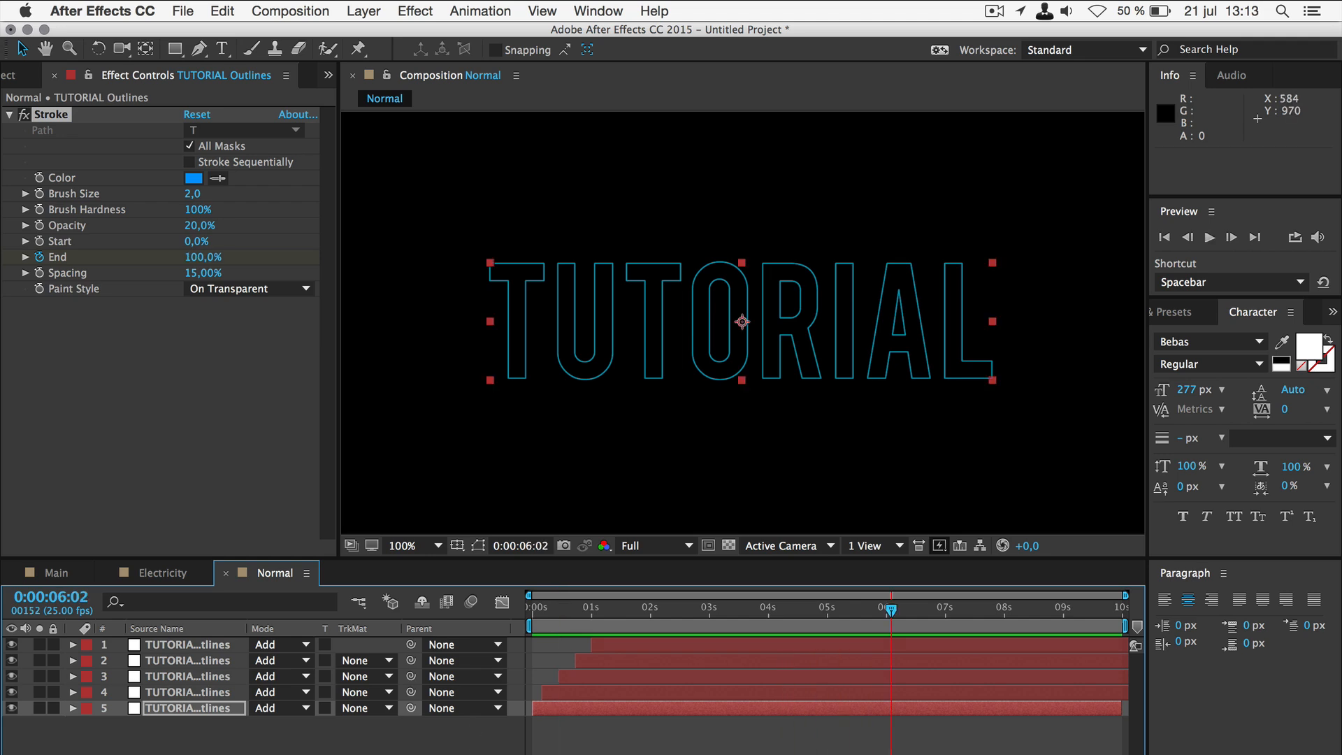
Step: In Main, stagger the Electricity layer to start after Glass and place Normal on top
{"action": "left_click", "coordinate": [28, 75]}
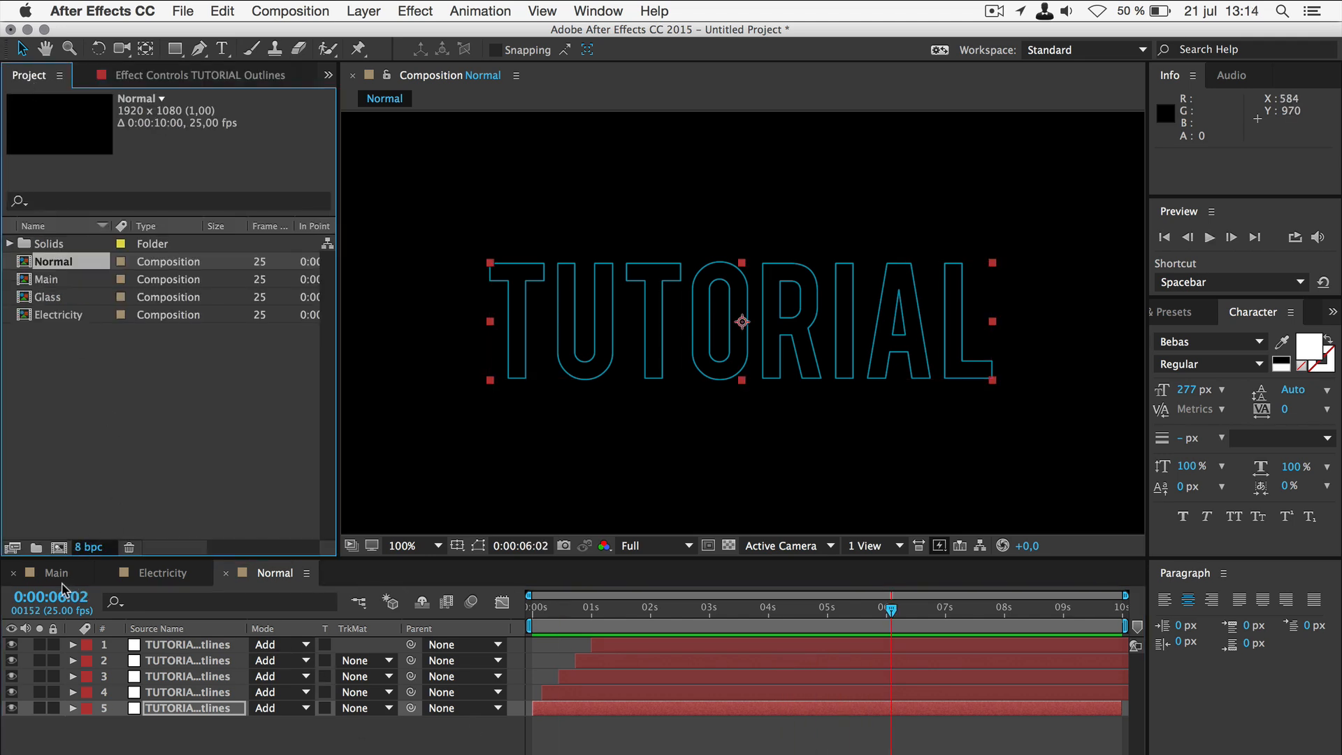
{"action": "left_click", "coordinate": [54, 572]}
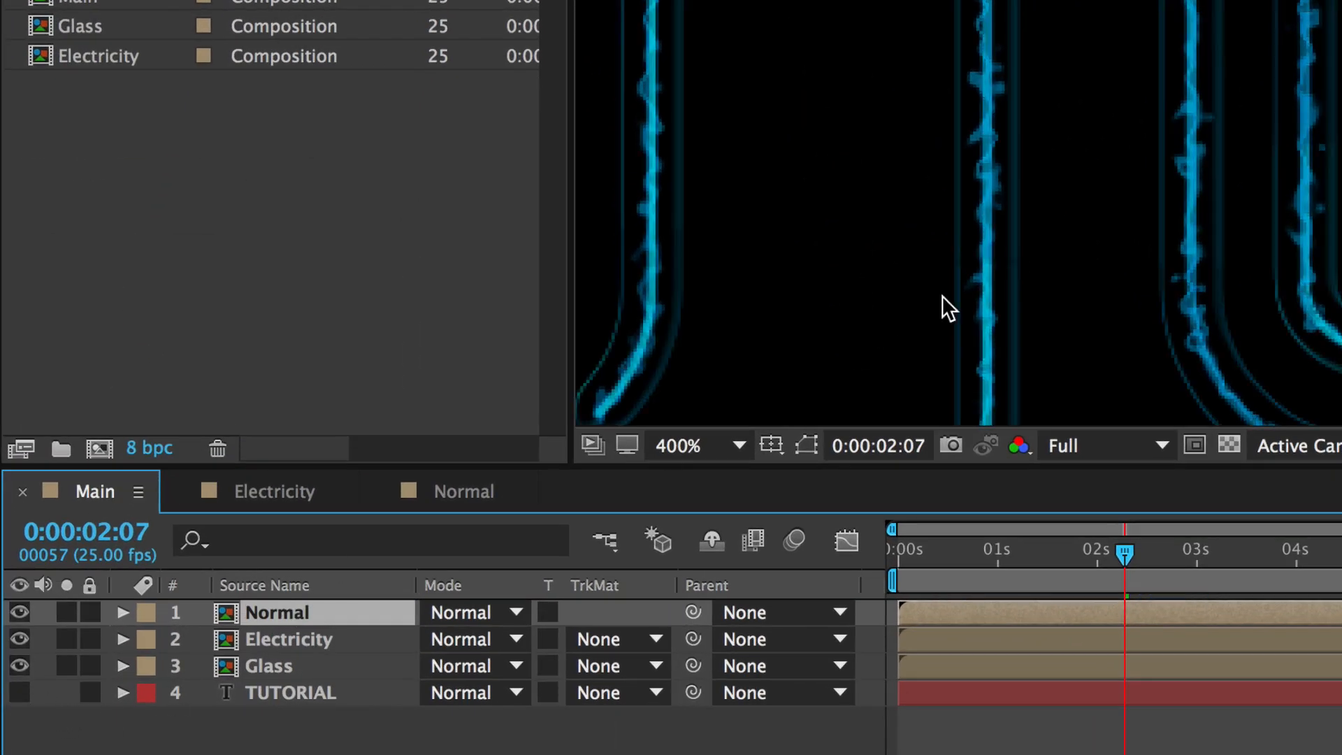
{"action": "left_click", "coordinate": [269, 665]}
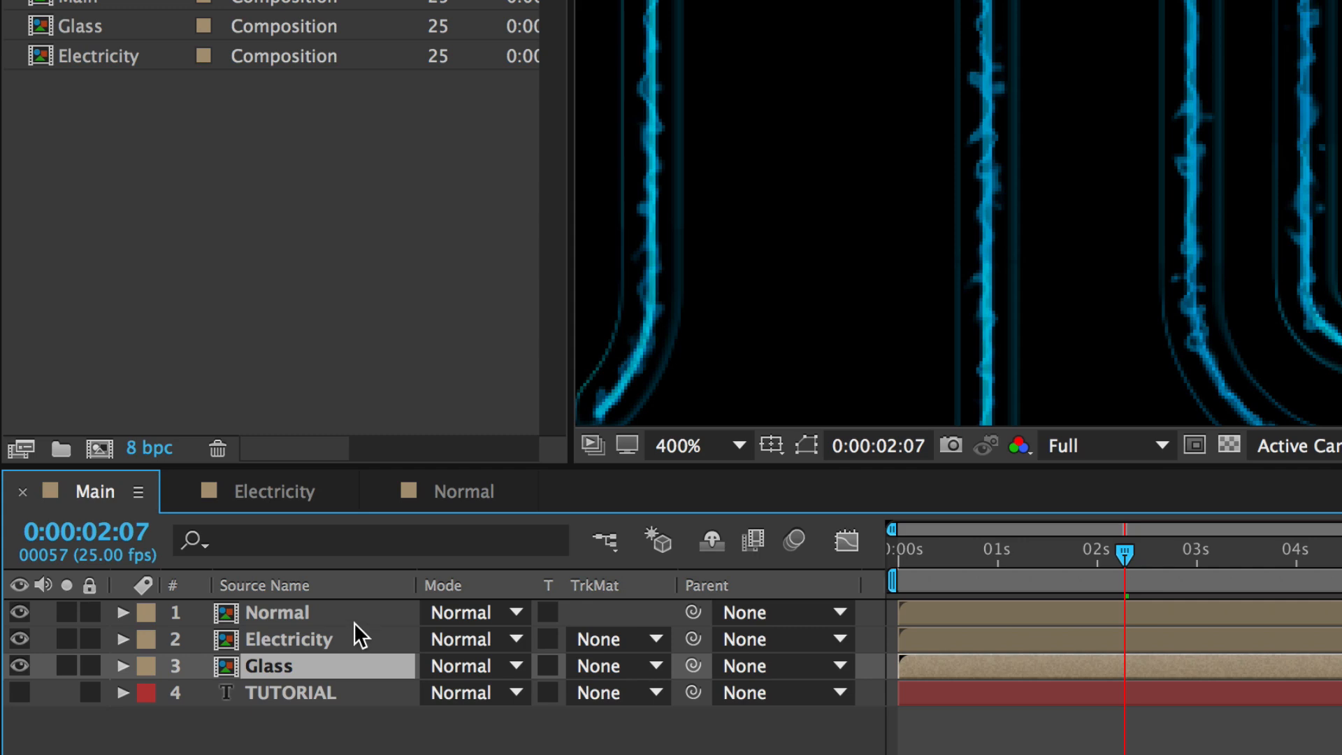
{"action": "left_click", "coordinate": [291, 639]}
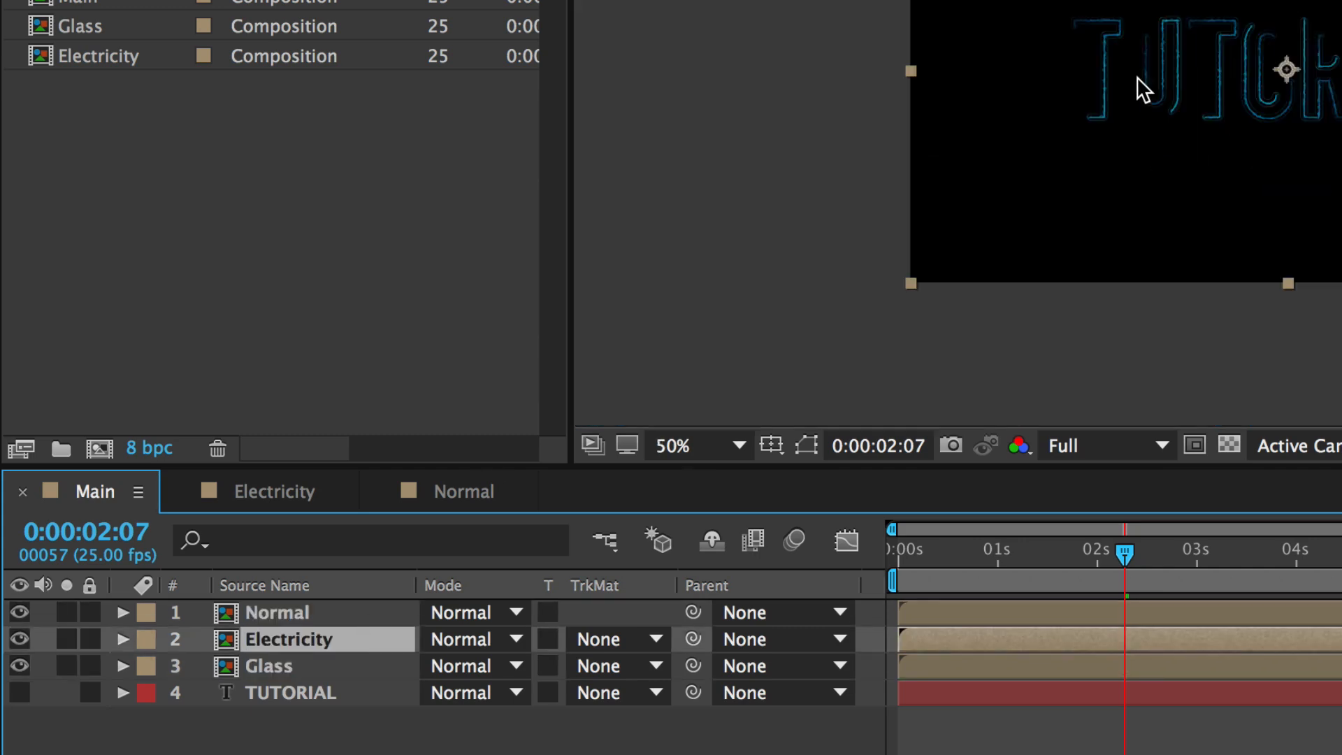
{"action": "left_click", "coordinate": [676, 445]}
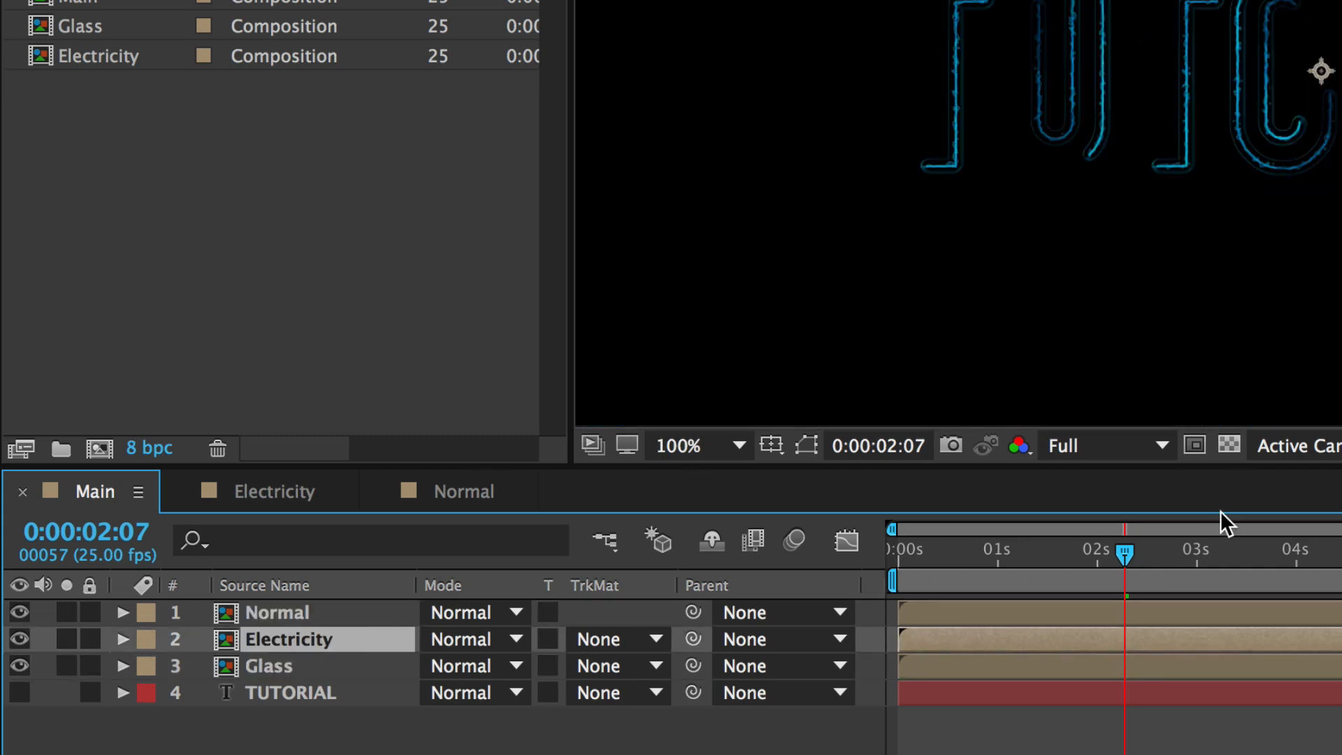
{"action": "mouse_move", "coordinate": [890, 750]}
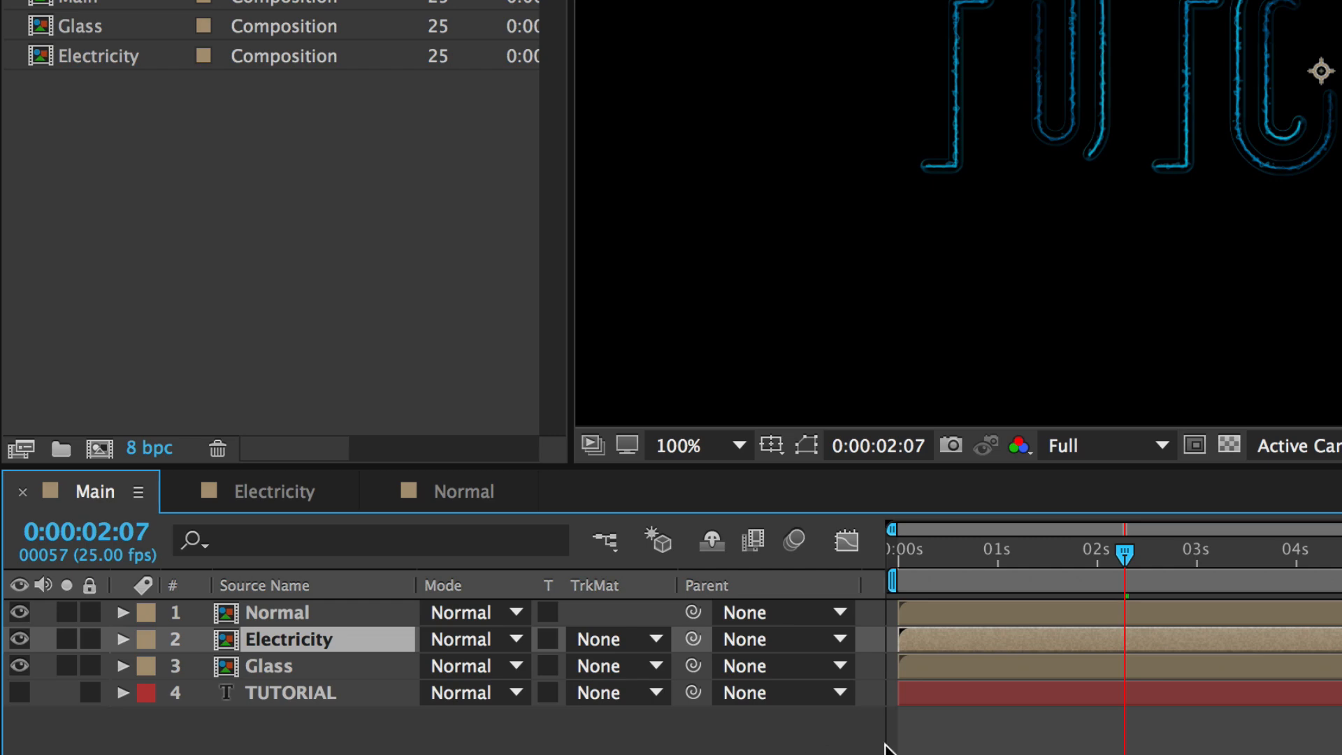
{"action": "mouse_move", "coordinate": [1169, 717]}
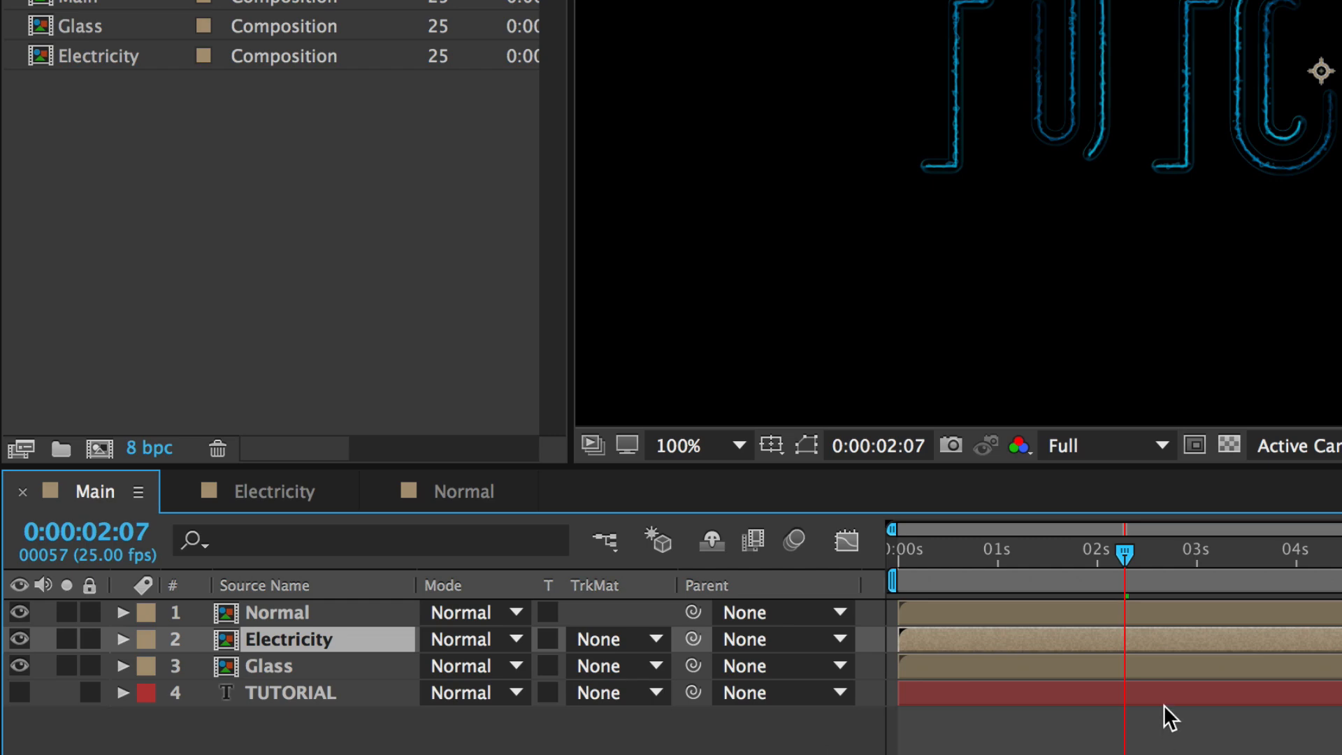
{"action": "left_click", "coordinate": [270, 665]}
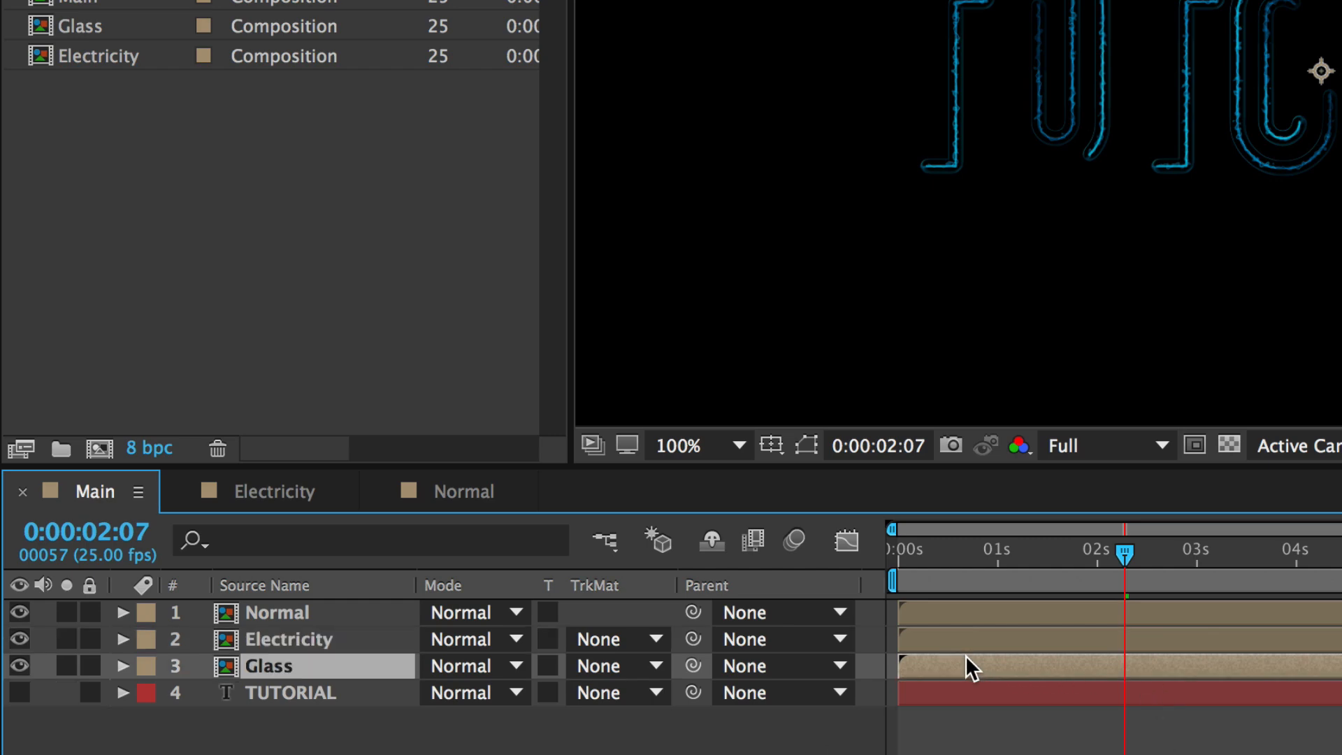
{"action": "mouse_move", "coordinate": [941, 654]}
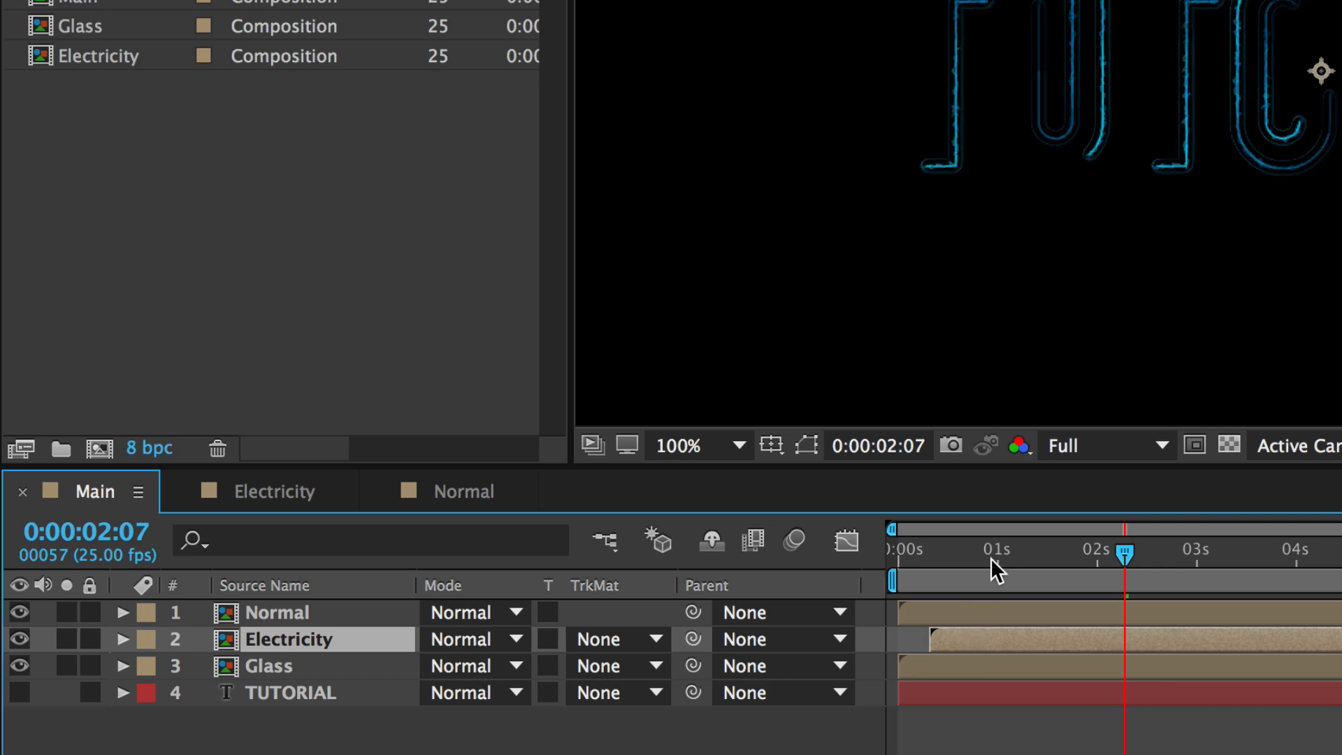
{"action": "mouse_move", "coordinate": [968, 609]}
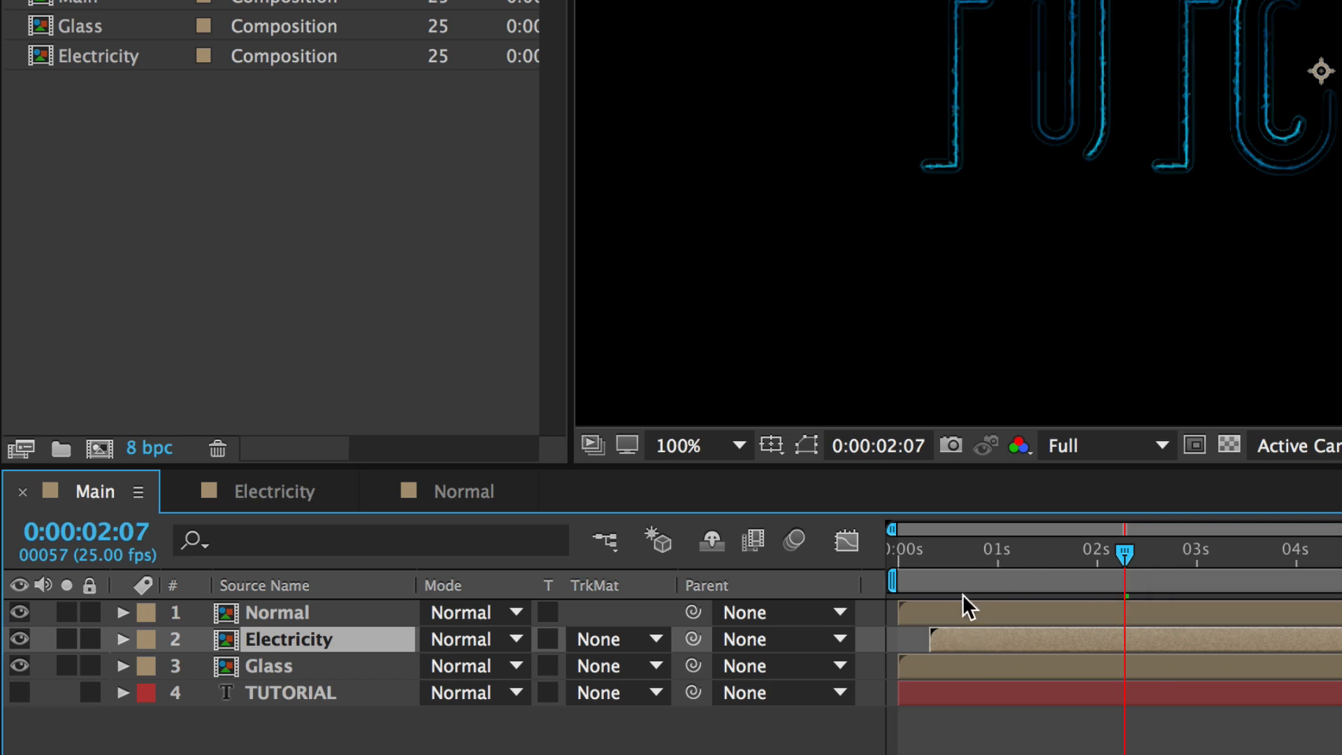
{"action": "left_click", "coordinate": [276, 611]}
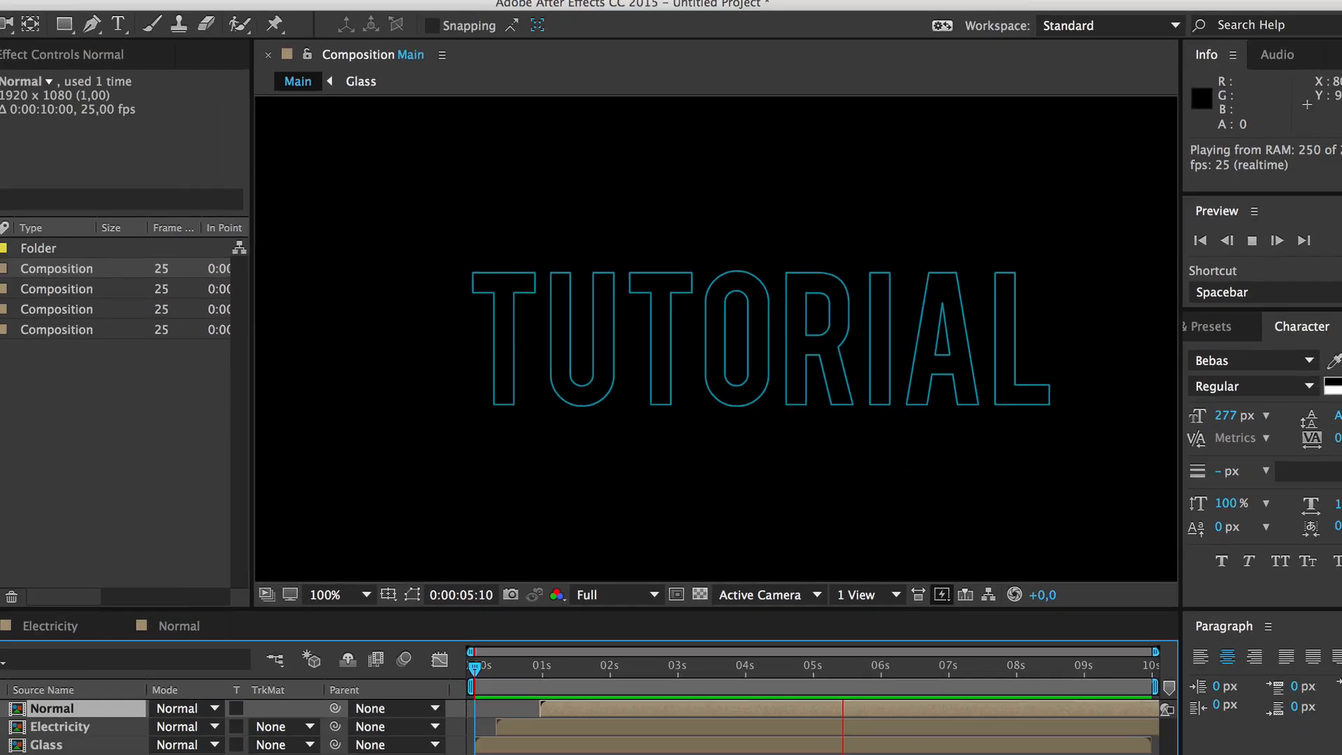
Step: Add a new adjustment layer above the stacked precomps via Layer > New
{"action": "left_click", "coordinate": [175, 15]}
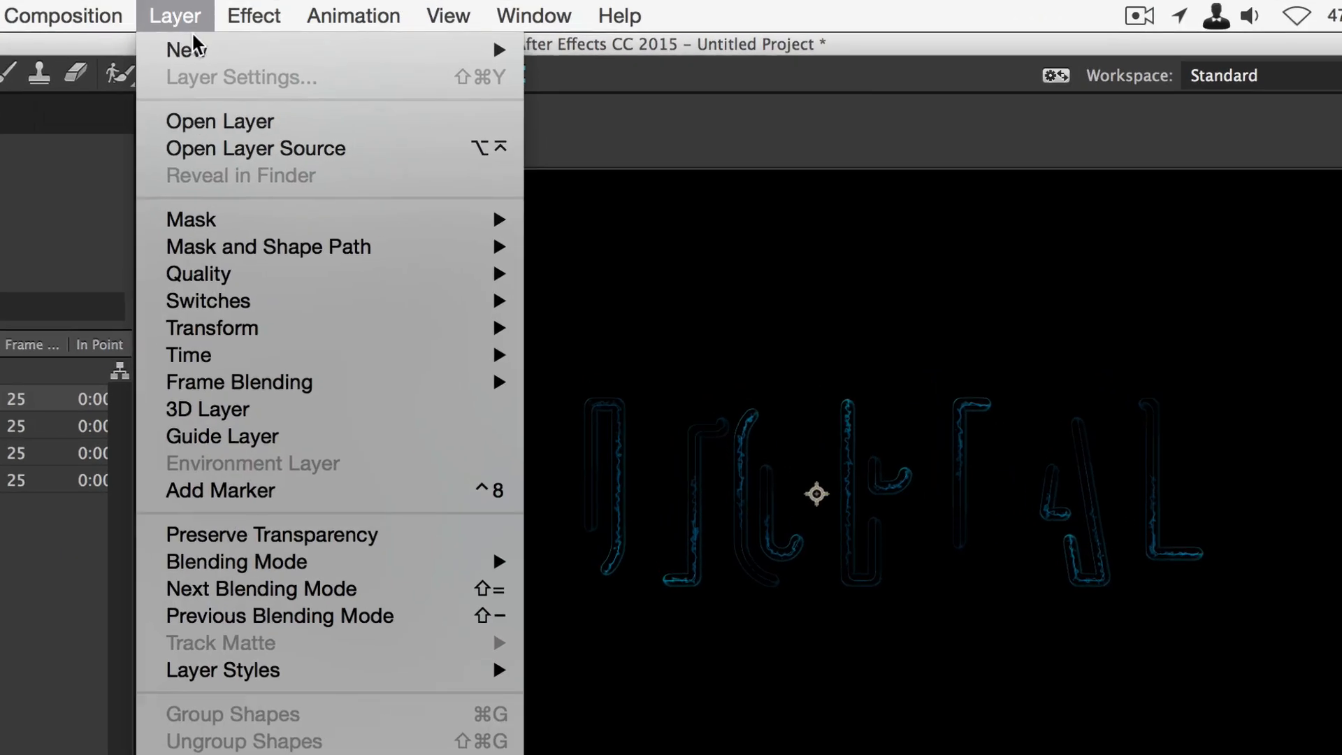
{"action": "left_click", "coordinate": [620, 238]}
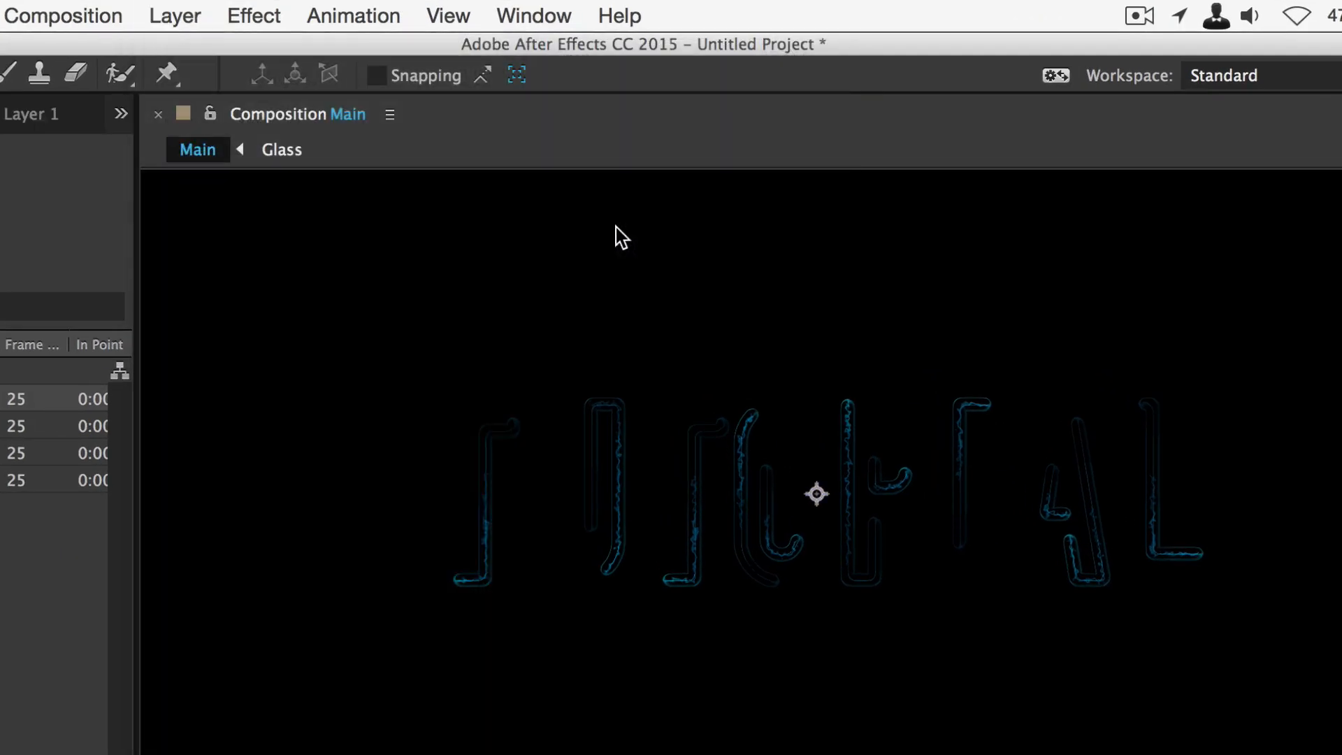
{"action": "mouse_move", "coordinate": [274, 18]}
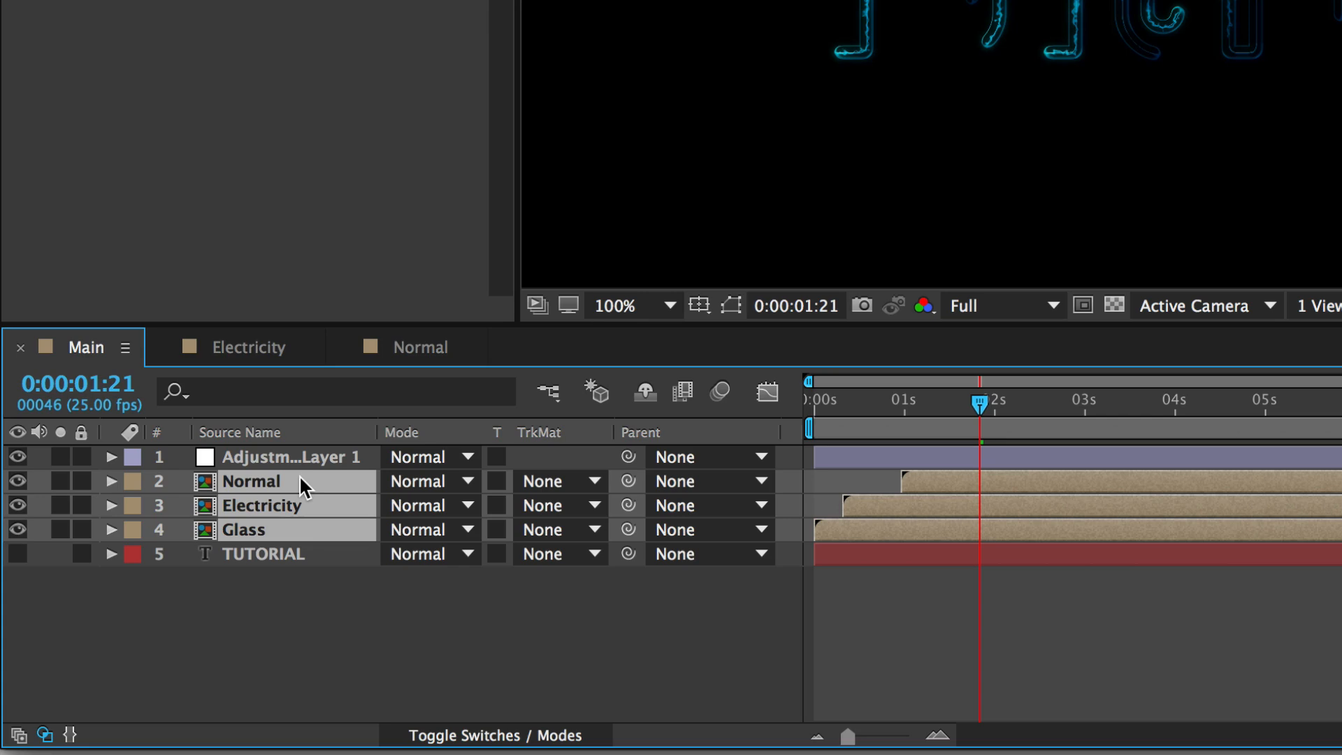
{"action": "mouse_move", "coordinate": [275, 499]}
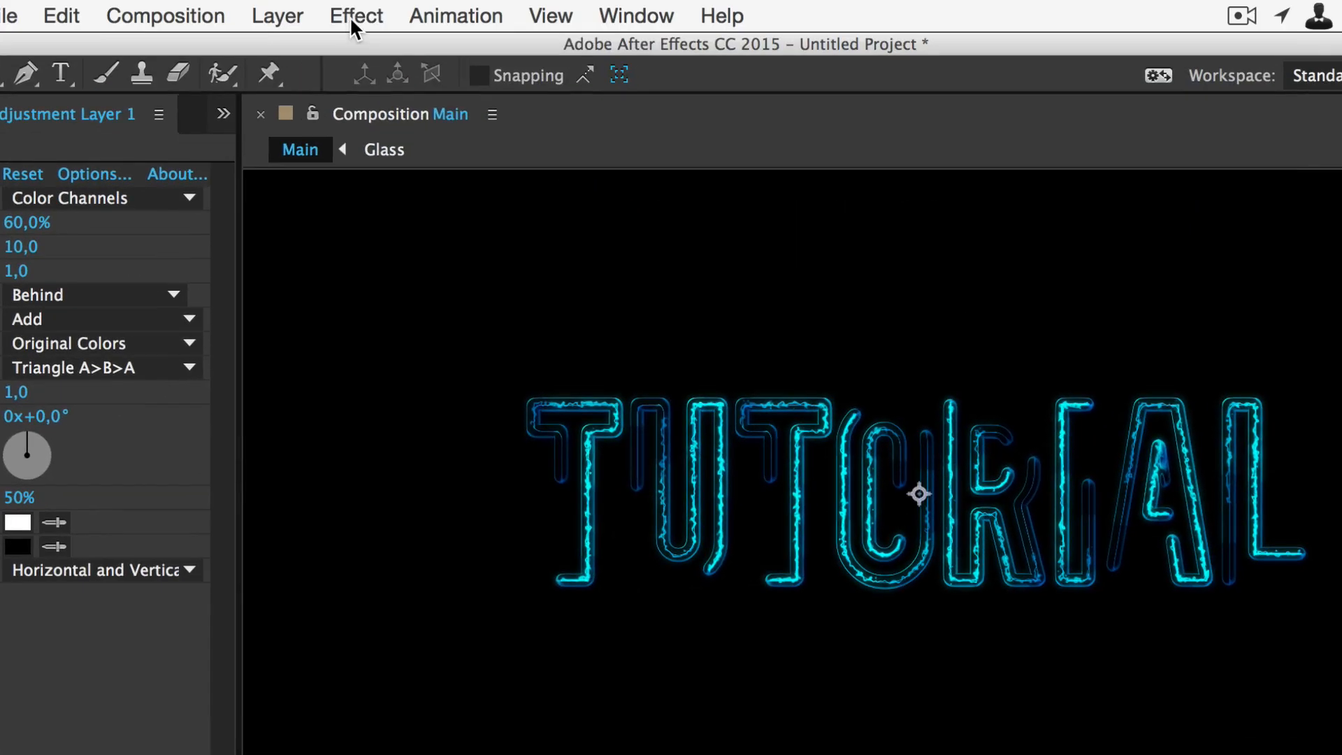
Step: Add Trapcode Shine to the adjustment layer with ray length 10, a colorize preset and transfer mode
{"action": "left_click", "coordinate": [355, 16]}
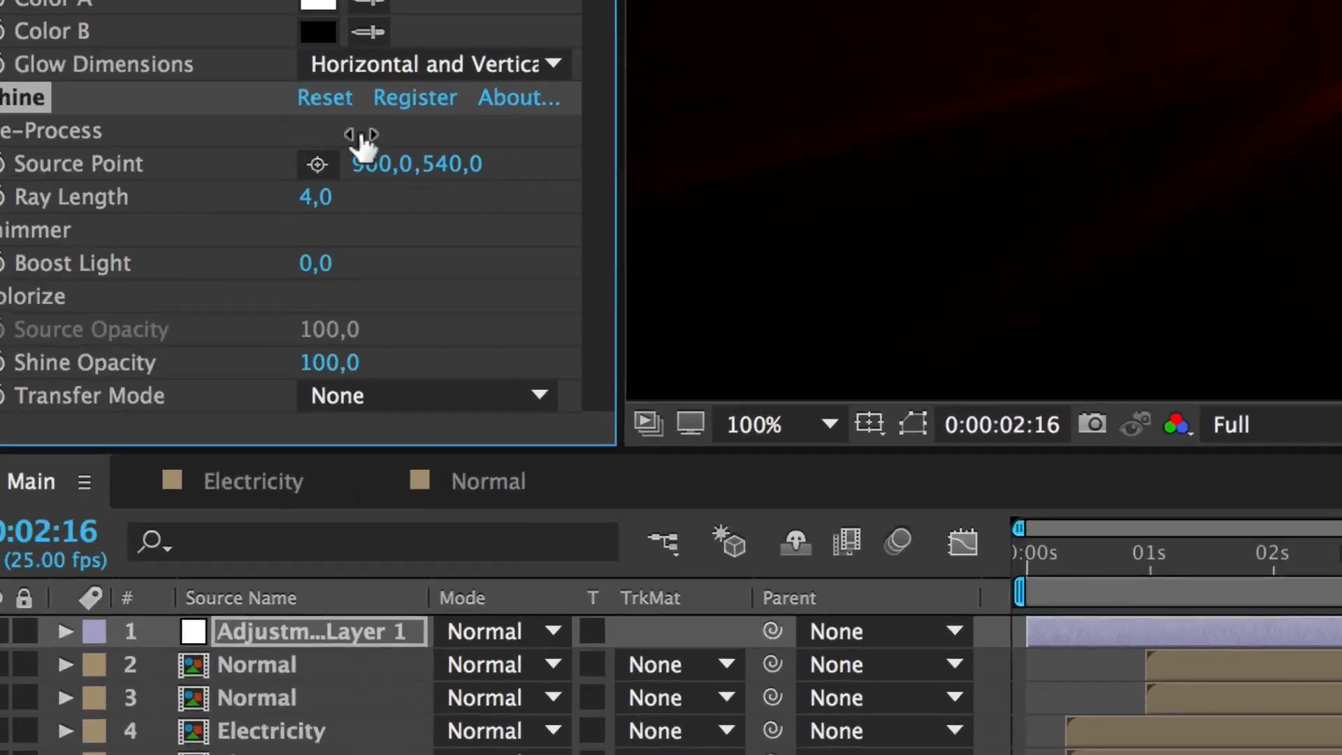
{"action": "double_click", "coordinate": [314, 263]}
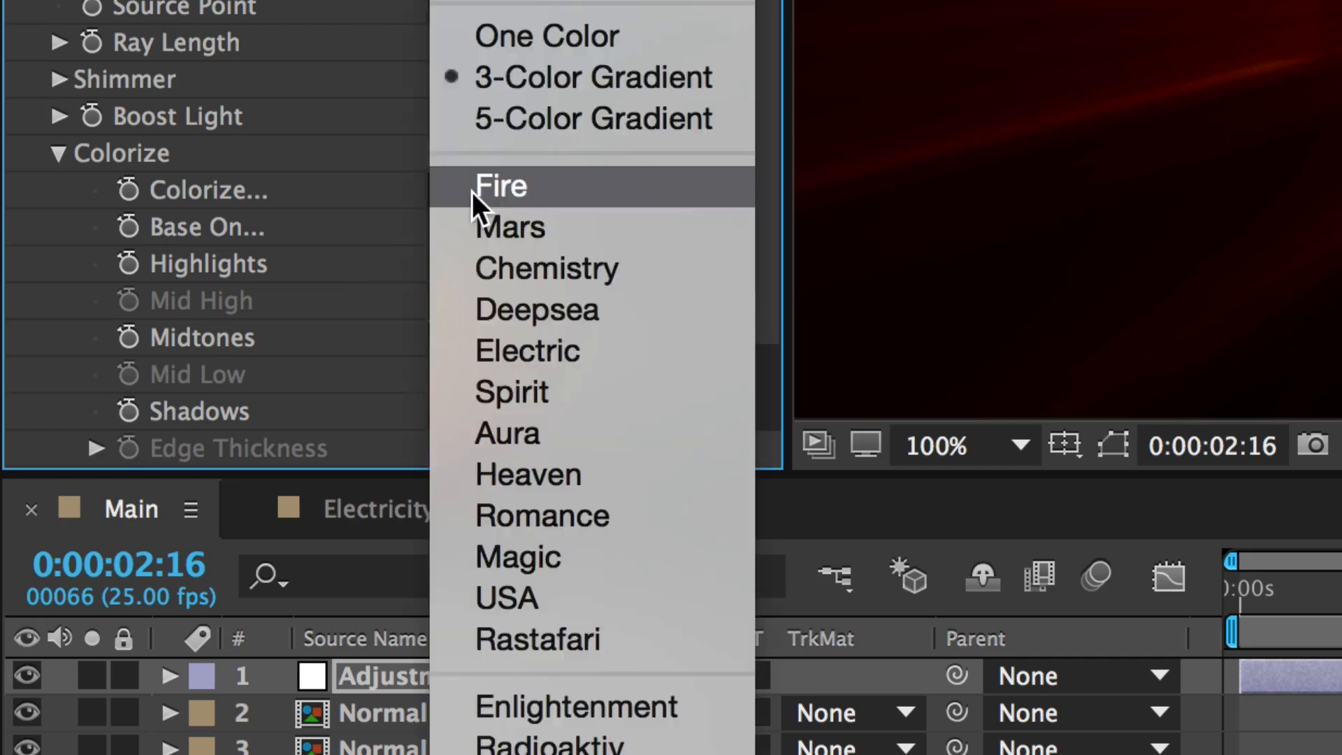
{"action": "left_click", "coordinate": [527, 350]}
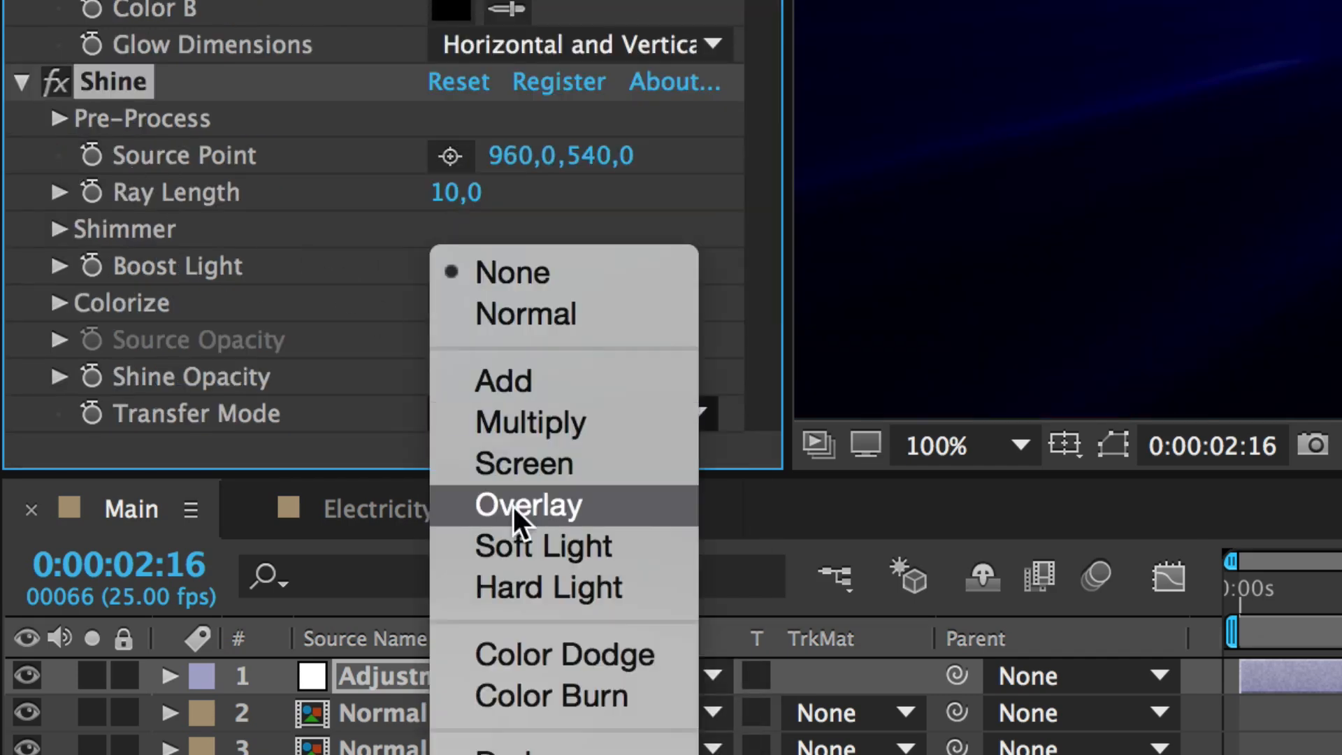
{"action": "left_click", "coordinate": [503, 380]}
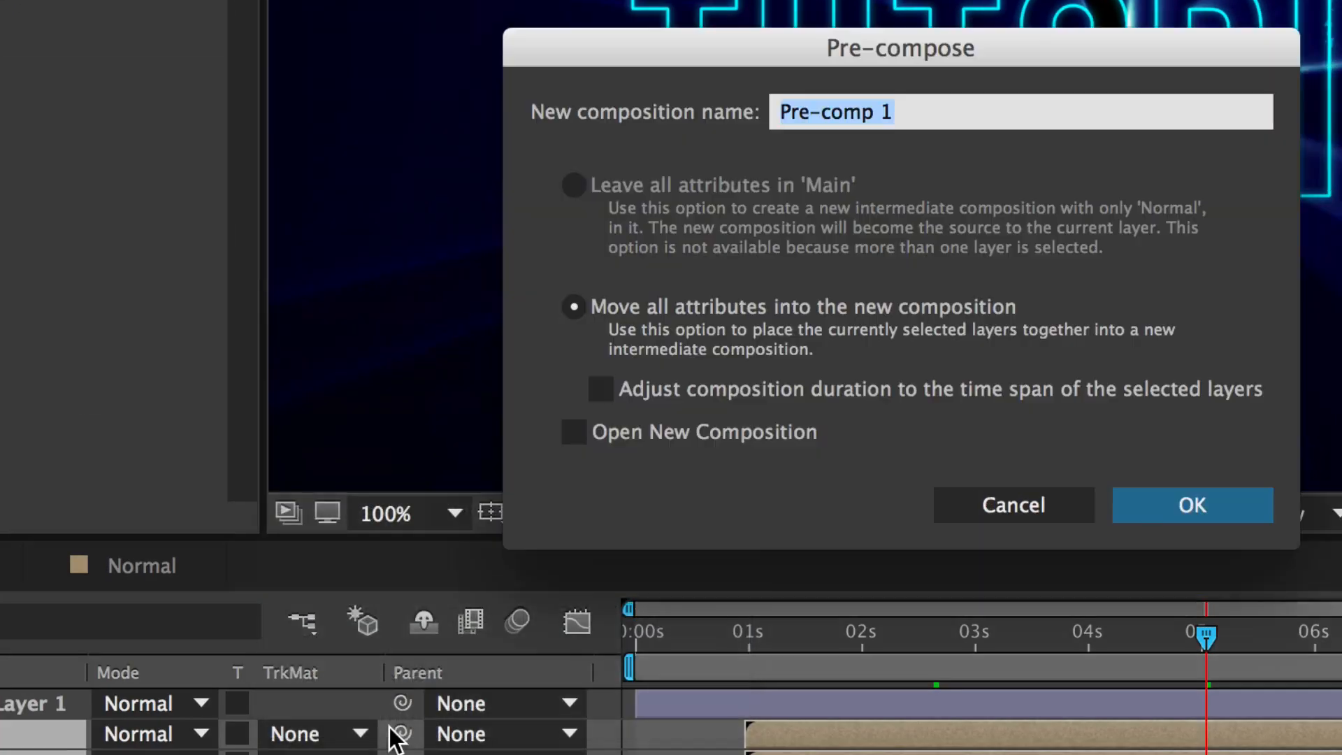
Step: Confirm Pre-comp 1, then adjust the Reverse copy's time-remap keyframes near 4 seconds
{"action": "left_click", "coordinate": [1191, 505]}
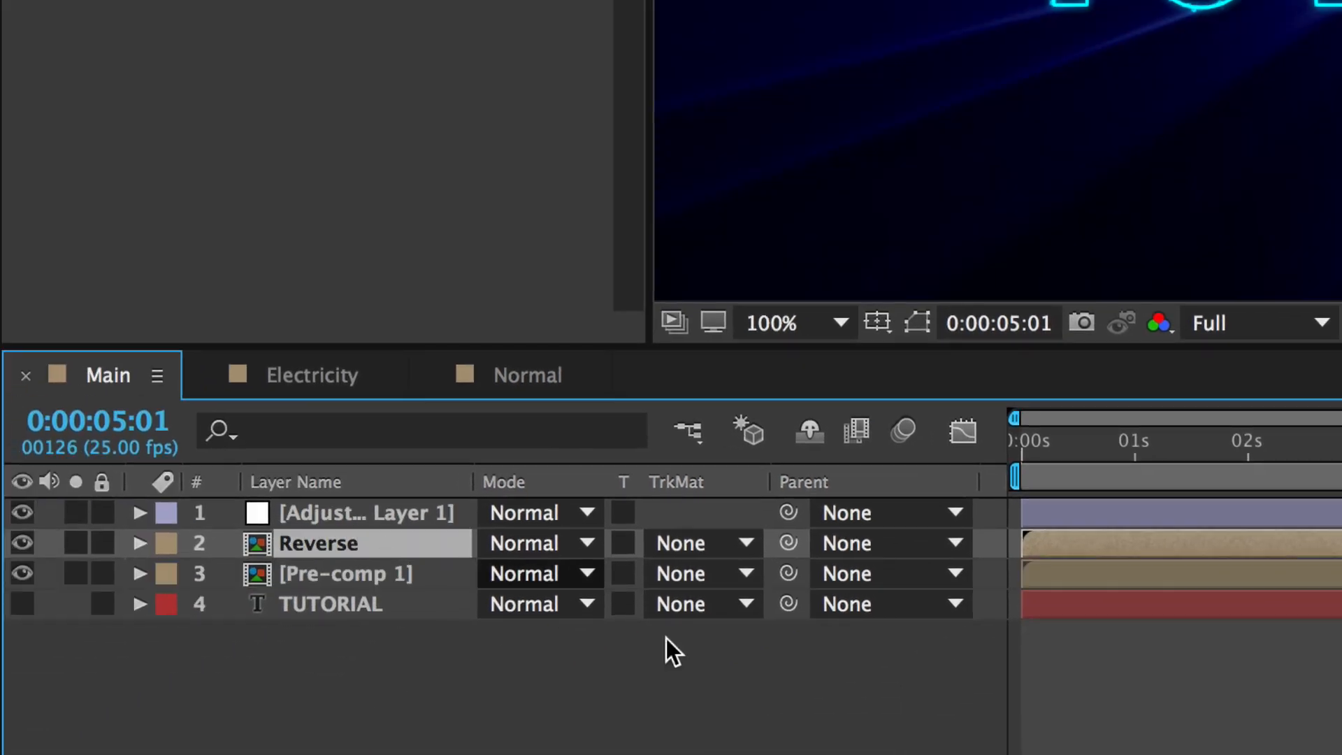
{"action": "left_click", "coordinate": [21, 573]}
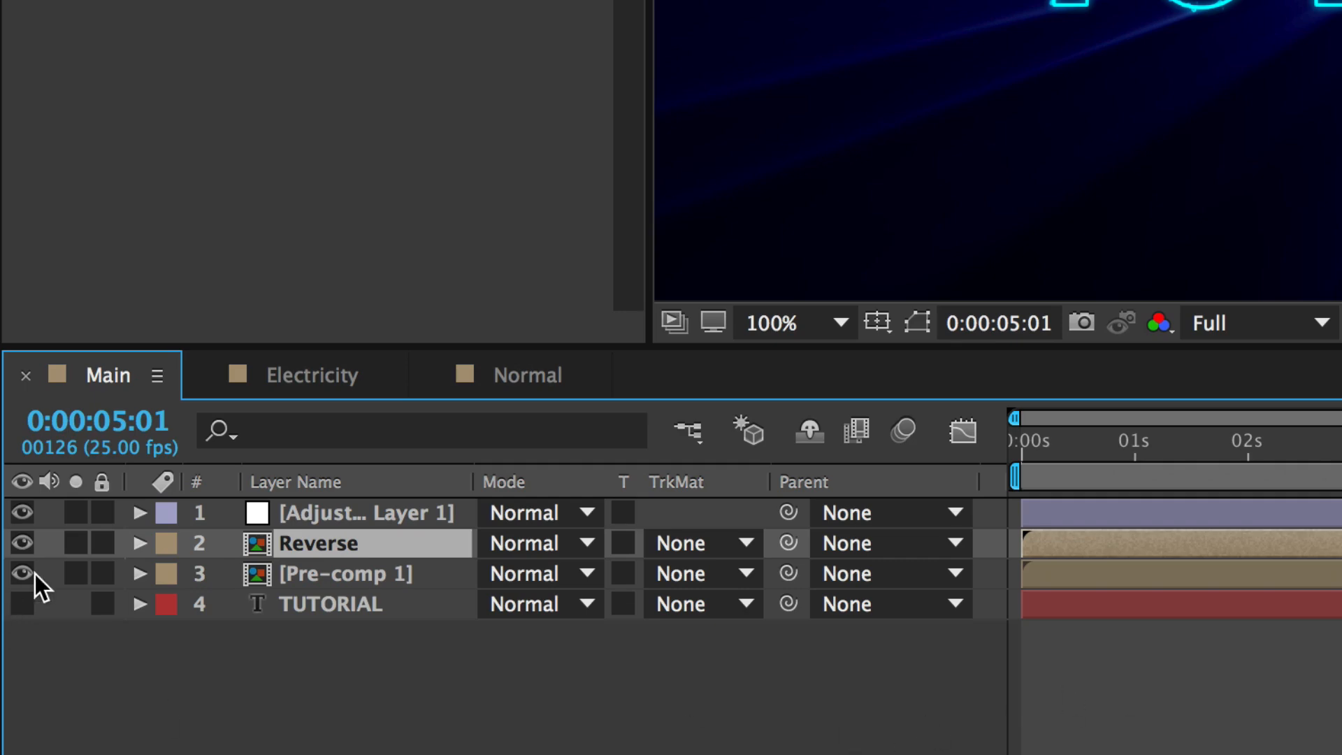
{"action": "left_click", "coordinate": [21, 573]}
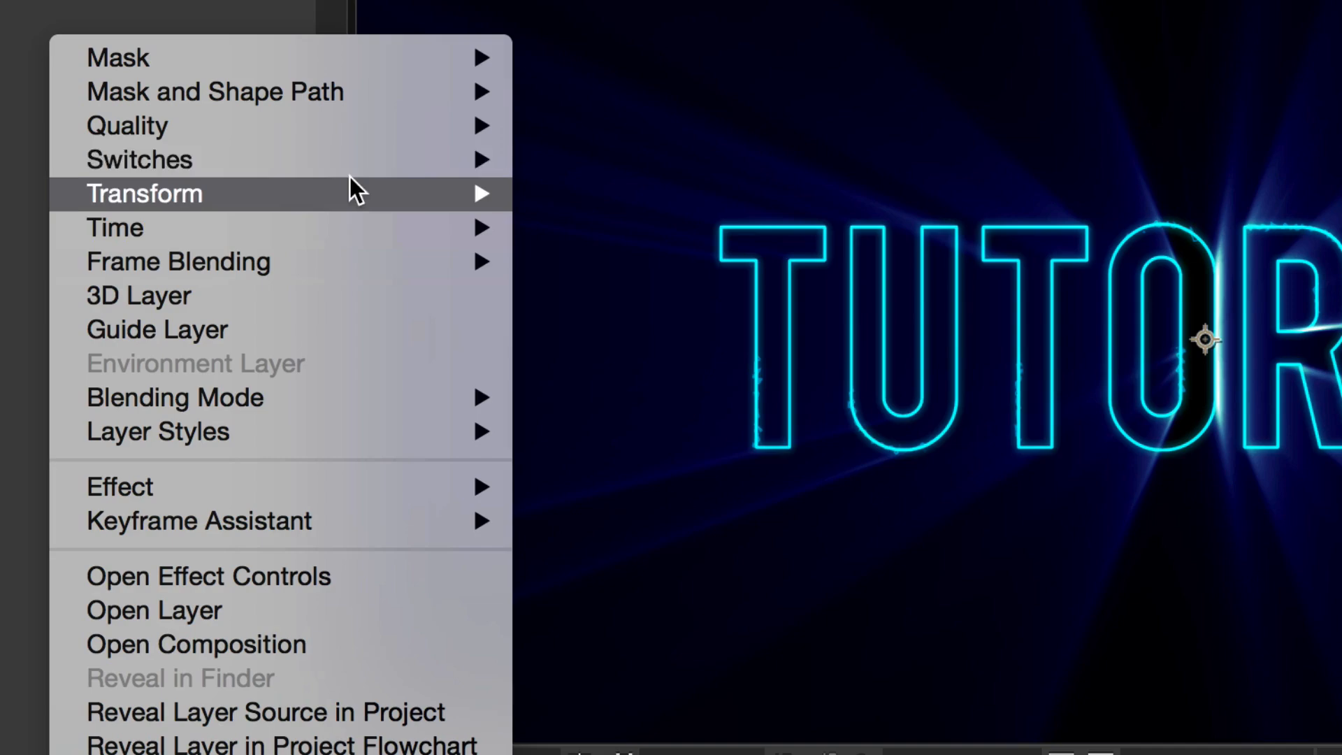
{"action": "mouse_move", "coordinate": [114, 228]}
{"action": "type", "text": "Reverse"}
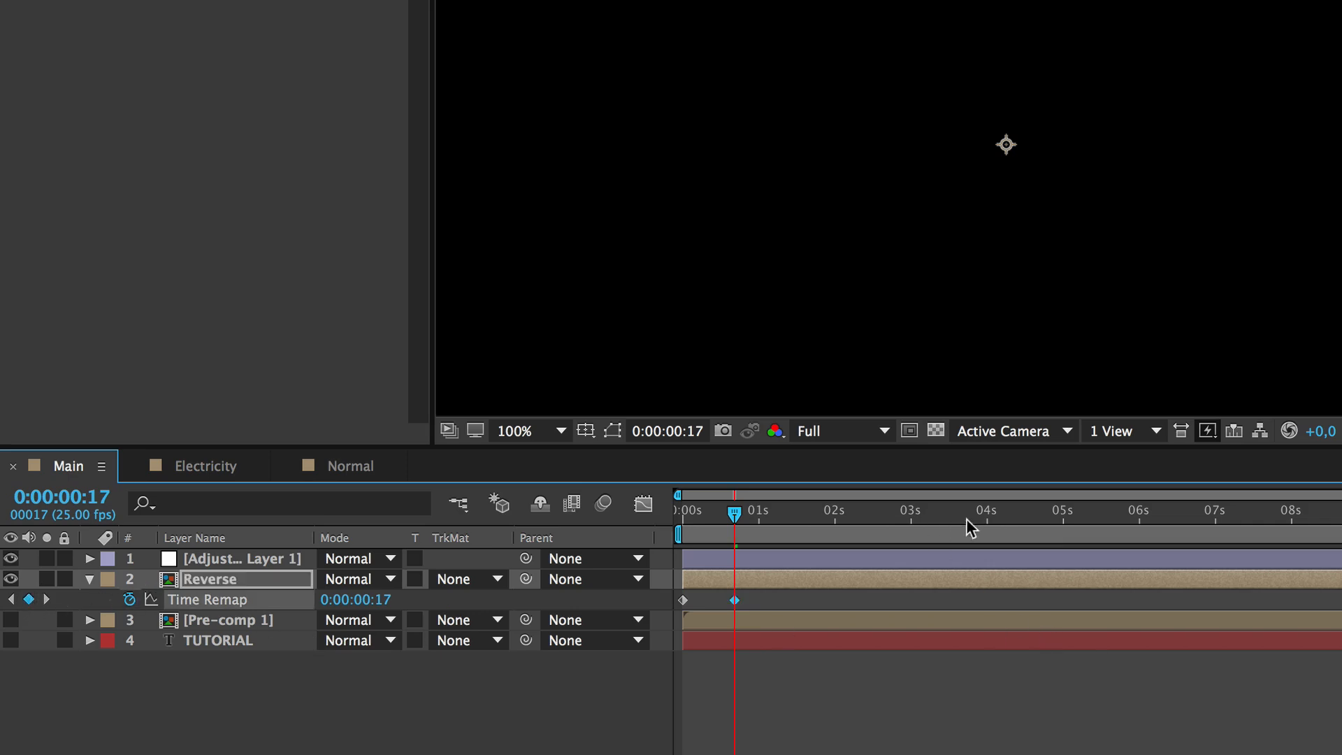
{"action": "left_click", "coordinate": [1089, 512]}
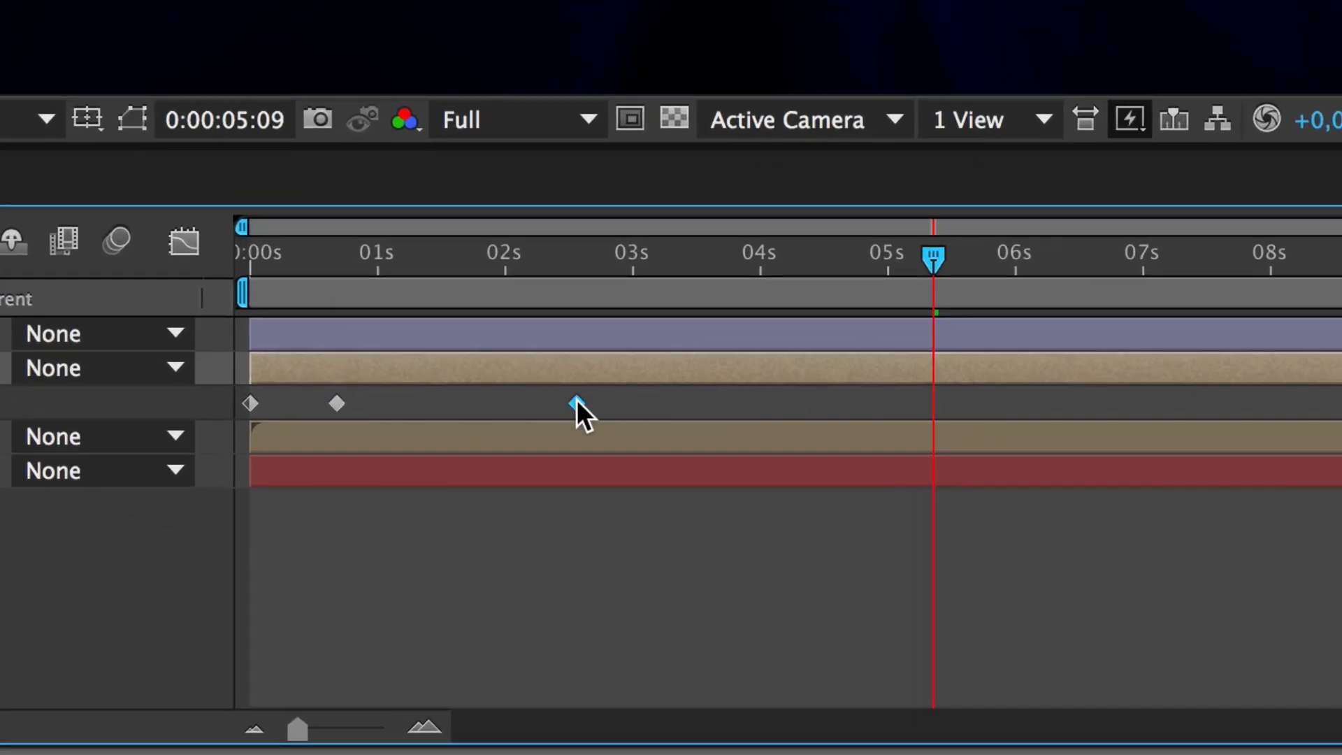
{"action": "left_click", "coordinate": [575, 403]}
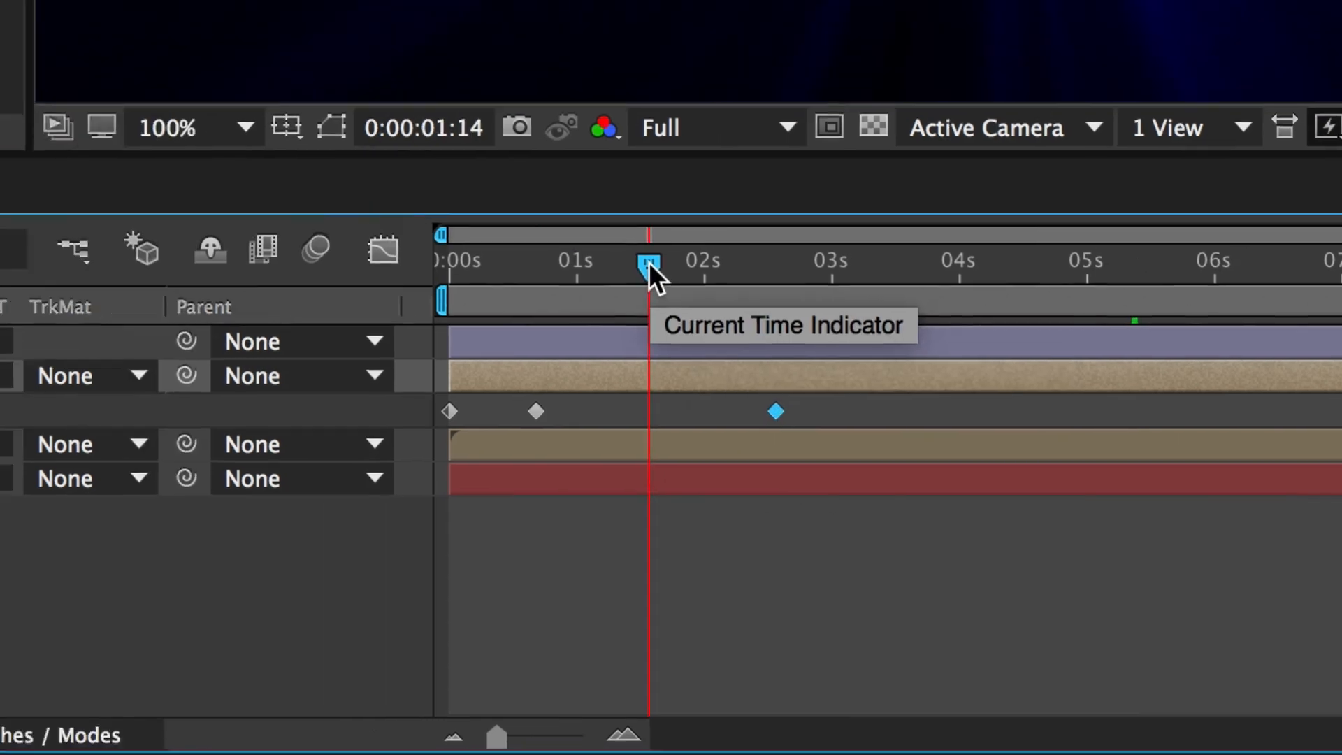
Step: Apply Time > Time-Reverse Layer to the Reverse layer so it plays backwards
{"action": "right_click", "coordinate": [342, 403]}
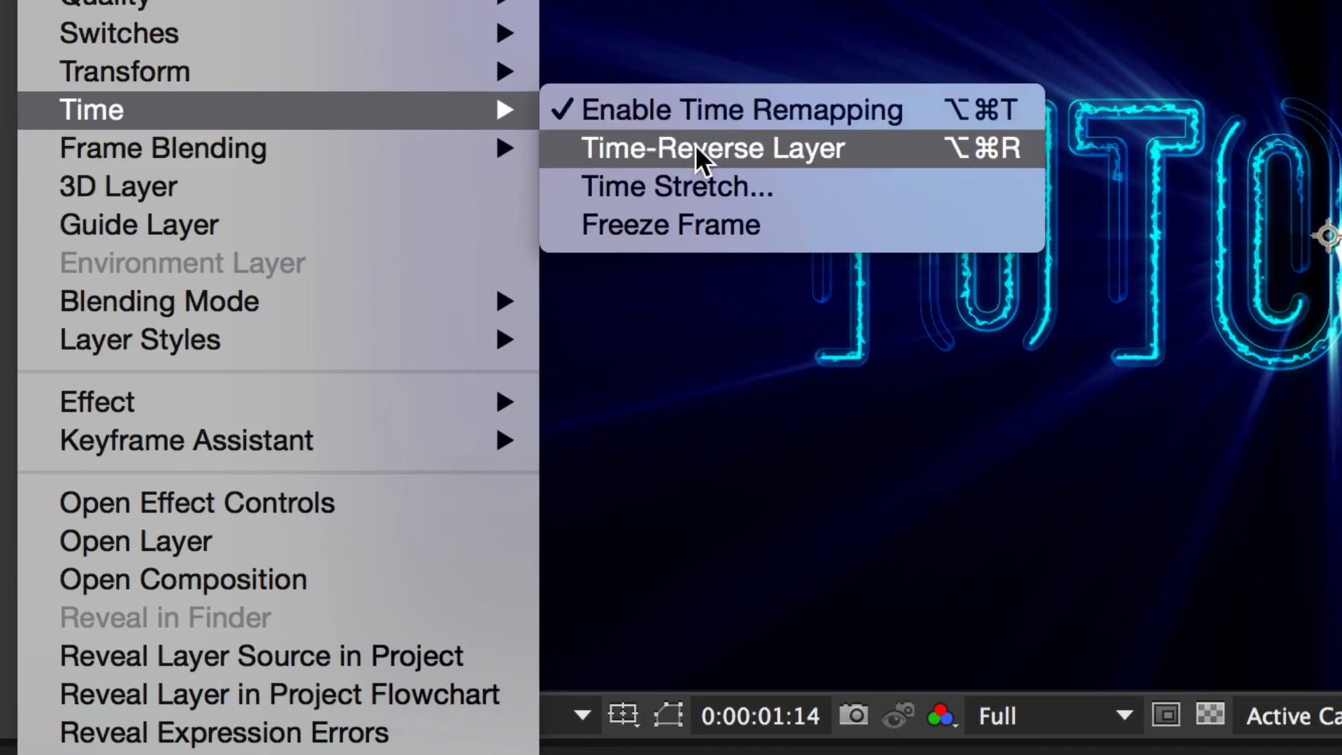
{"action": "left_click", "coordinate": [710, 149]}
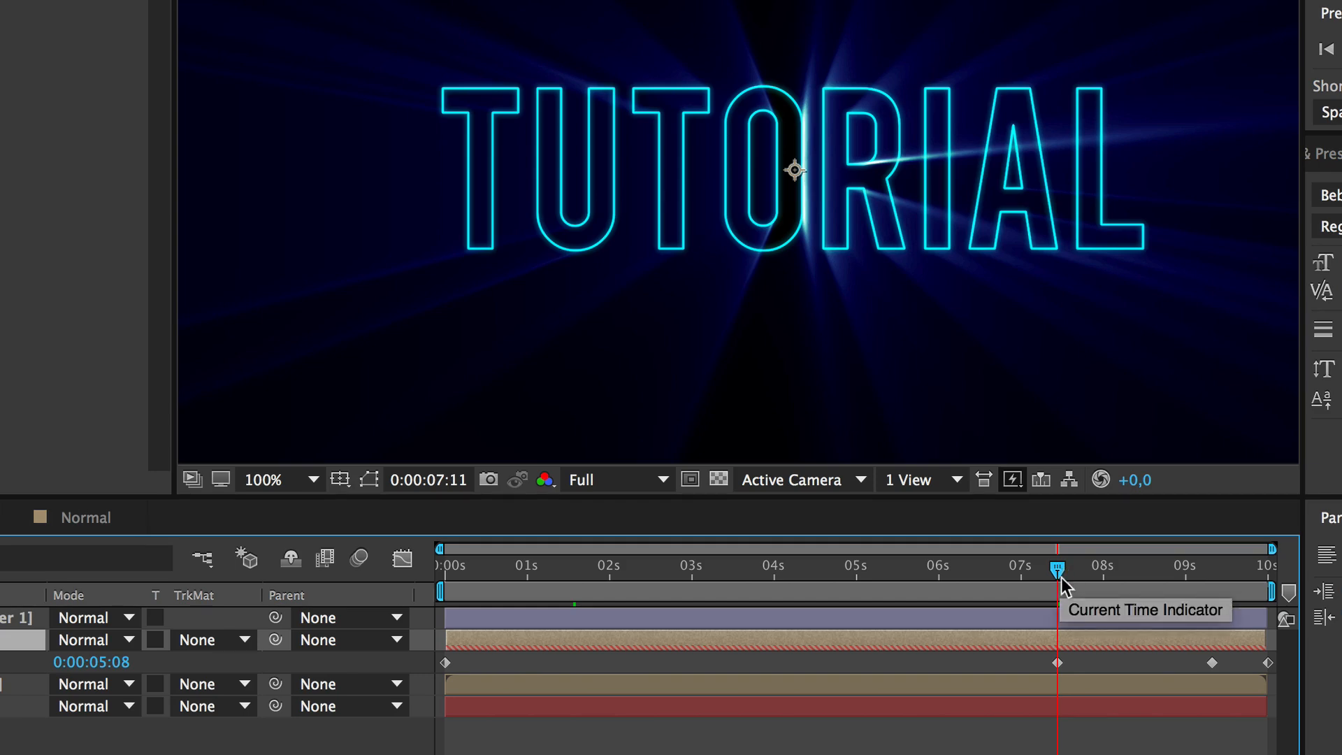
{"action": "mouse_move", "coordinate": [1061, 601]}
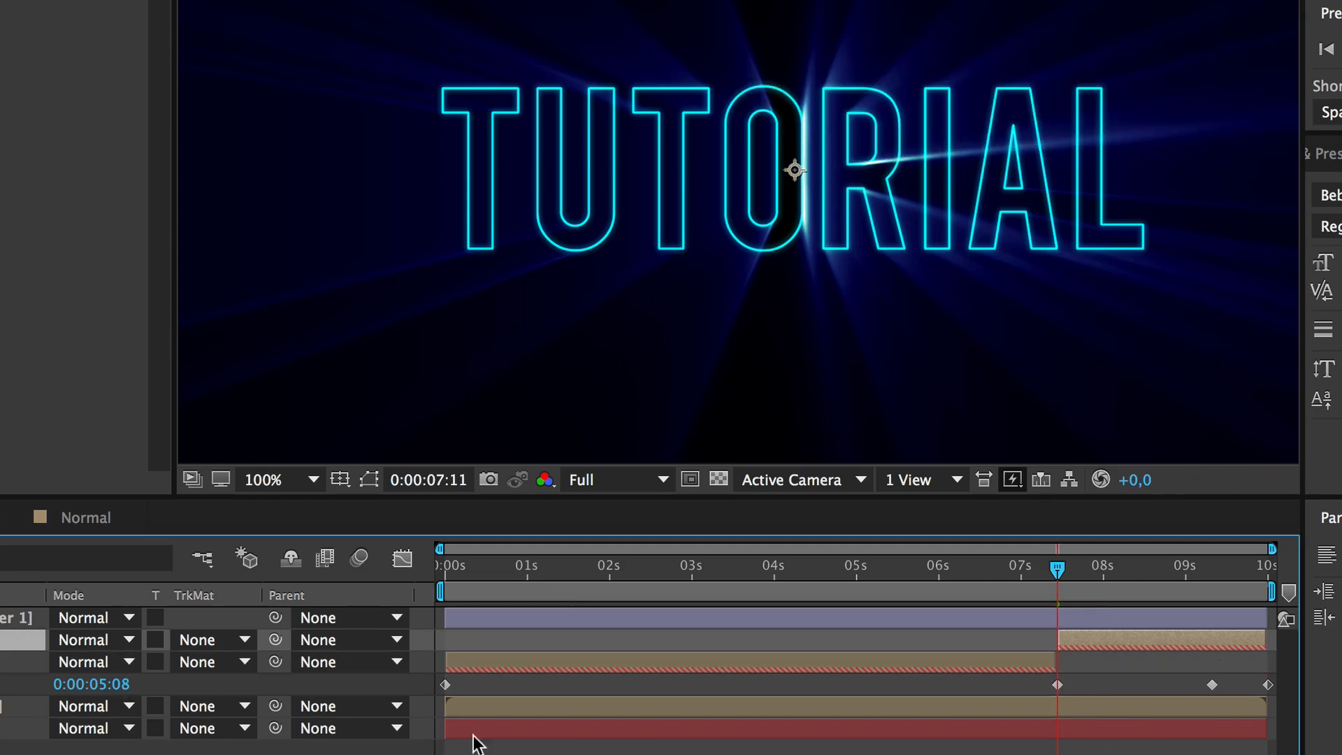
{"action": "mouse_move", "coordinate": [1169, 705]}
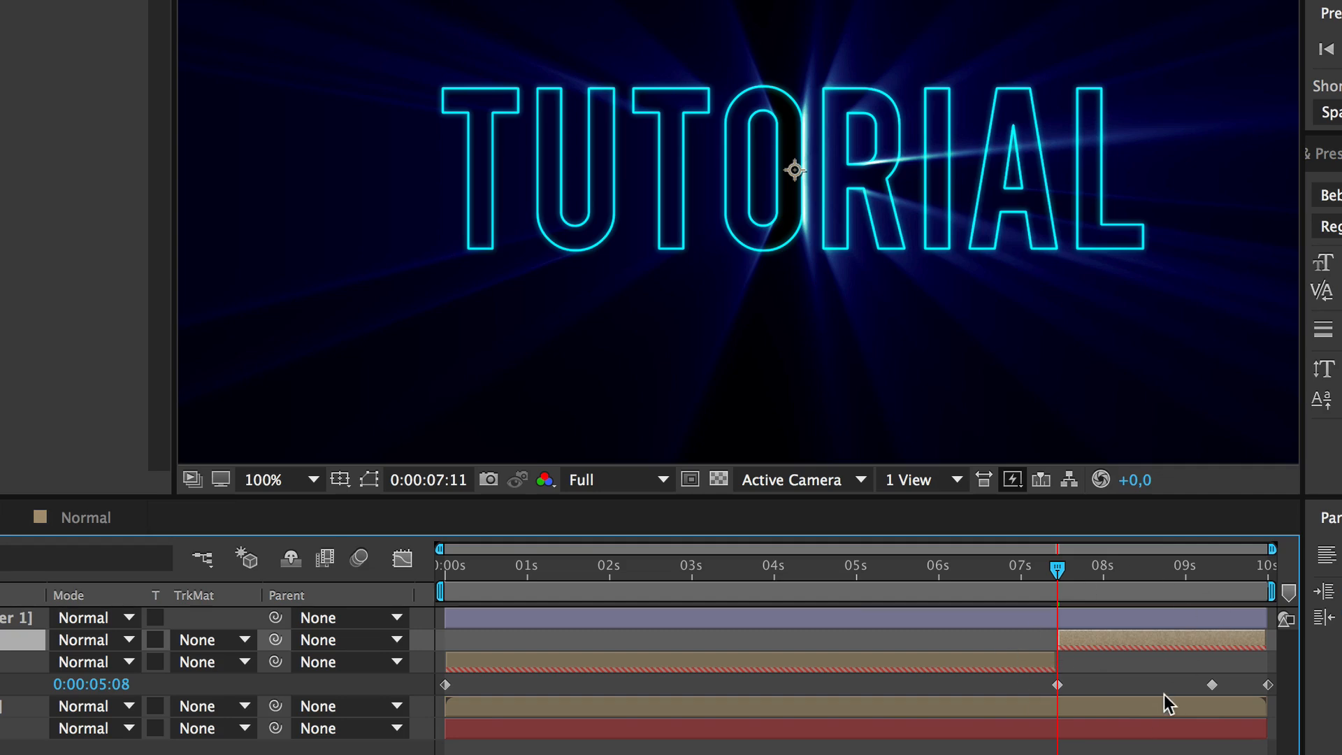
{"action": "mouse_move", "coordinate": [1025, 676]}
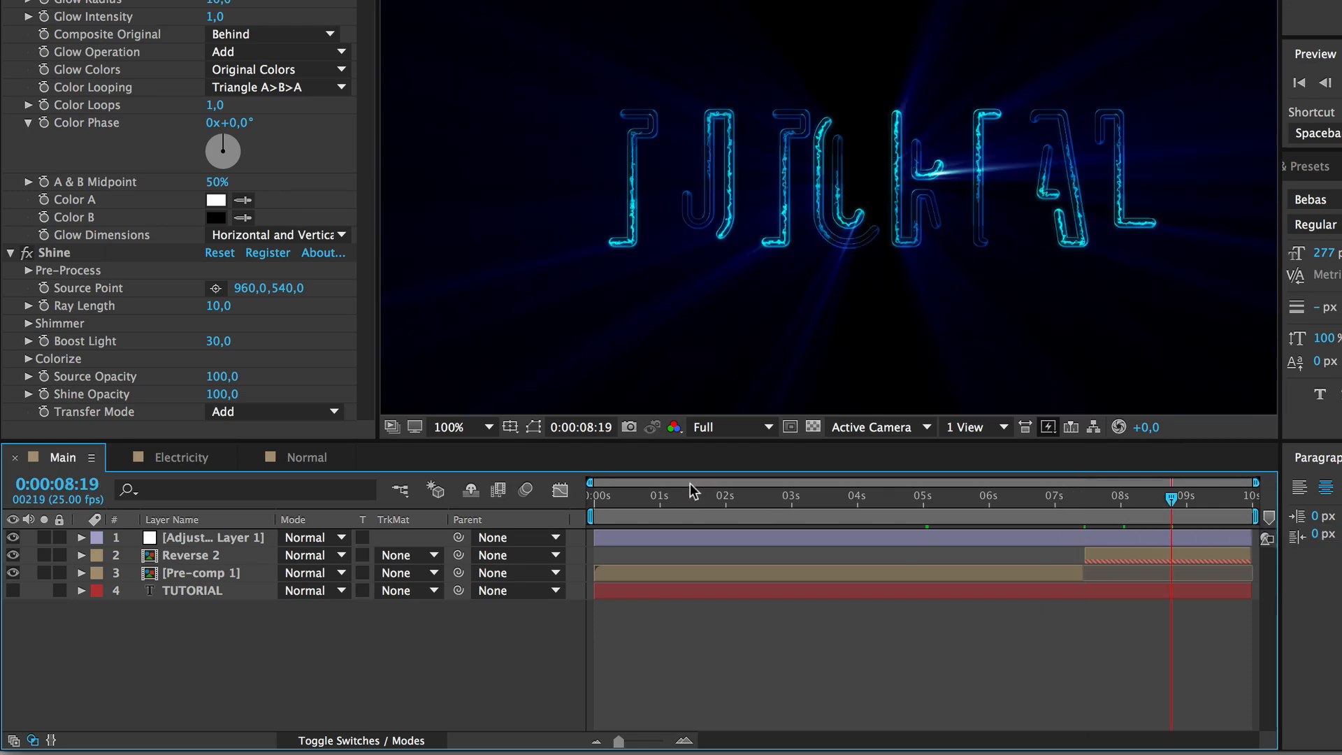
{"action": "left_click", "coordinate": [649, 574]}
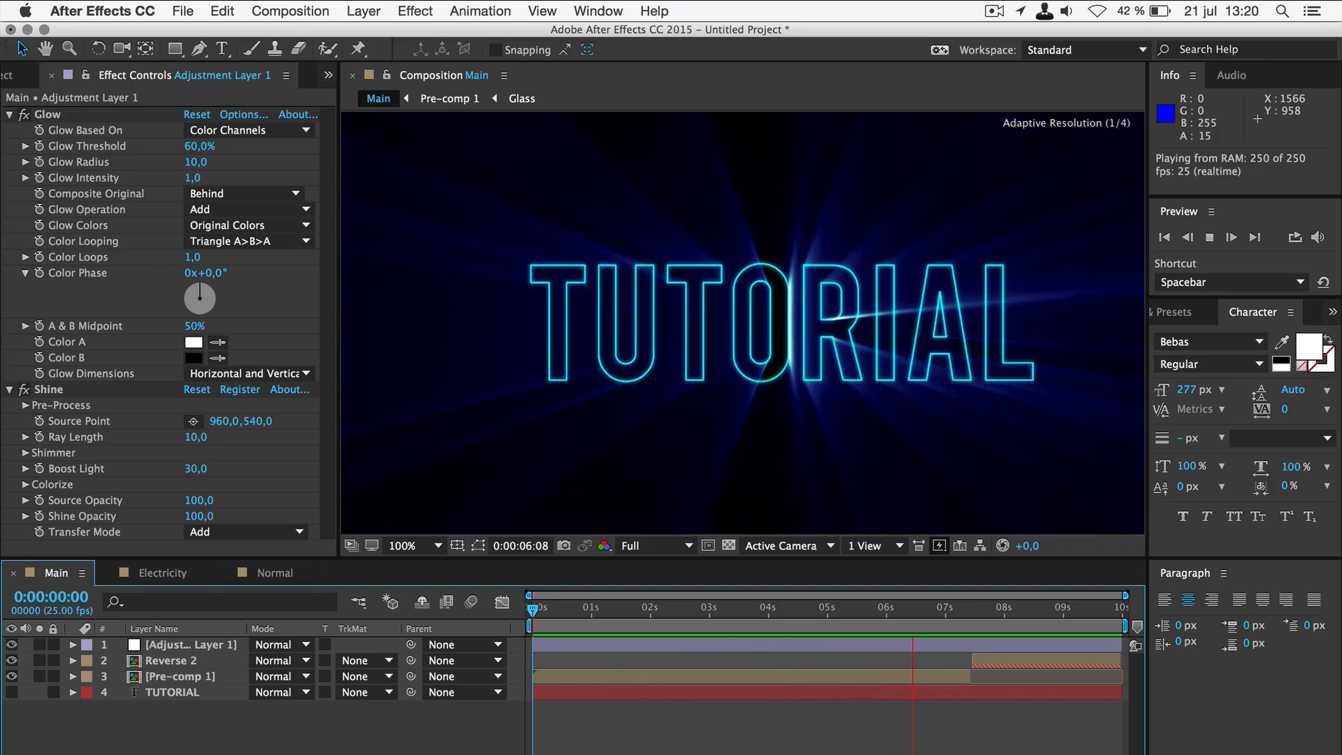
{"action": "key", "text": "space"}
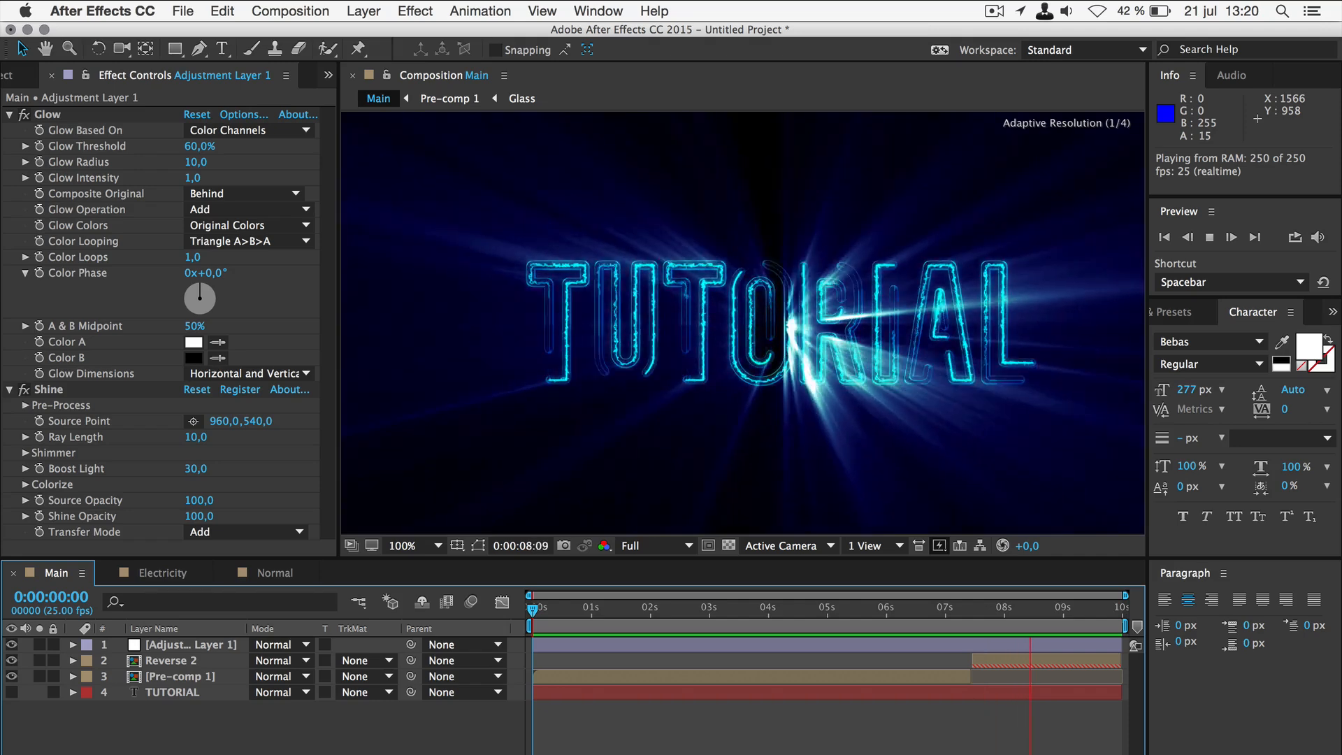